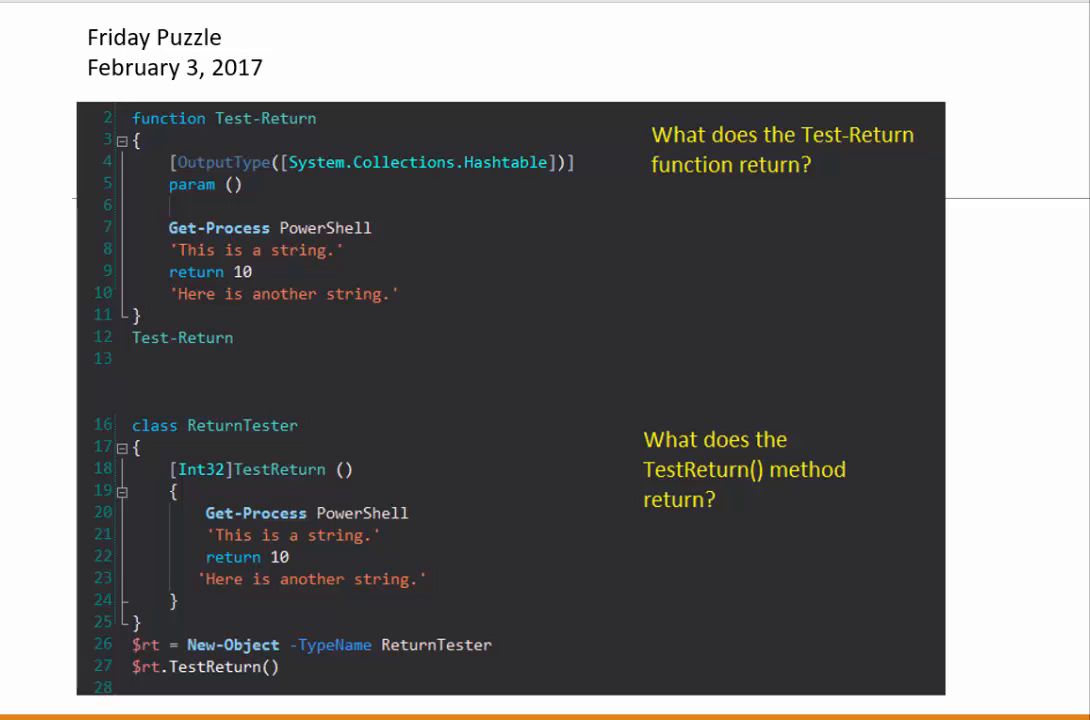
mouse_move(124, 68)
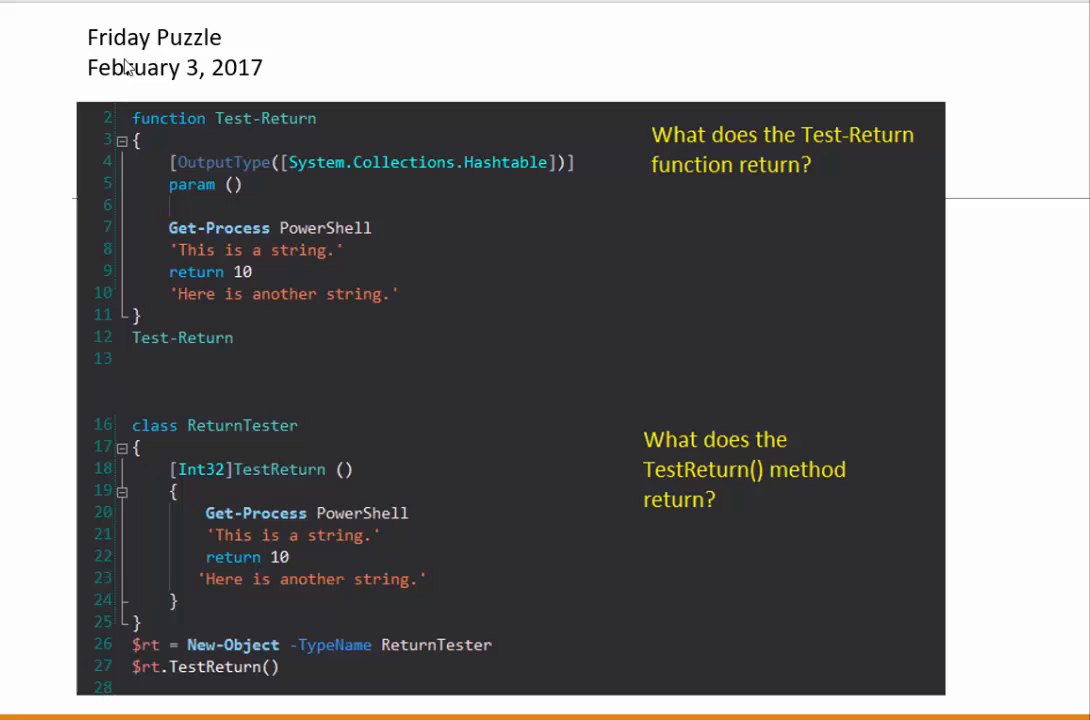
mouse_move(316, 64)
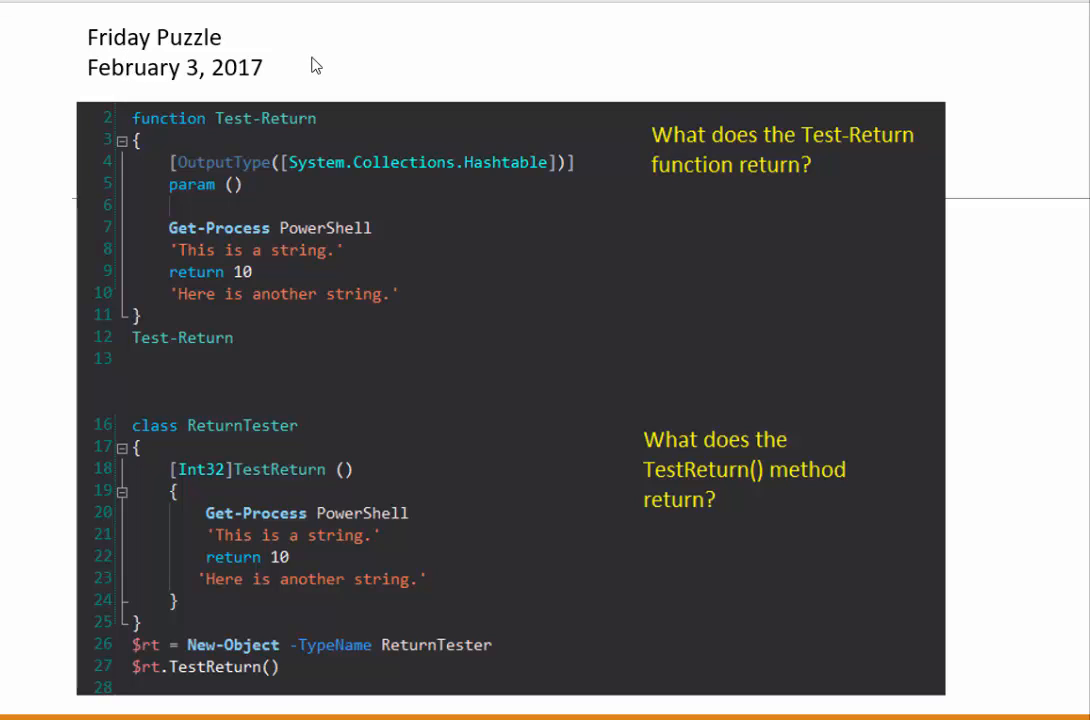
mouse_move(410, 148)
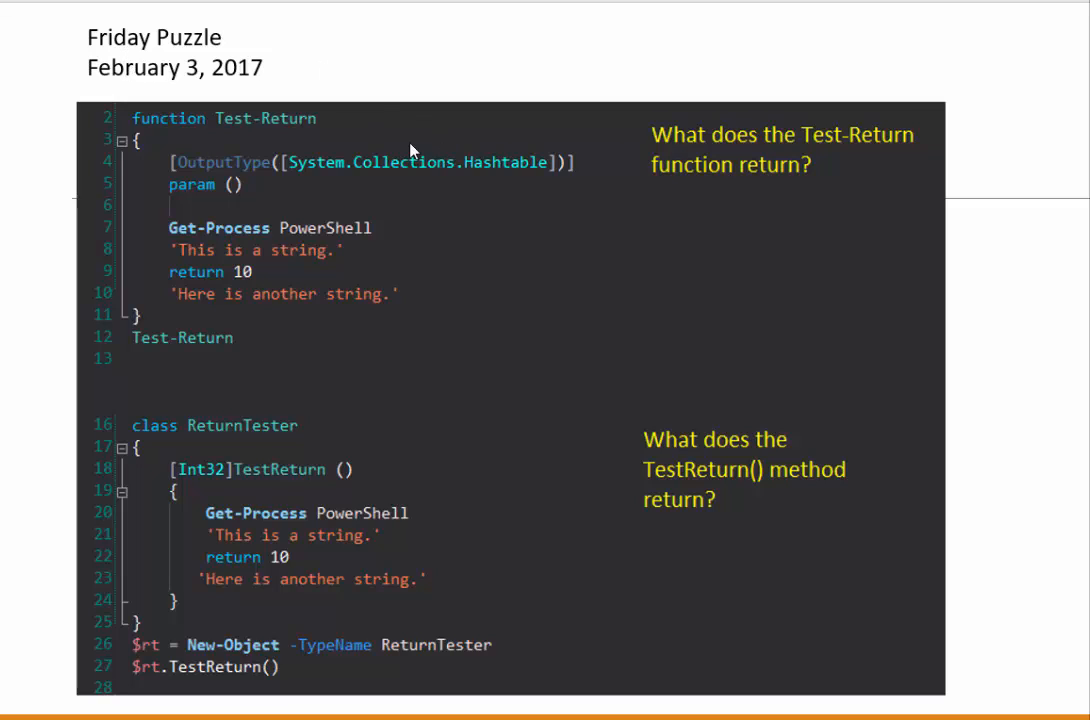
mouse_move(164, 292)
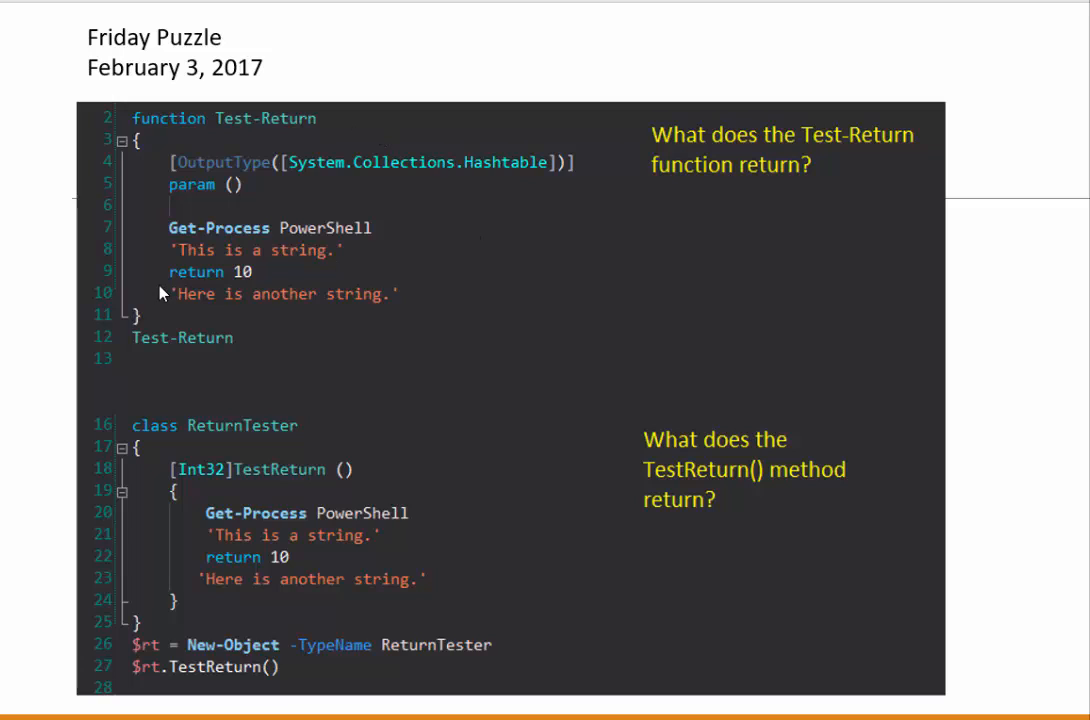
mouse_move(212, 292)
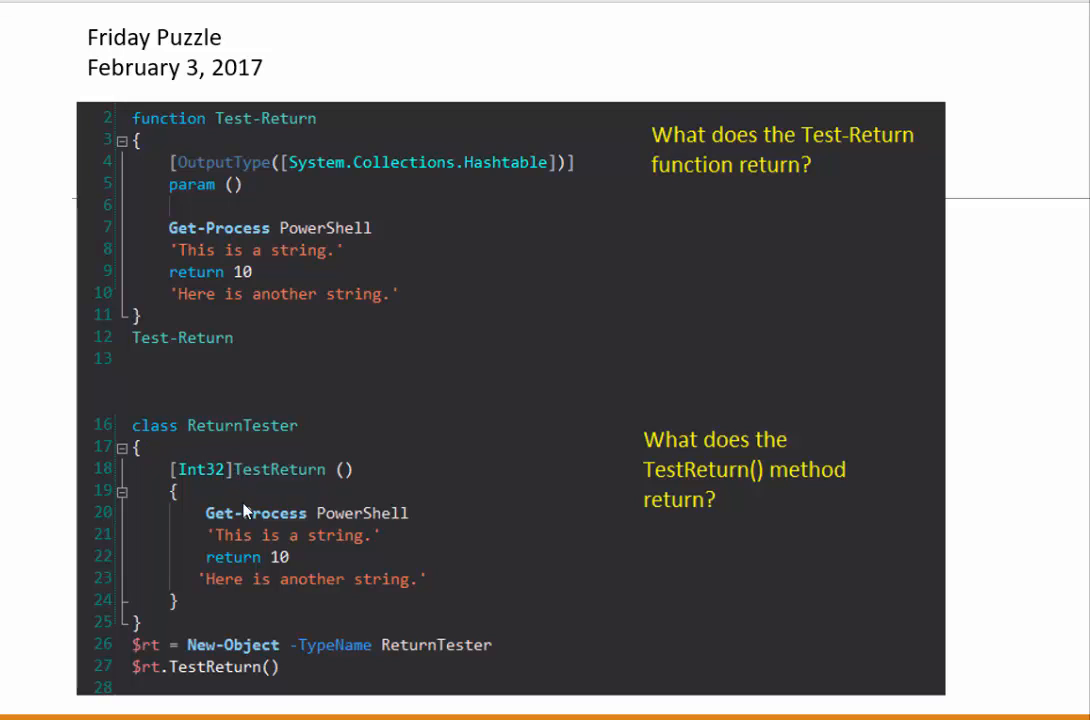
mouse_move(248, 576)
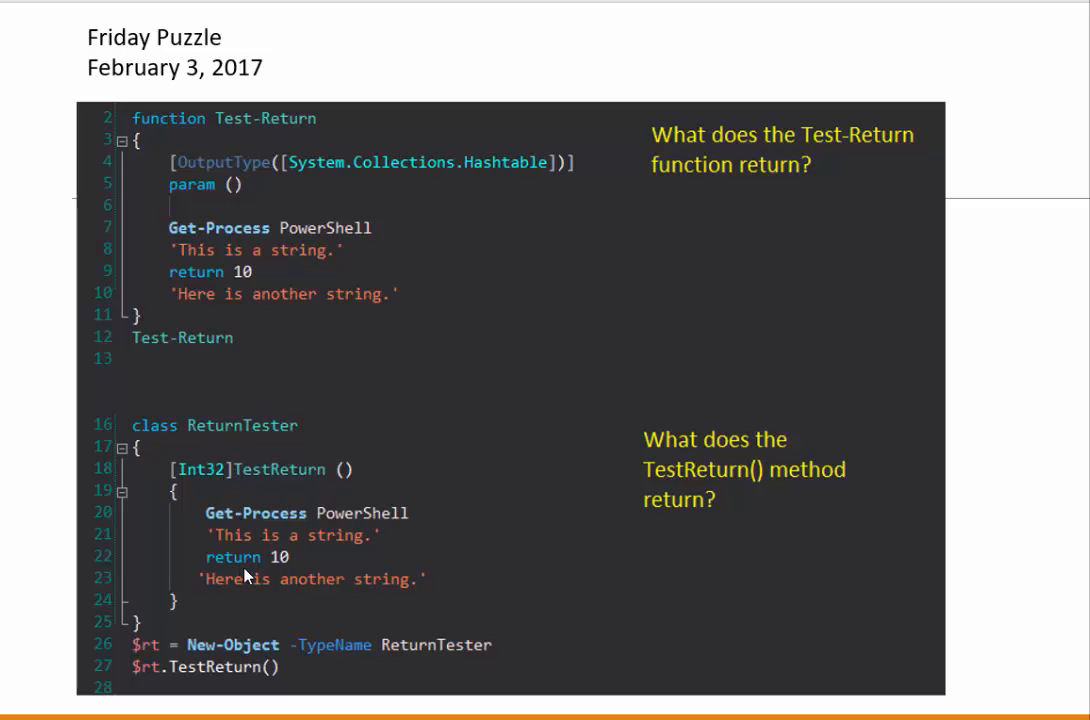
mouse_move(744, 178)
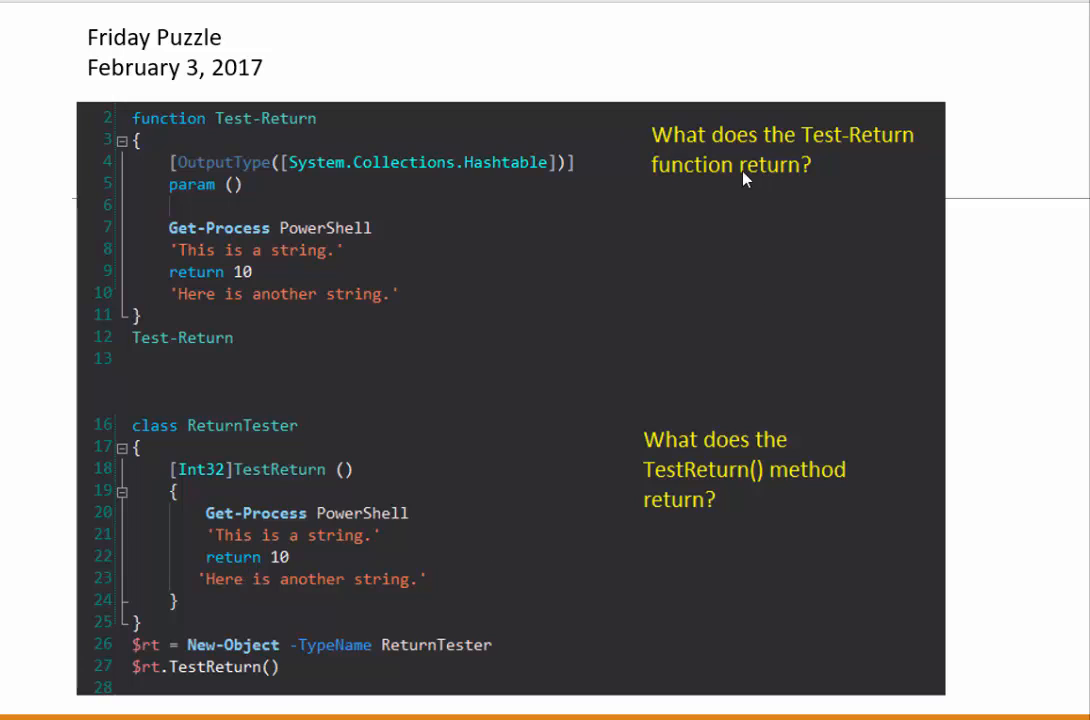
mouse_move(752, 190)
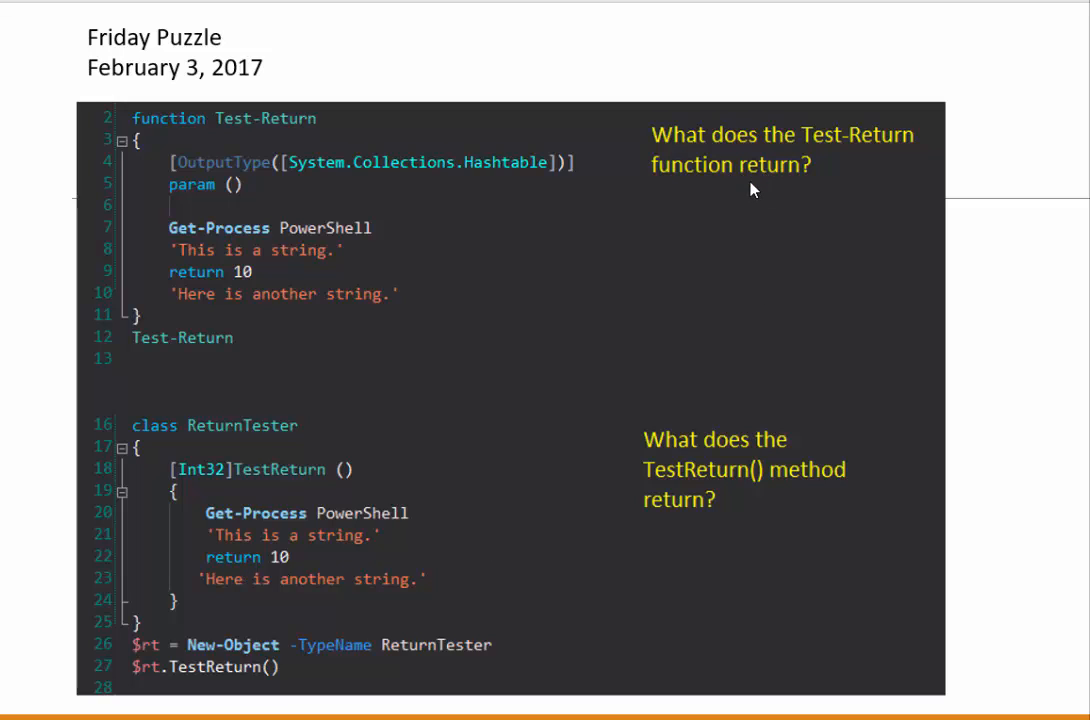
mouse_move(750, 512)
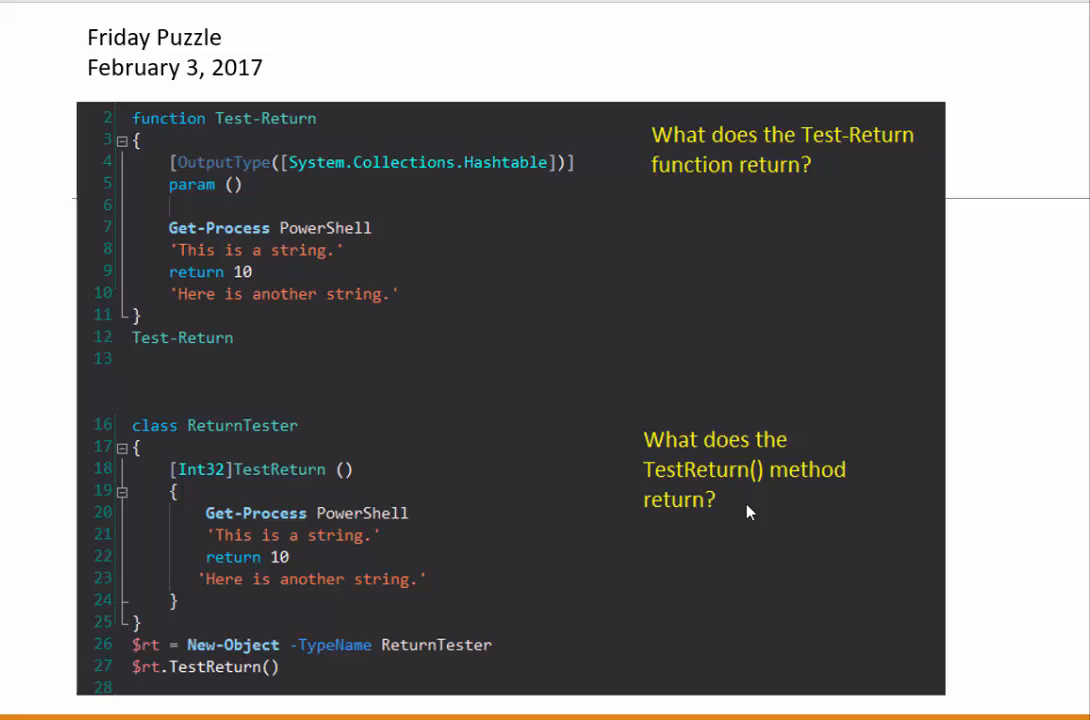
mouse_move(560, 362)
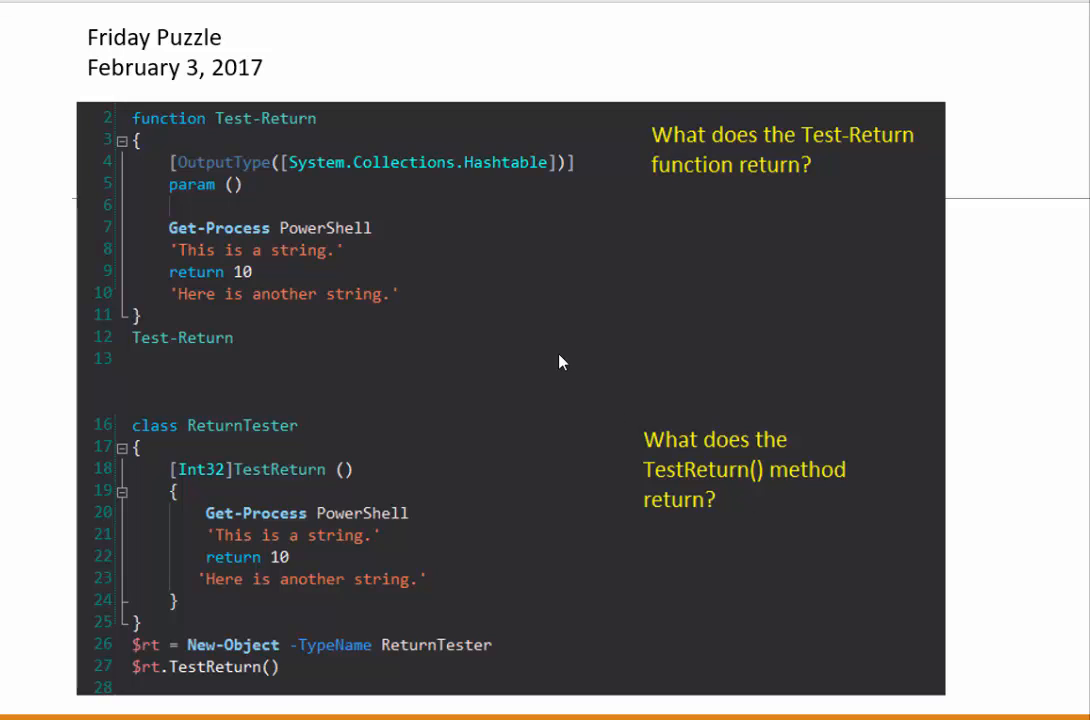
mouse_move(496, 338)
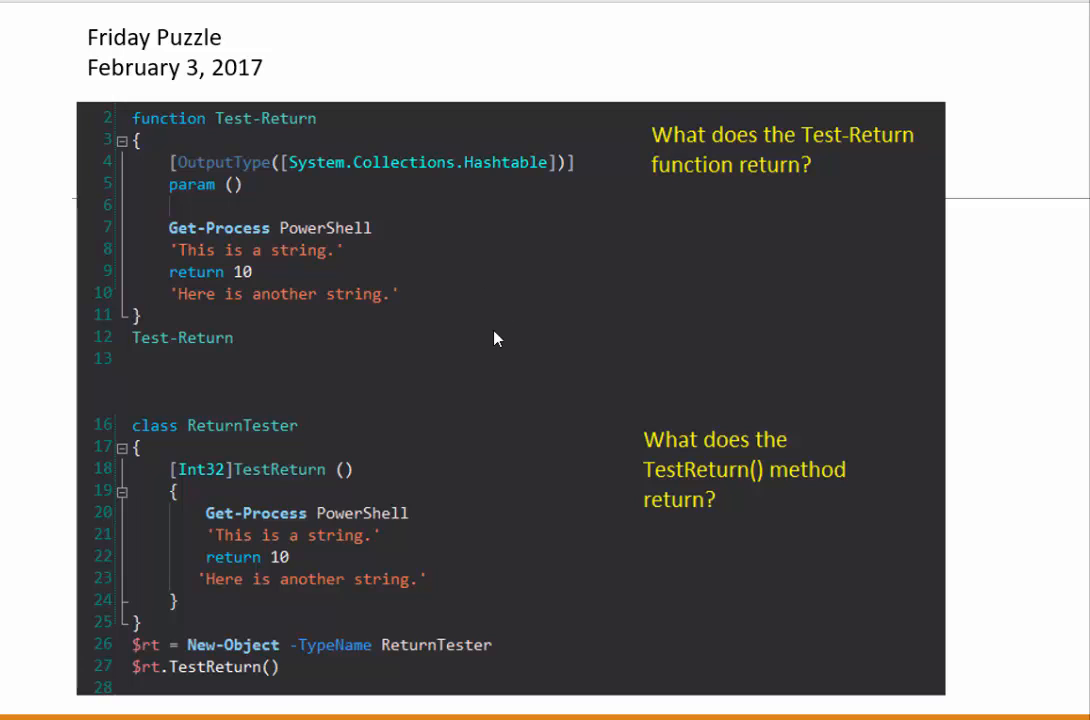
mouse_move(268, 296)
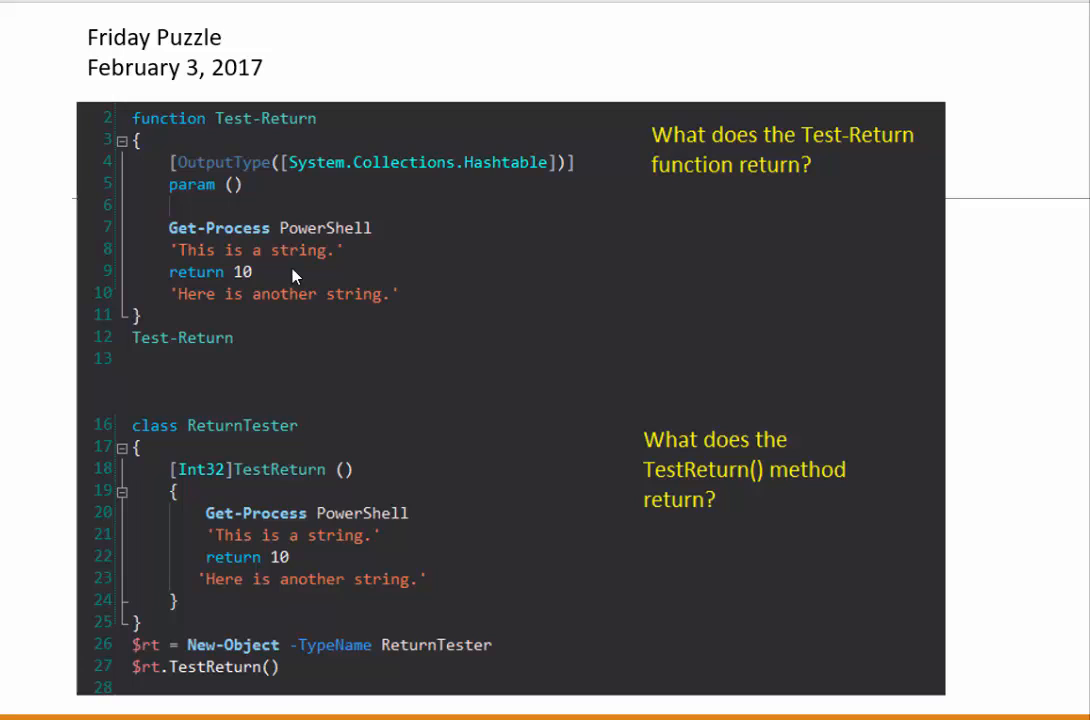
mouse_move(460, 508)
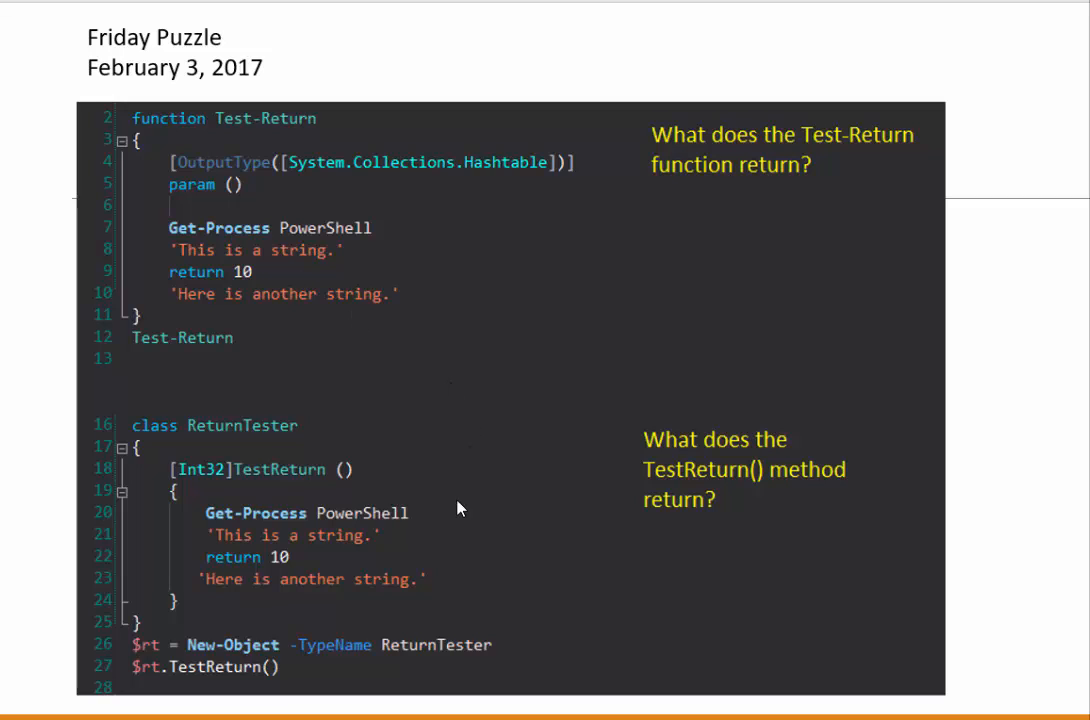
mouse_move(498, 556)
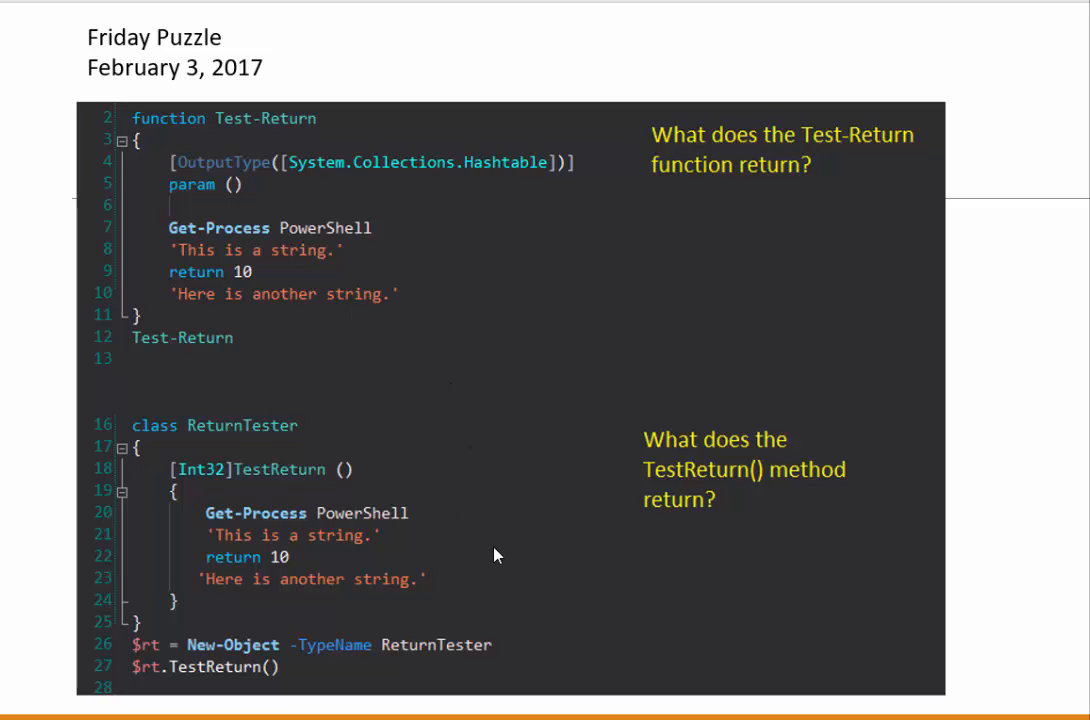
mouse_move(404, 564)
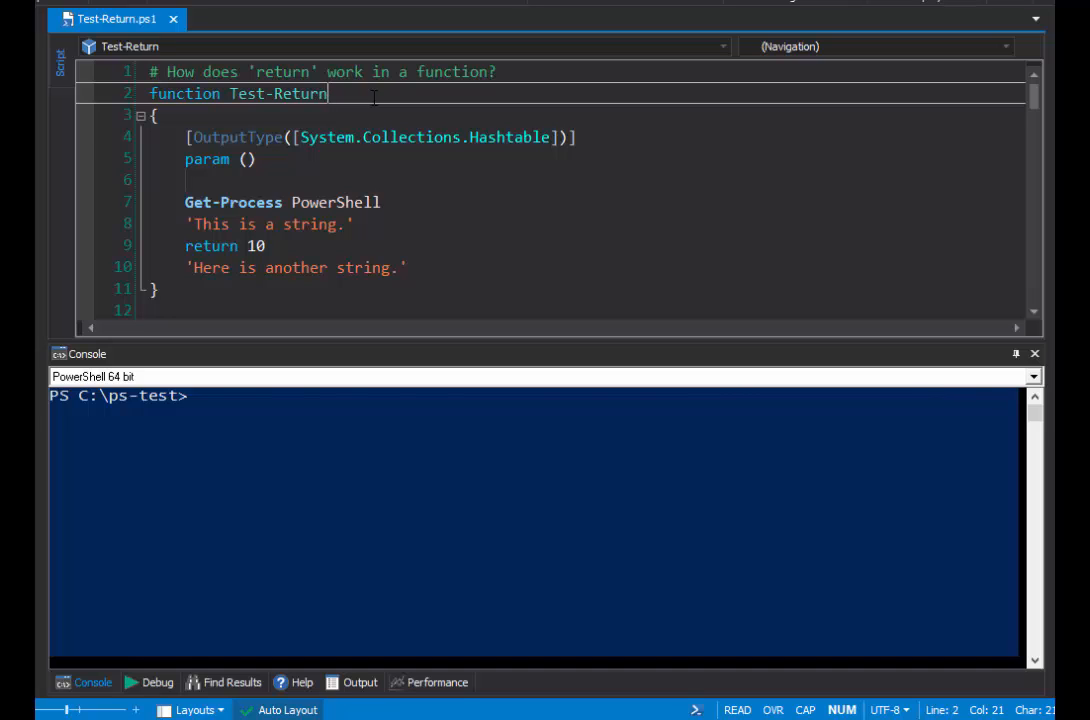
Walk through the Test-Return function's lines from Get-Process to the final string without running it.
click(248, 160)
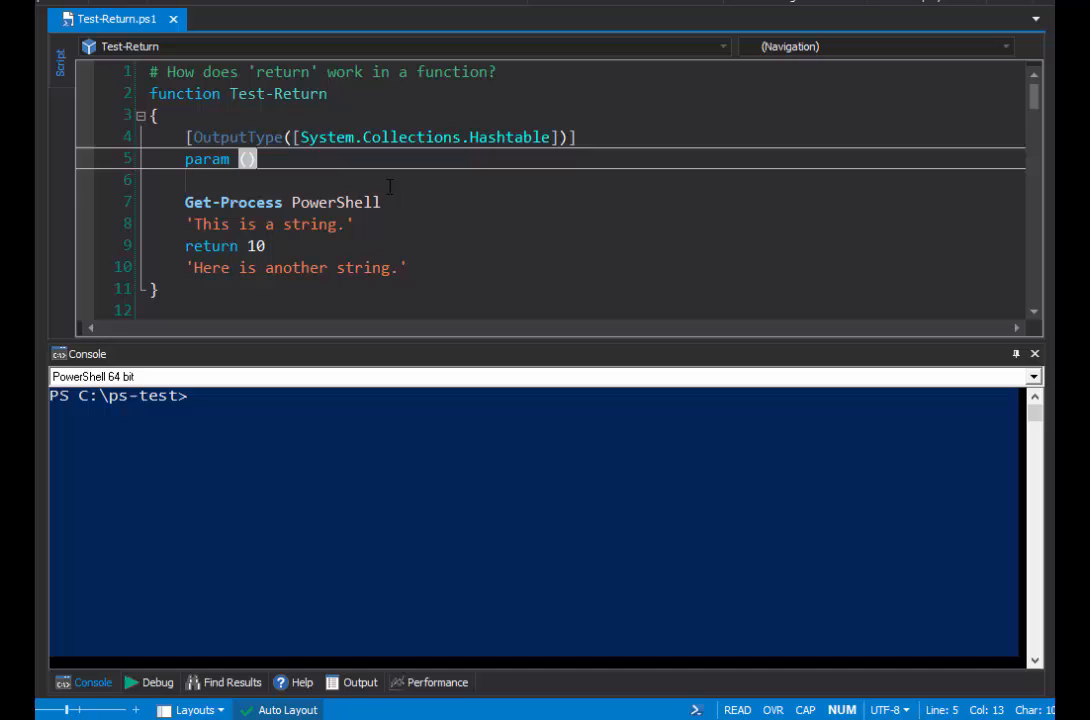
click(538, 202)
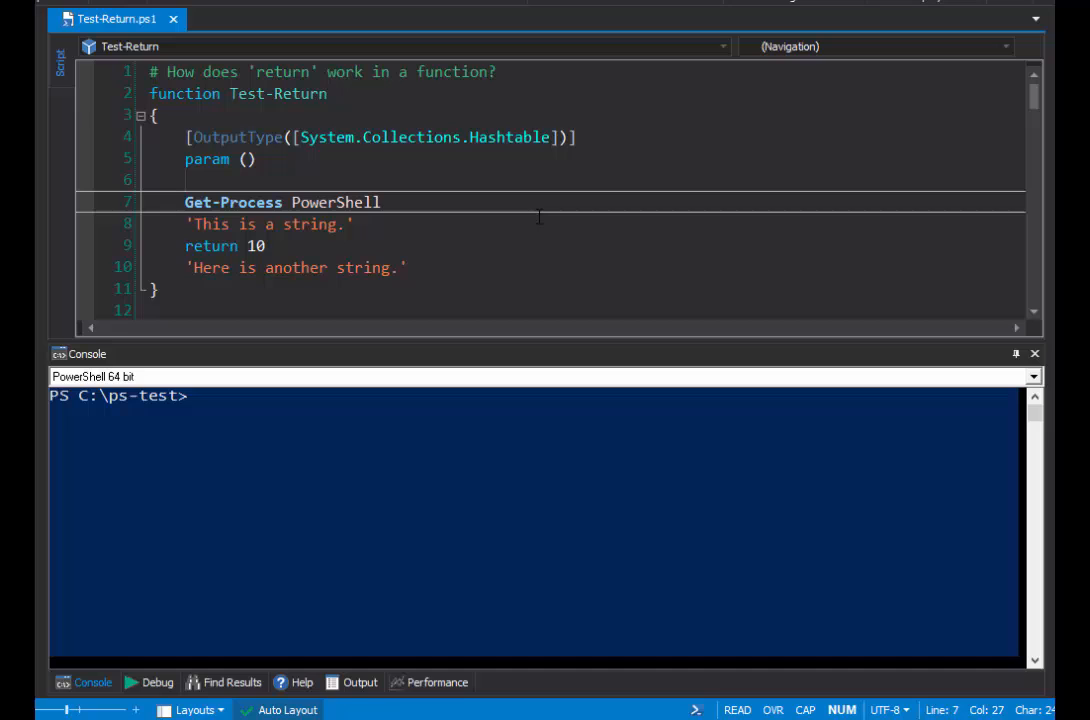
click(380, 202)
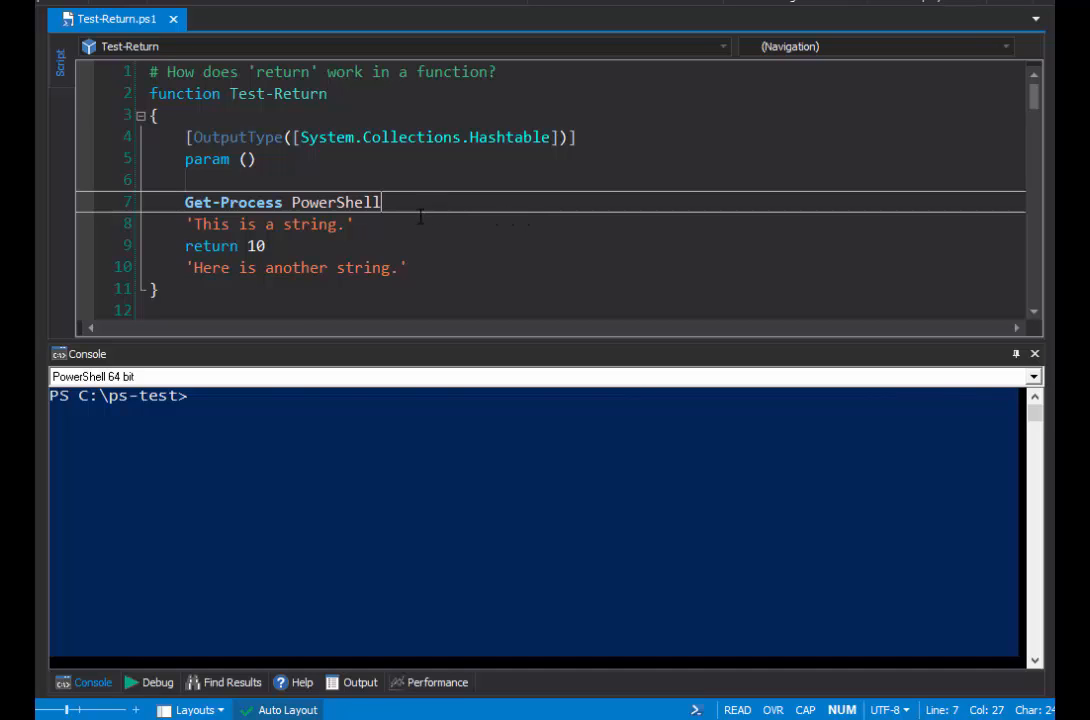
click(250, 224)
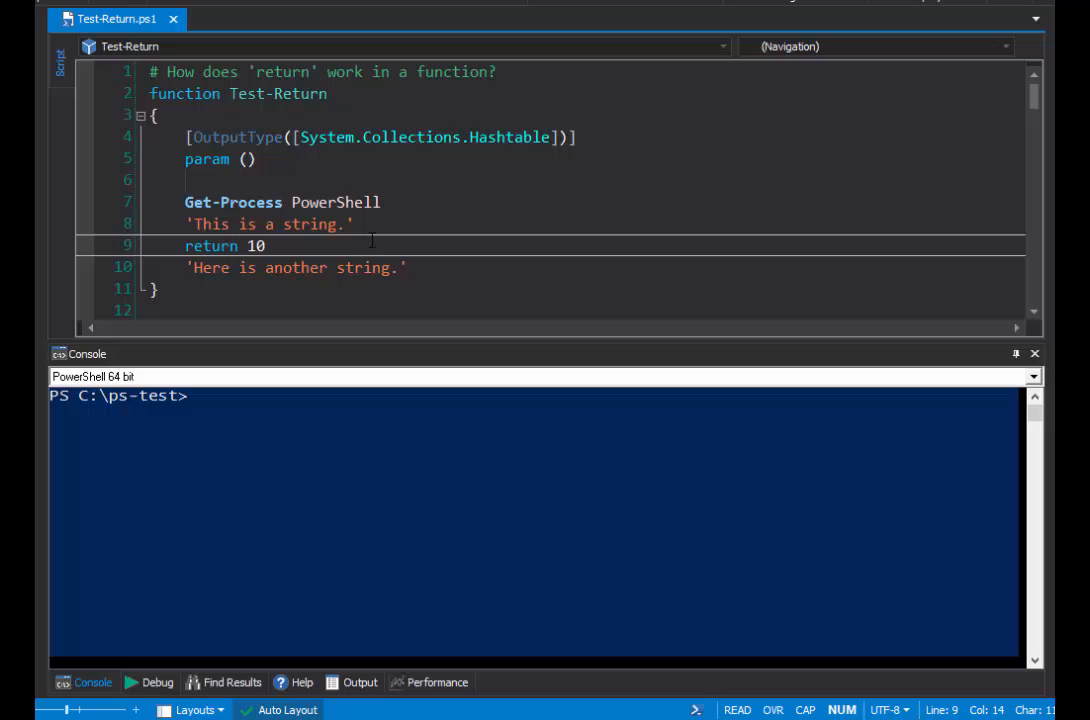
click(408, 268)
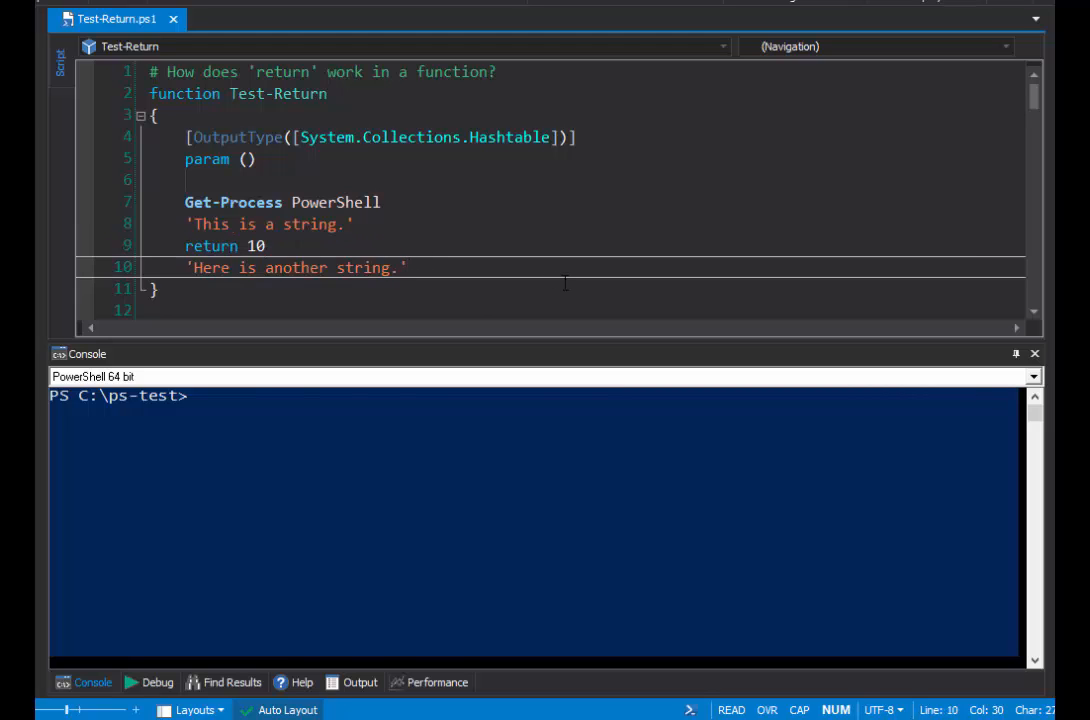
mouse_move(390, 368)
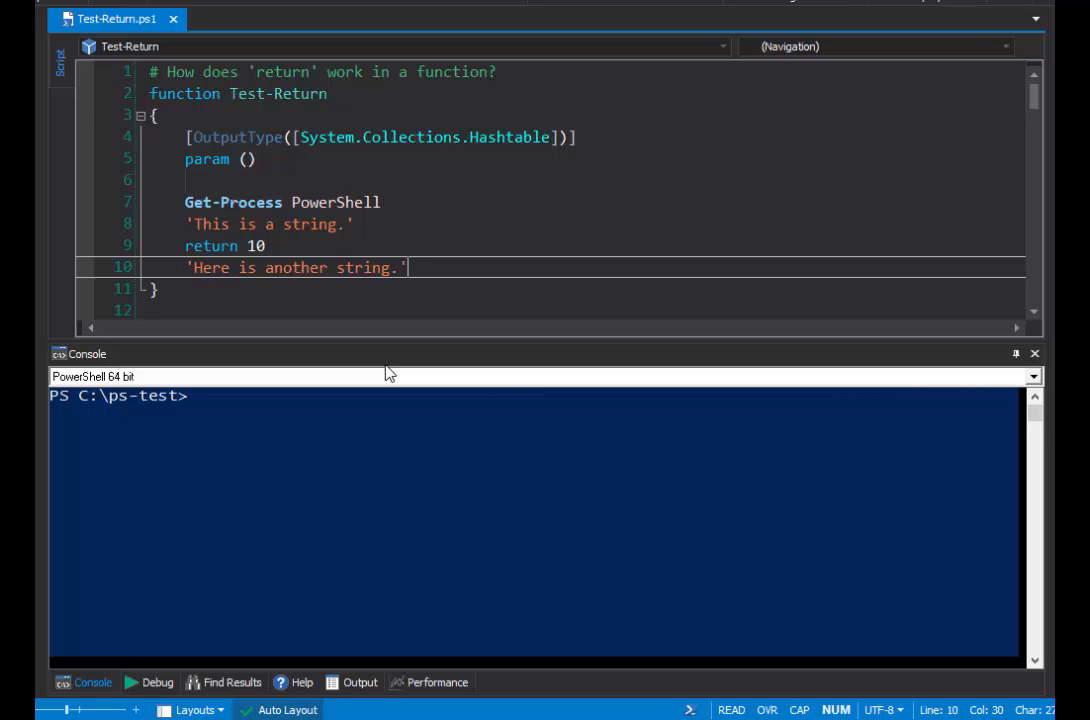
mouse_move(460, 458)
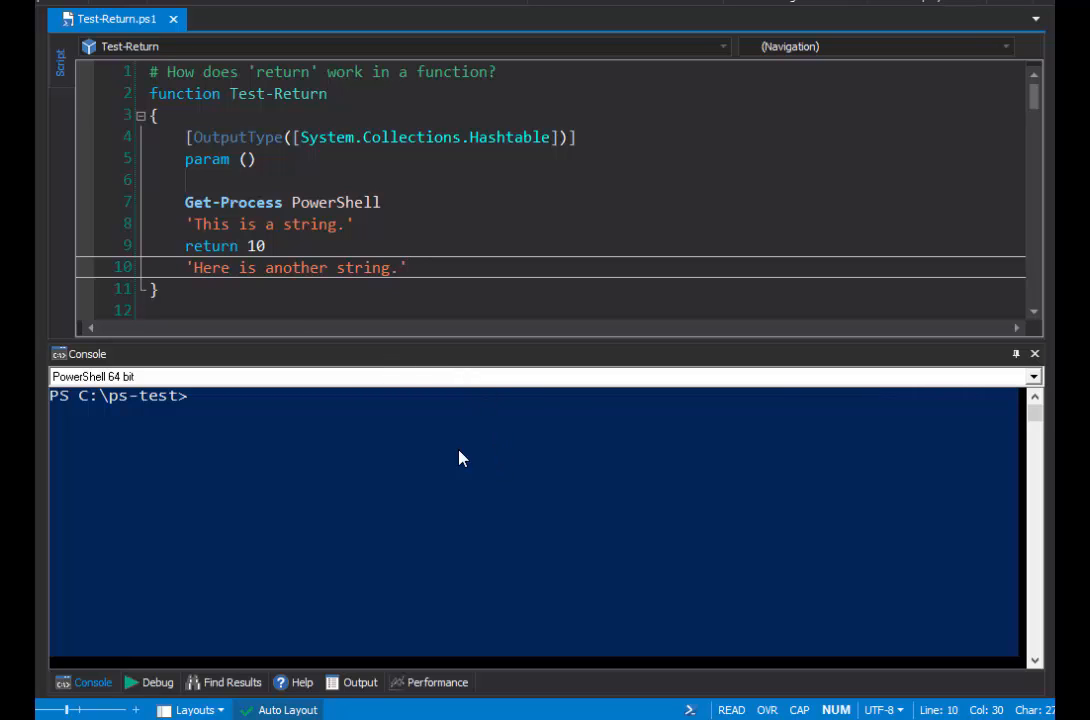
mouse_move(704, 358)
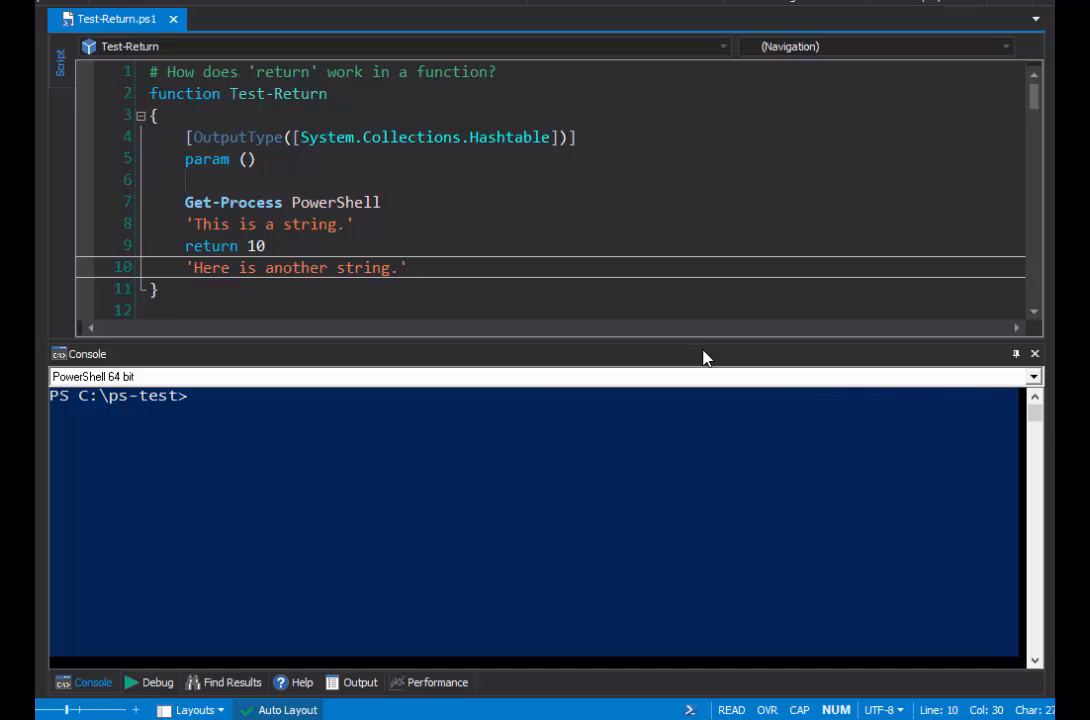
mouse_move(150, 448)
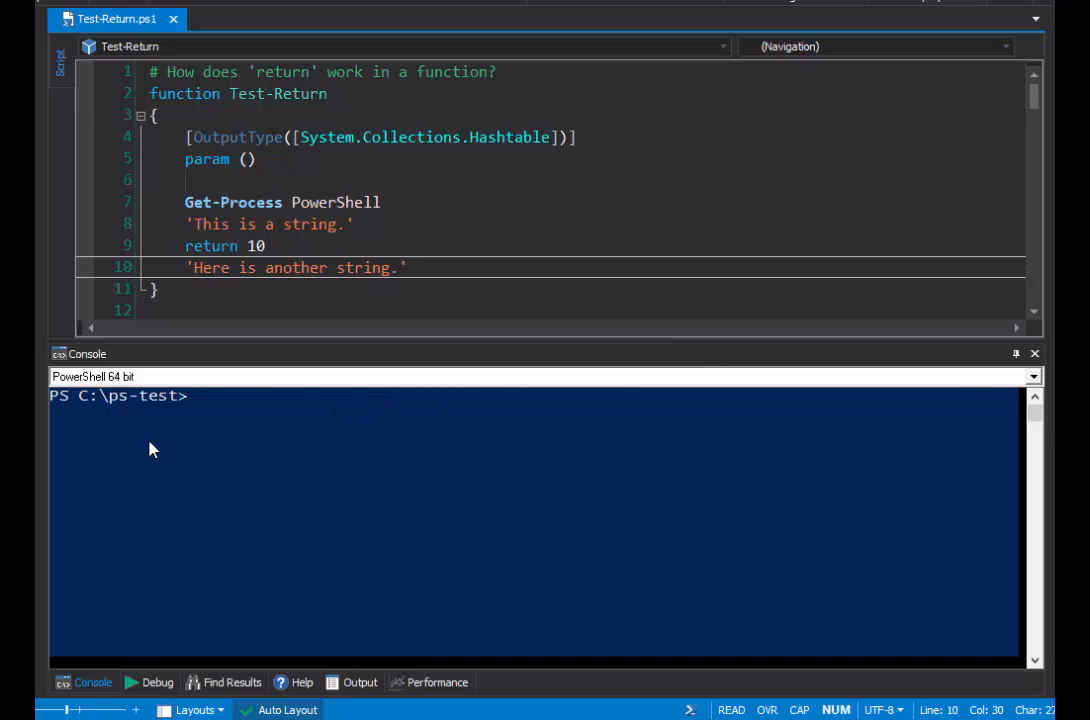
mouse_move(918, 360)
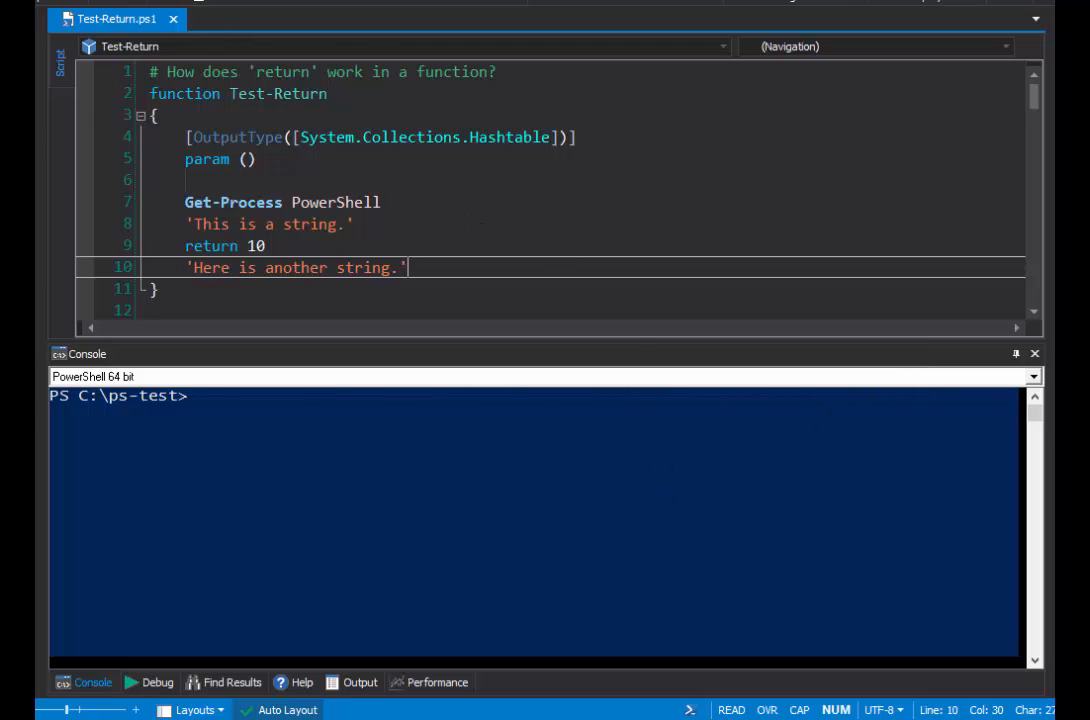
Run the whole Test-Return.ps1 script in the console via Run in Console (Ctrl+F8).
click(196, 2)
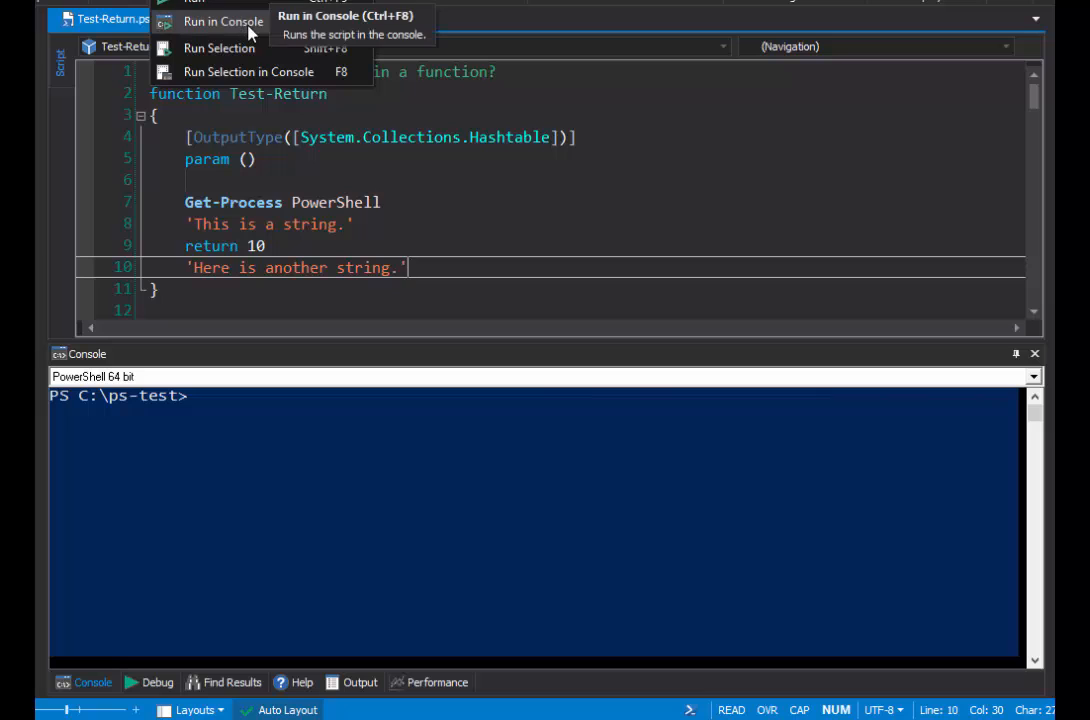
click(224, 20)
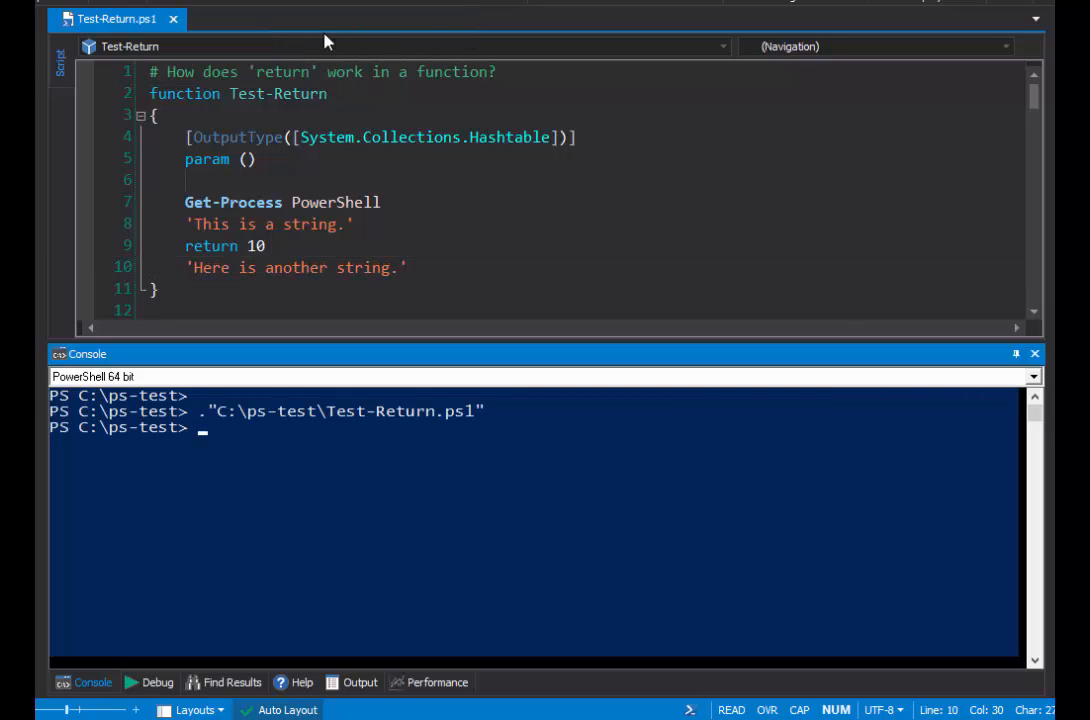
mouse_move(200, 436)
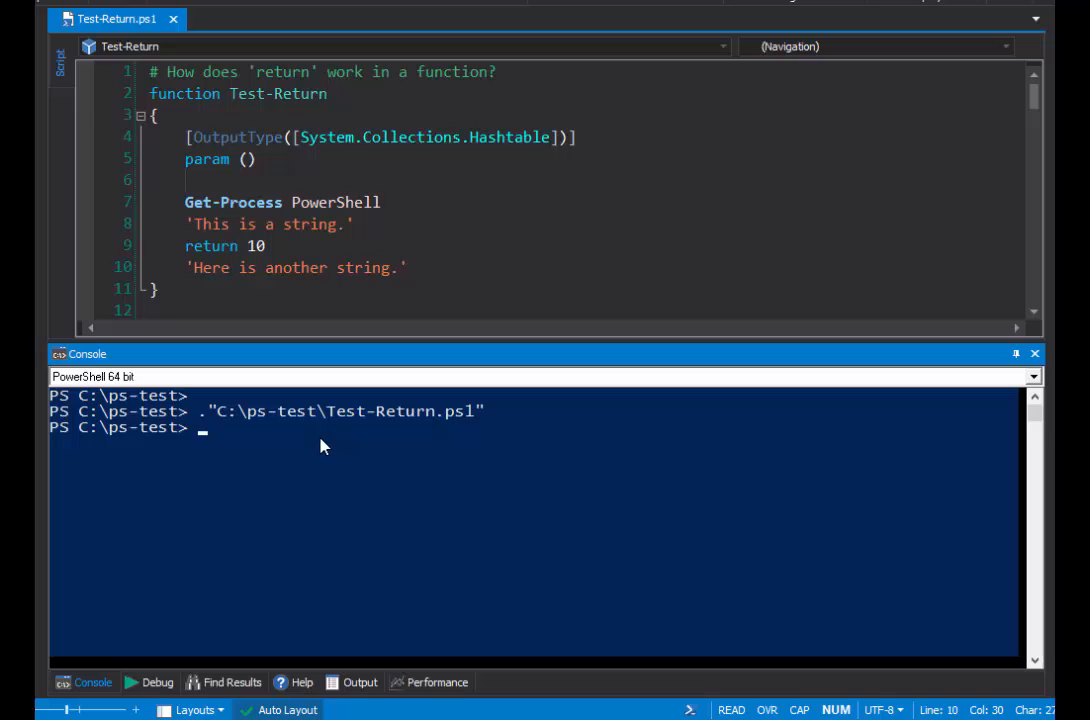
Call Test-Return at the console, printing the process table, 'This is a string.' and 10.
text(Test)
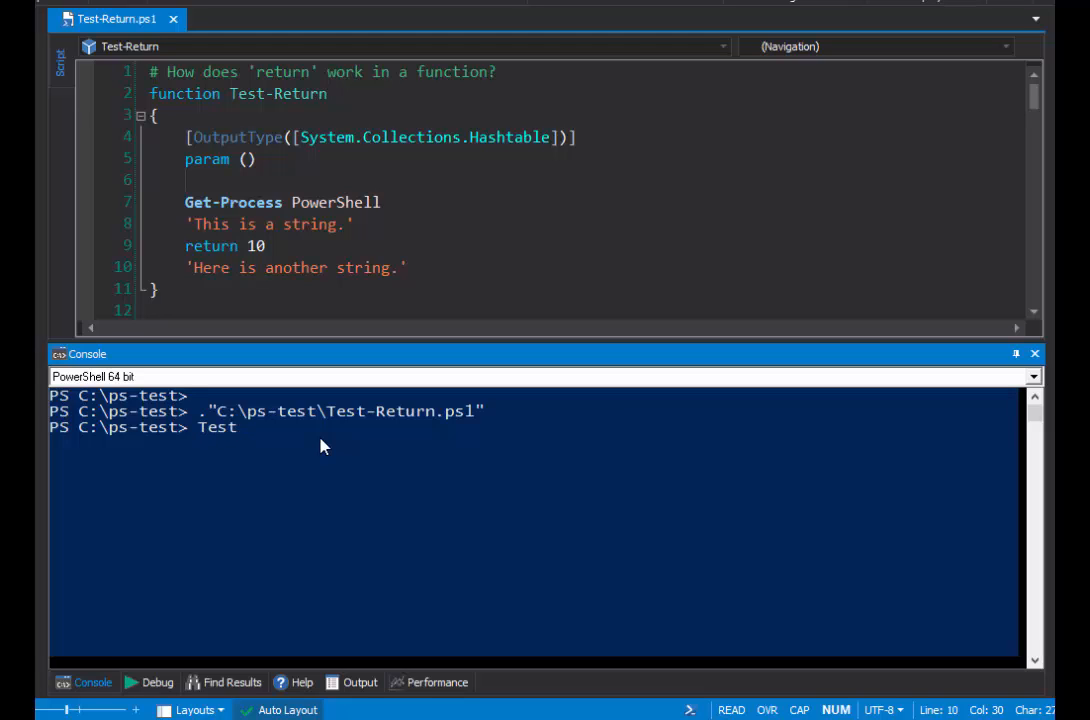
text(-Return)
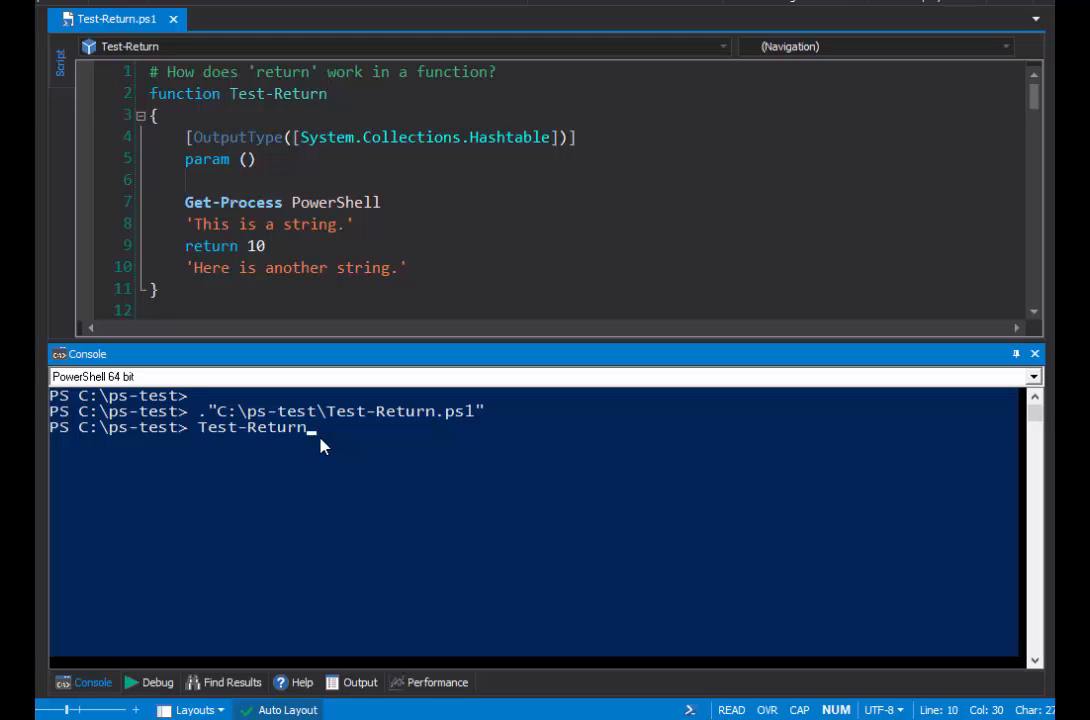
key(Return)
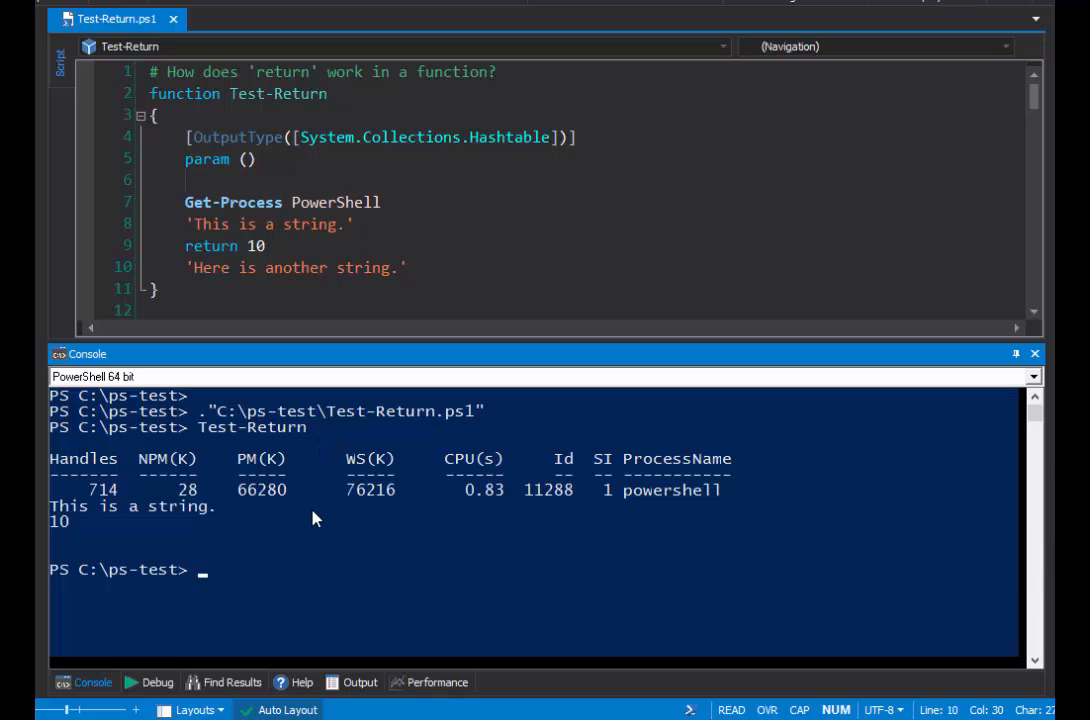
mouse_move(278, 504)
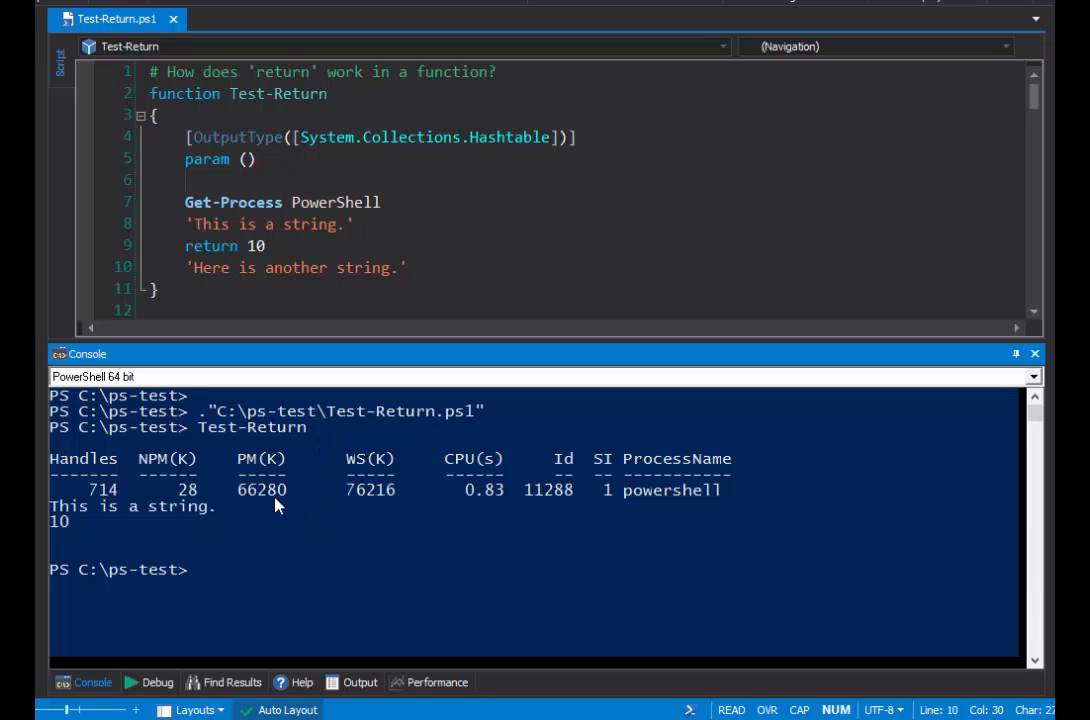
mouse_move(56, 462)
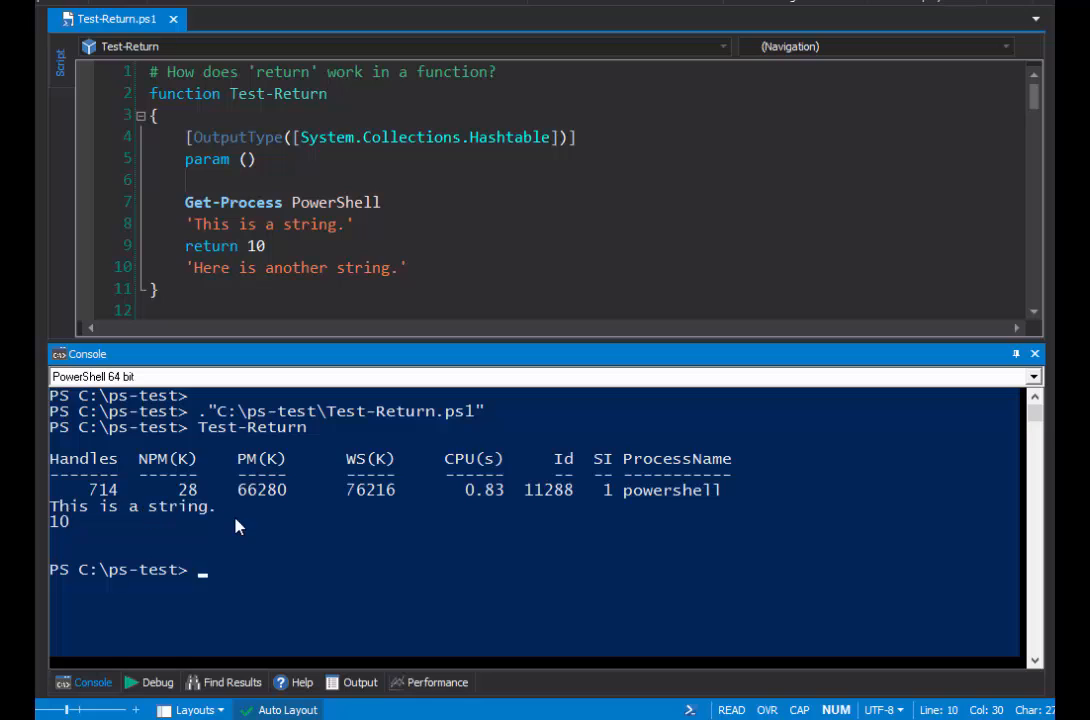
mouse_move(84, 532)
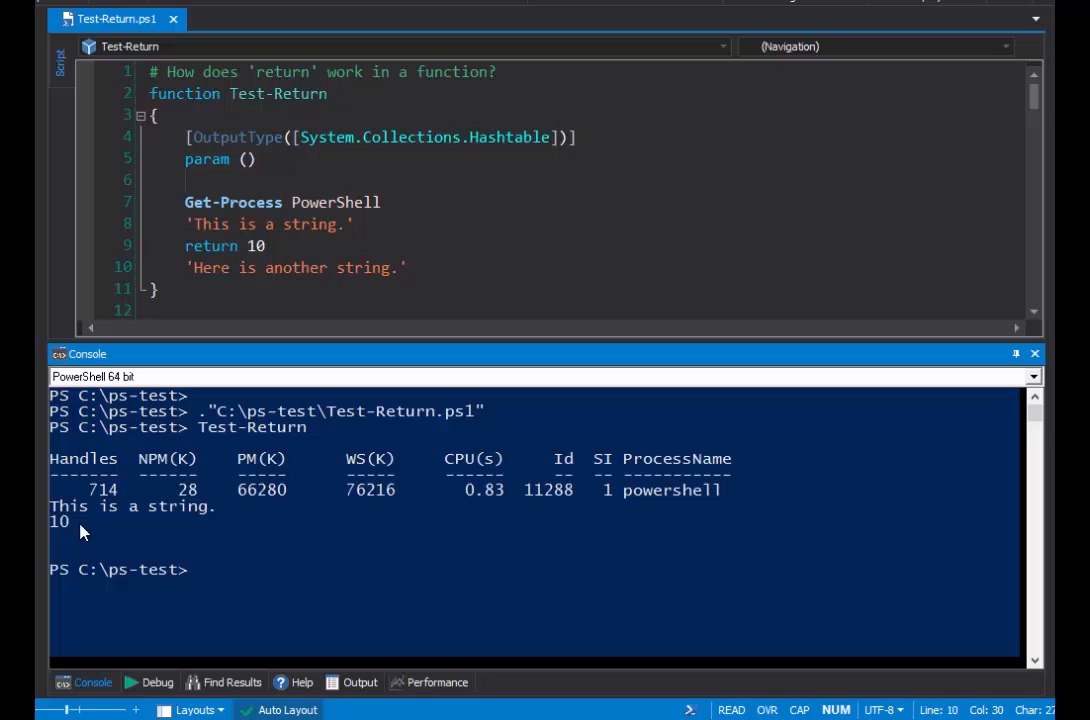
mouse_move(510, 540)
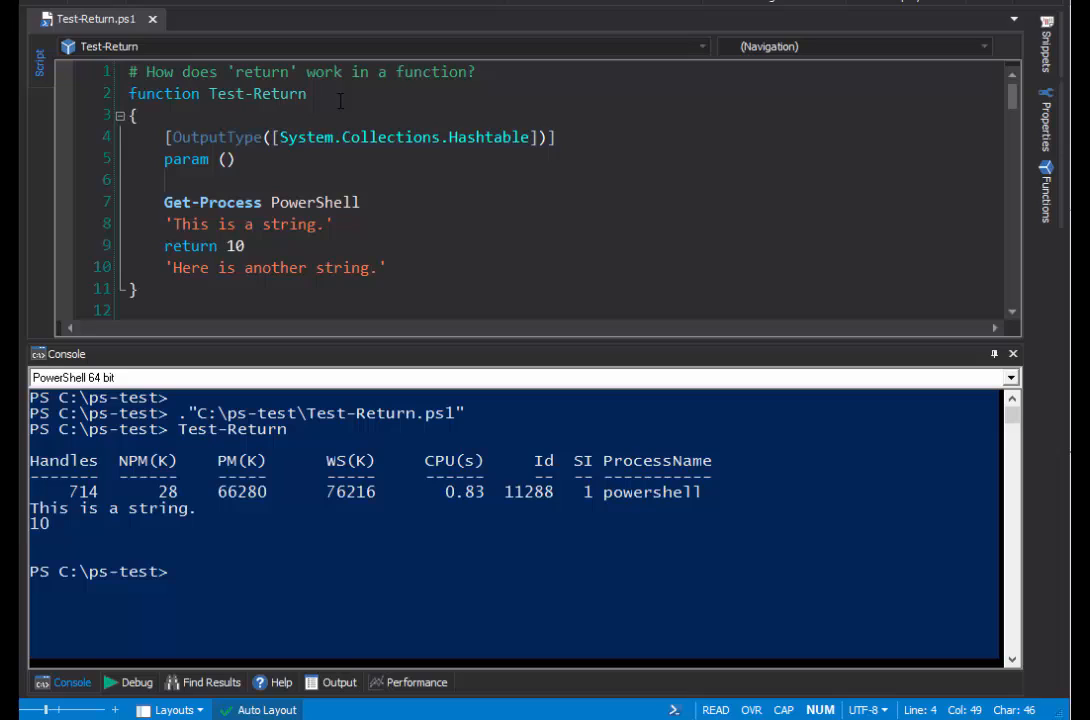
Review the Test-Return function's returned 10, then move down to the ReturnTester class.
click(306, 94)
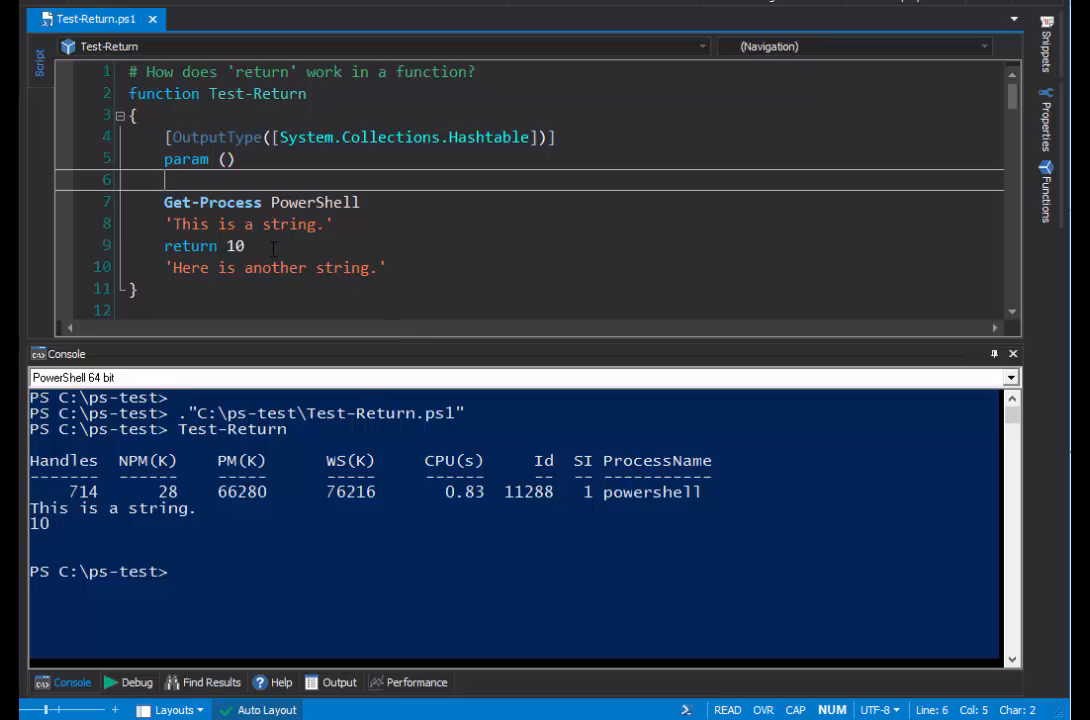
double_click(232, 246)
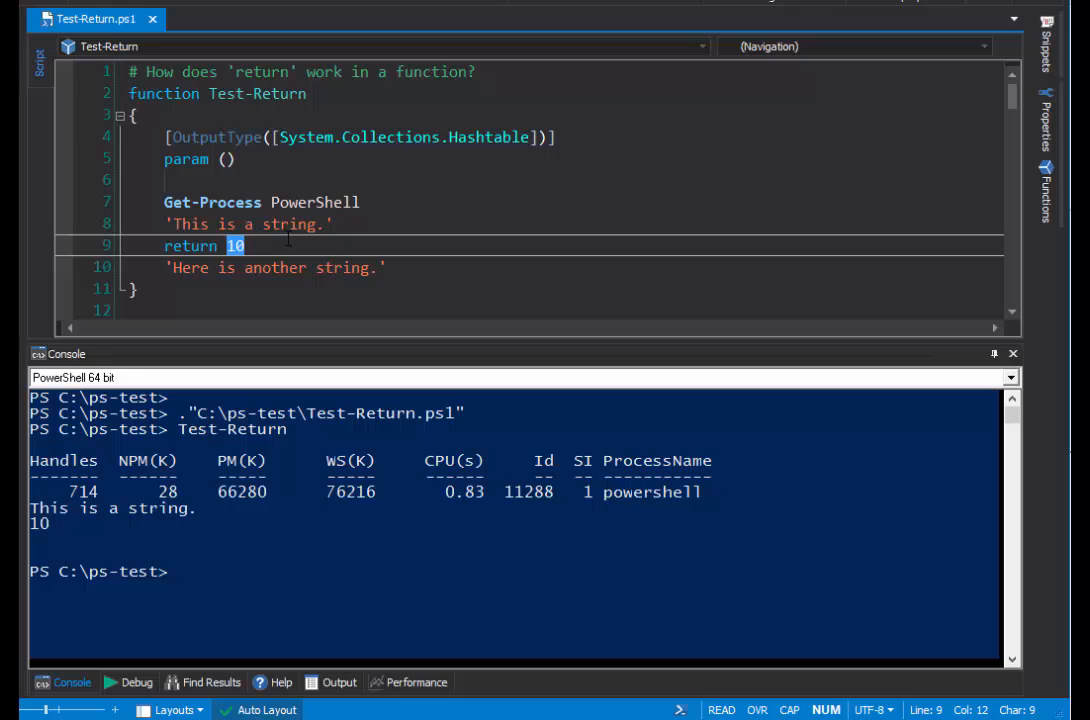
mouse_move(566, 204)
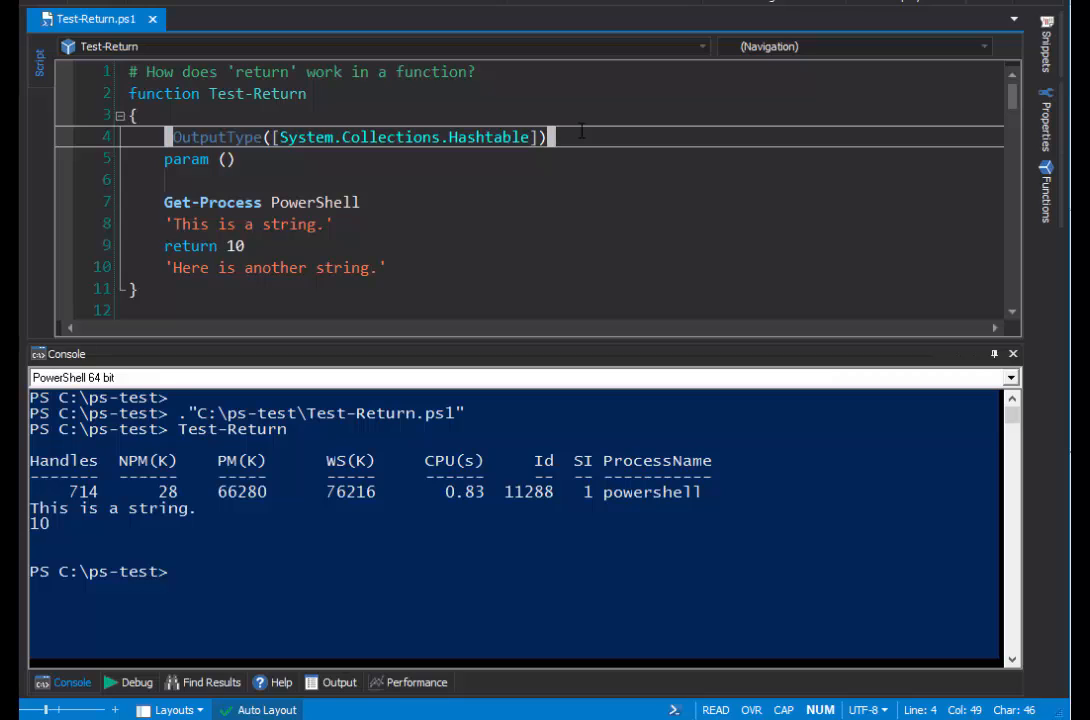
scroll(down, 3)
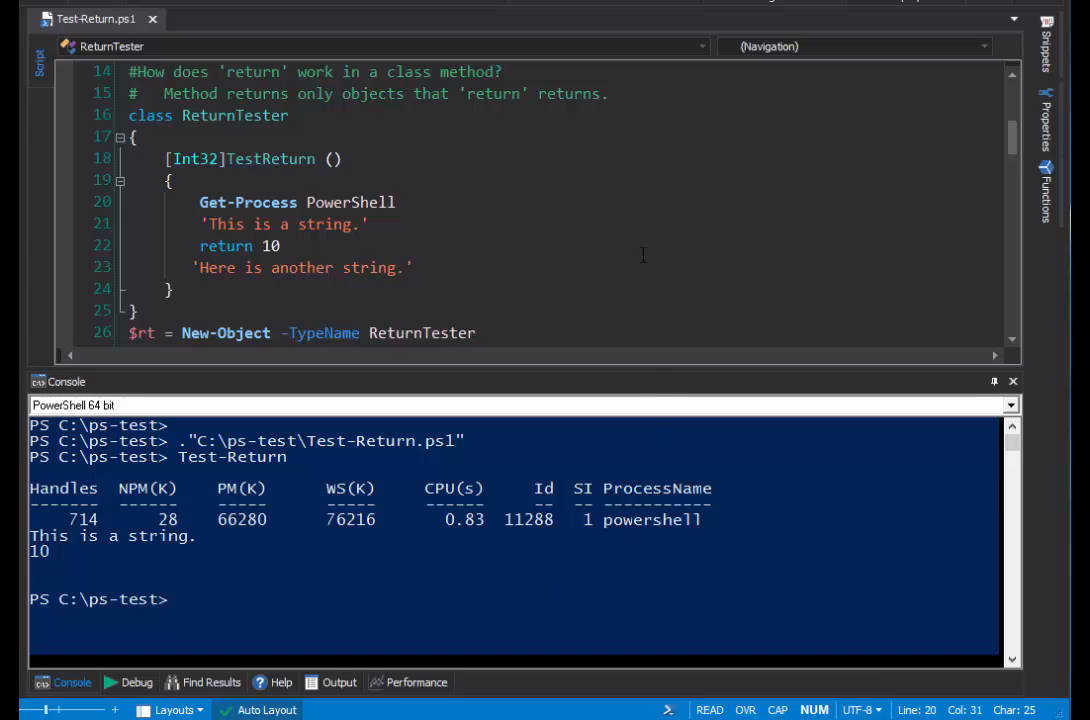
click(288, 114)
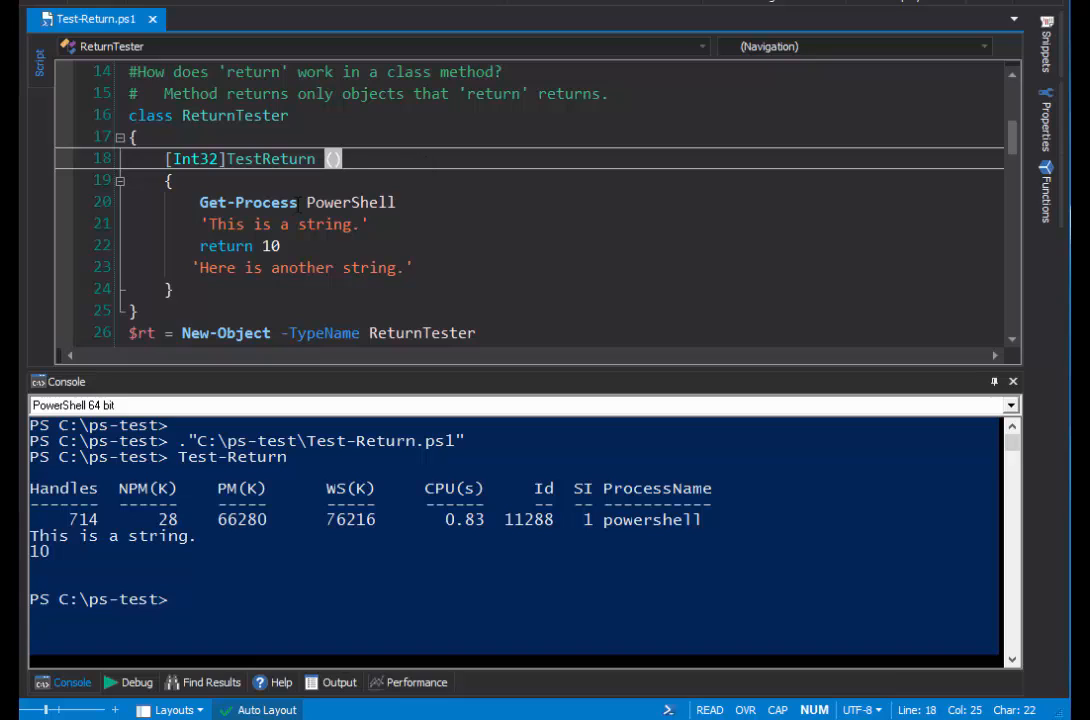
mouse_move(198, 158)
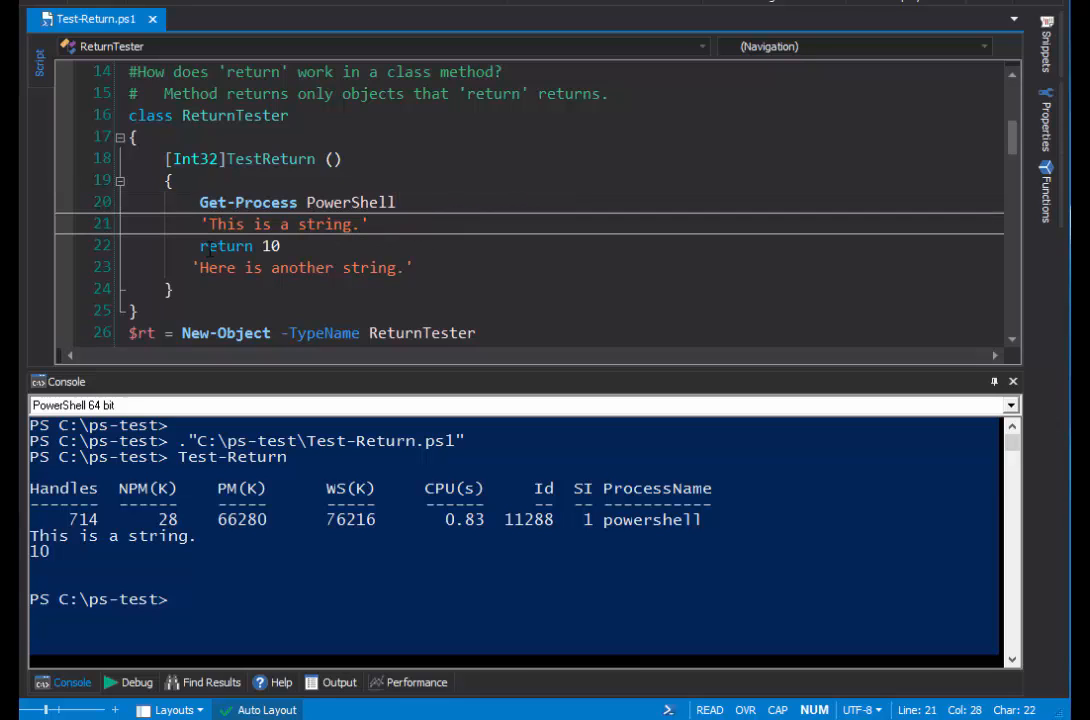
Step through the TestReturn method's return 10, later string, and ReturnTester object creation lines.
double_click(226, 246)
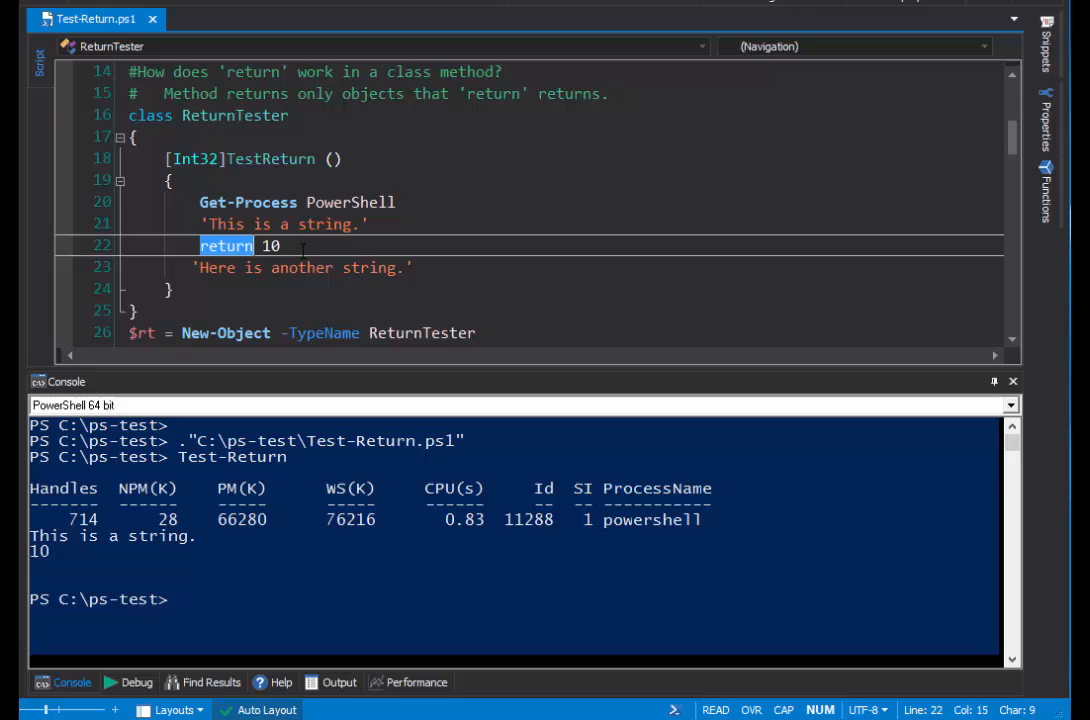
click(488, 268)
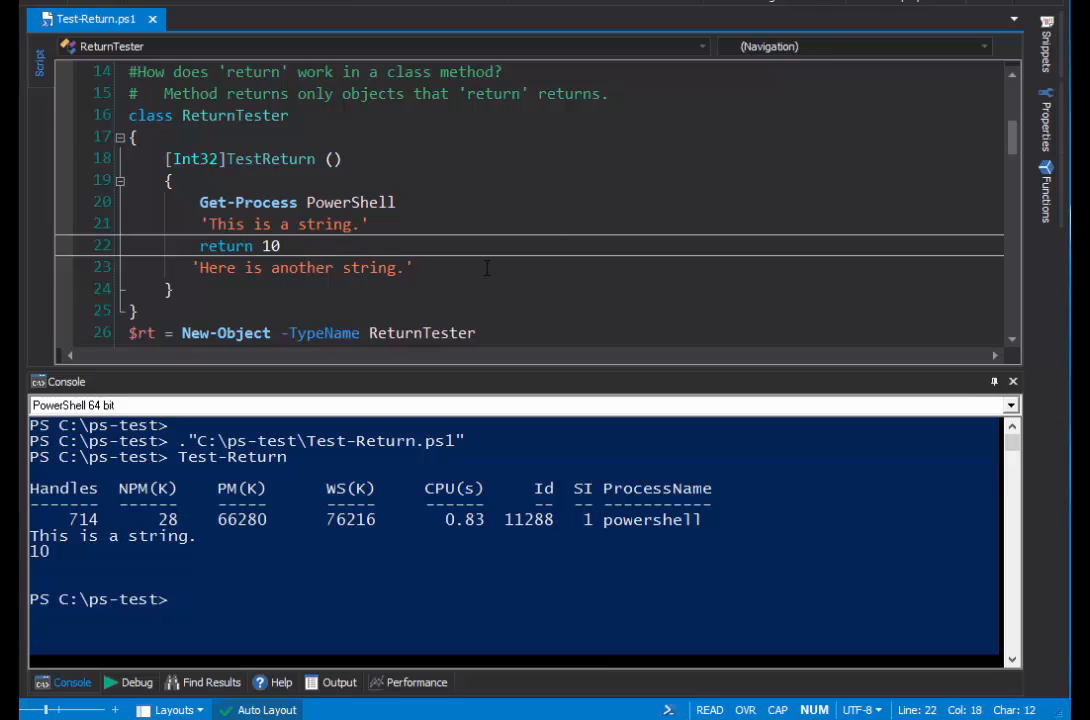
click(410, 268)
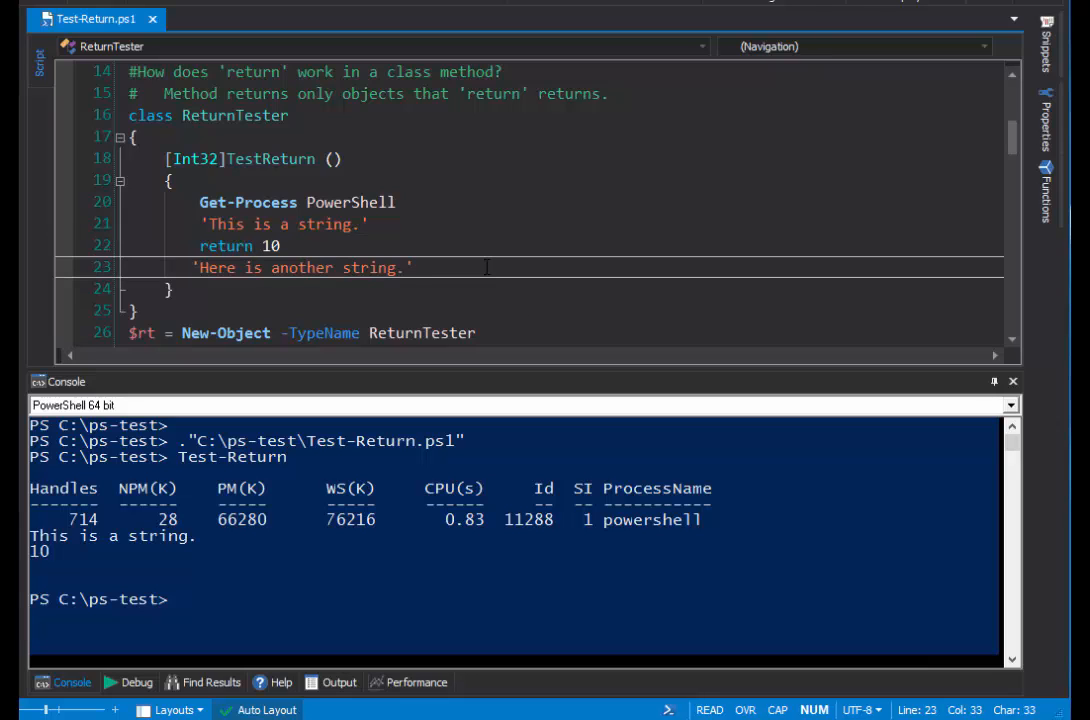
click(476, 332)
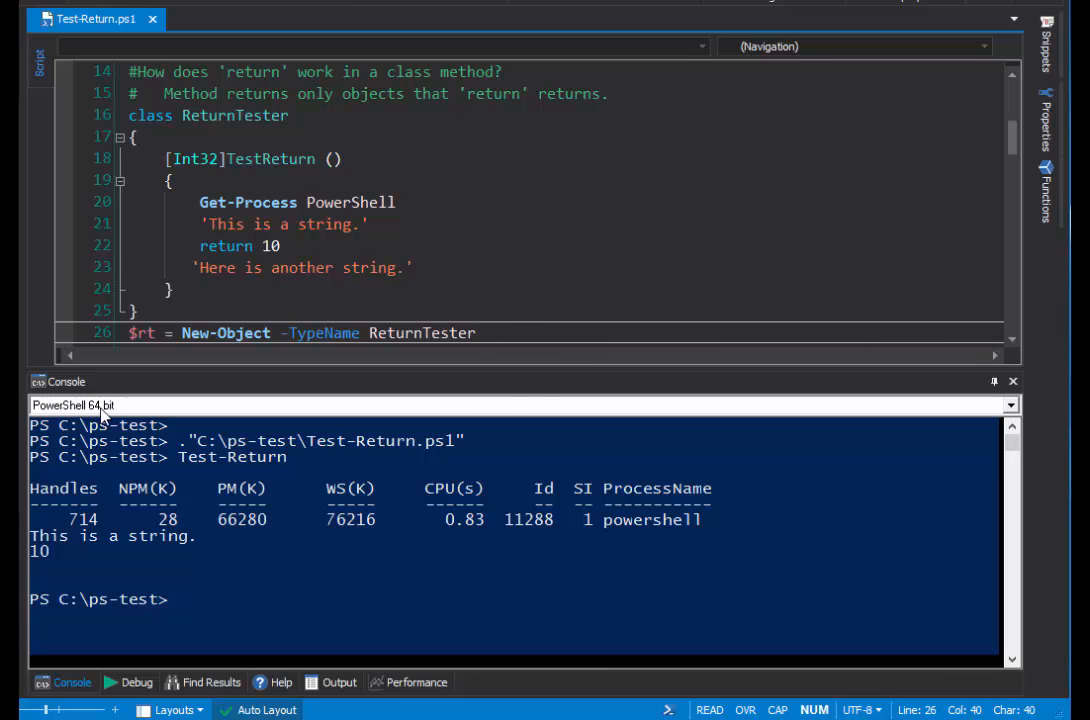
mouse_move(148, 380)
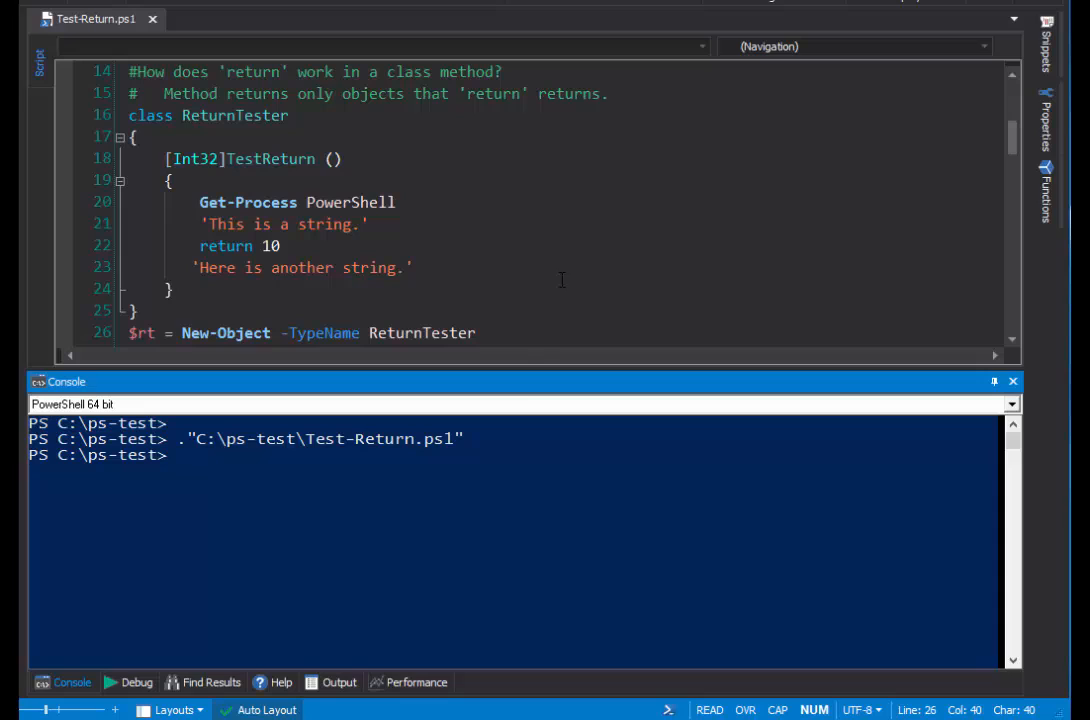
mouse_move(424, 500)
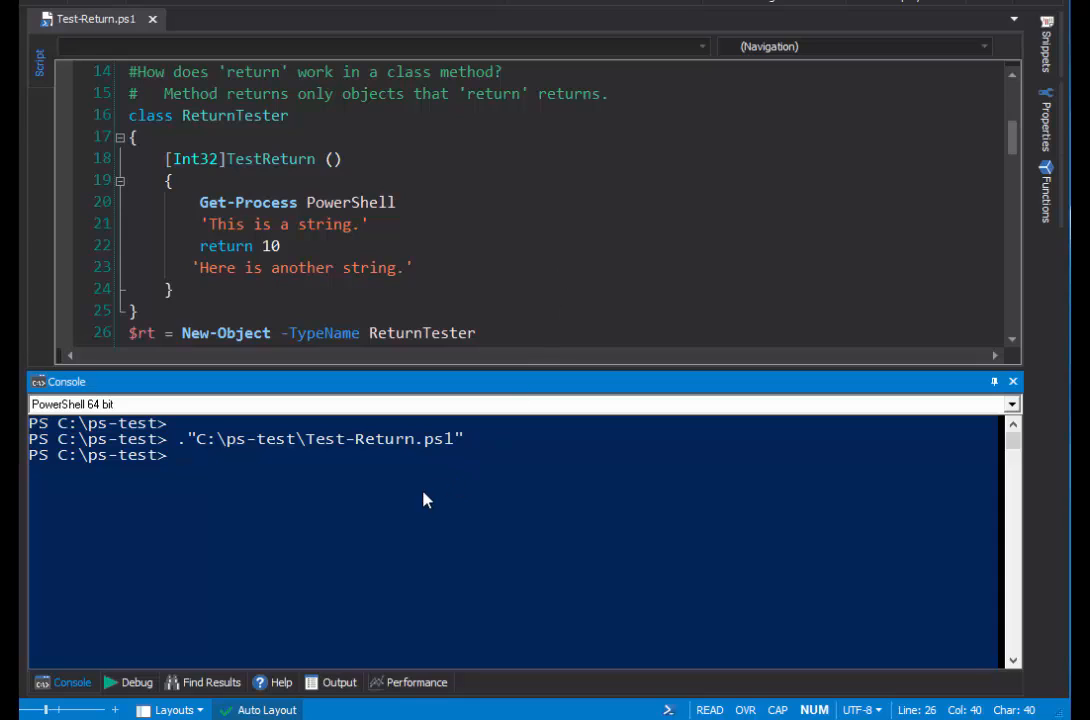
Display $rt as a ReturnTester, then call $rt.TestReturn(), which returns only 10.
key(Return)
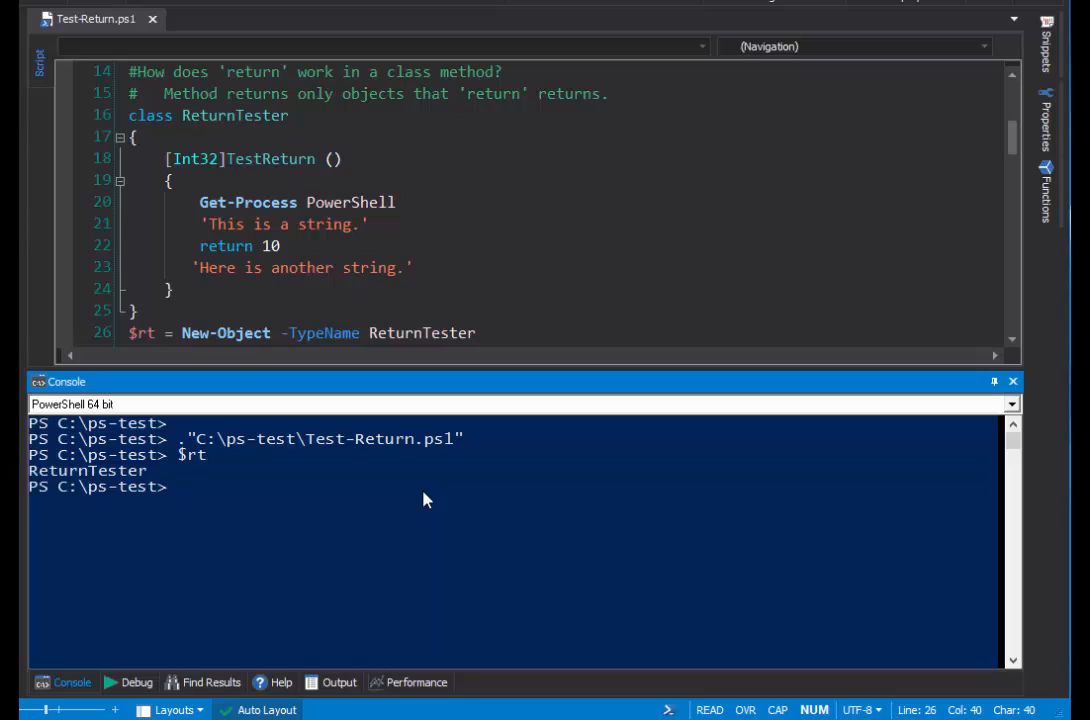
text($rt.)
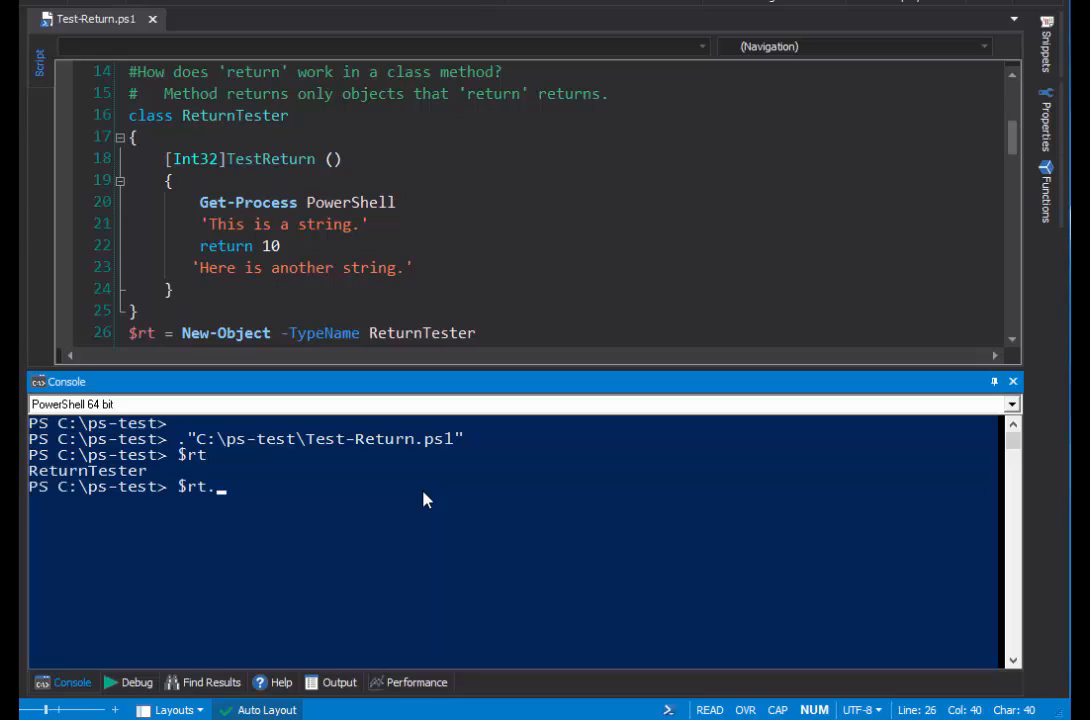
text(test)
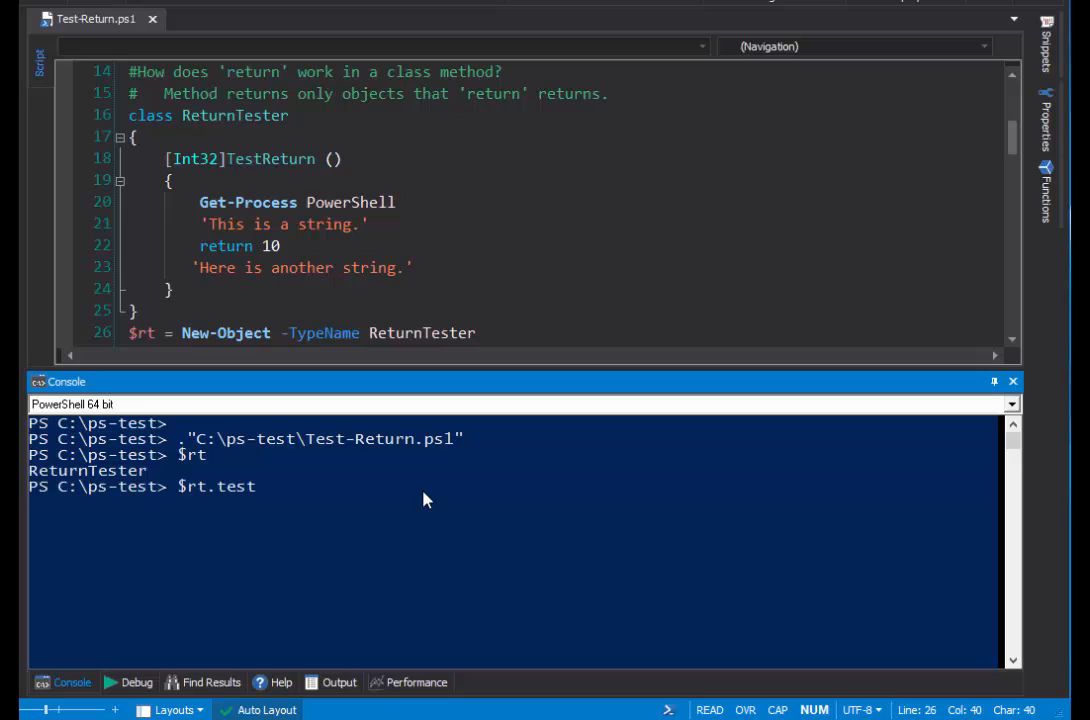
text(TestReturn())
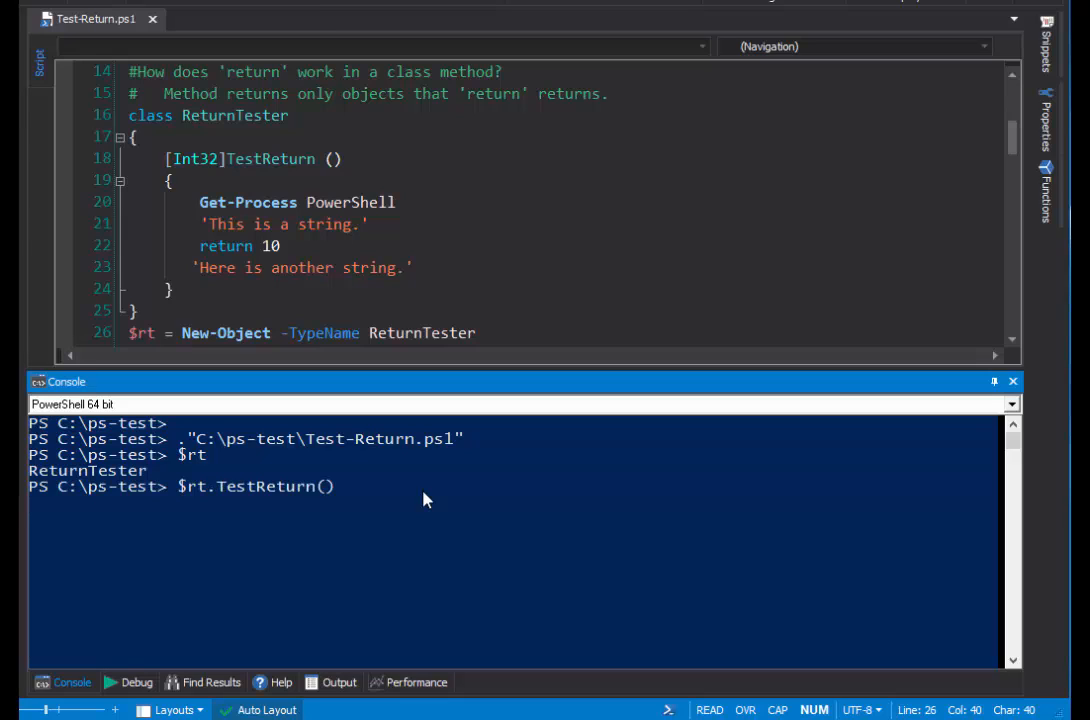
key(Return)
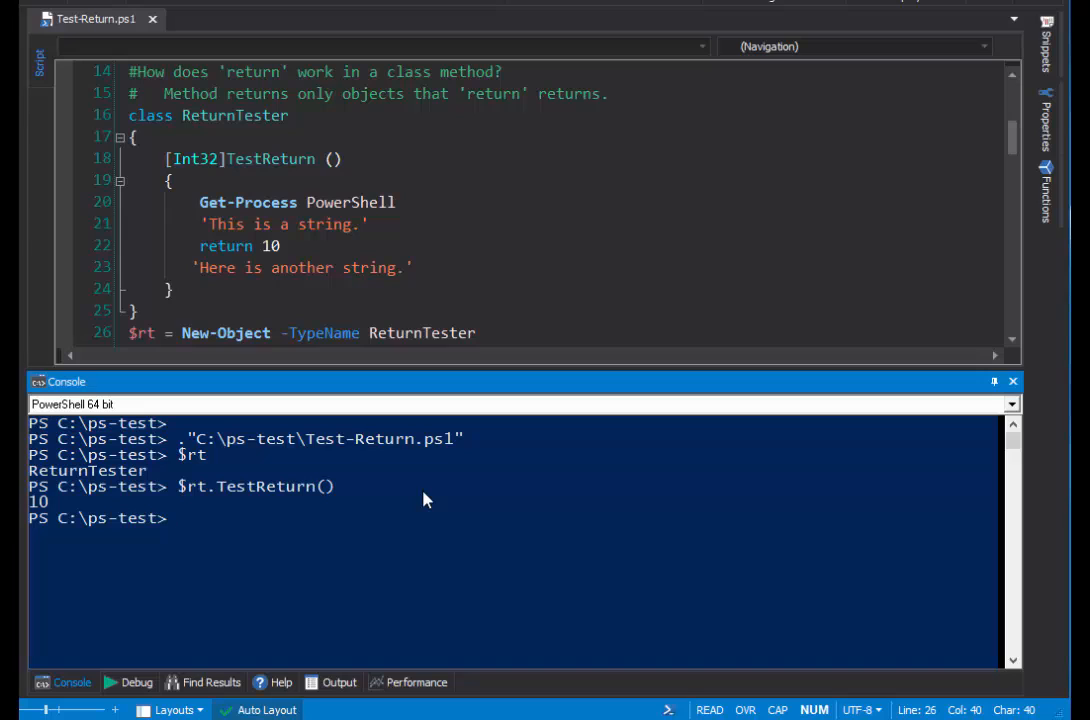
mouse_move(218, 516)
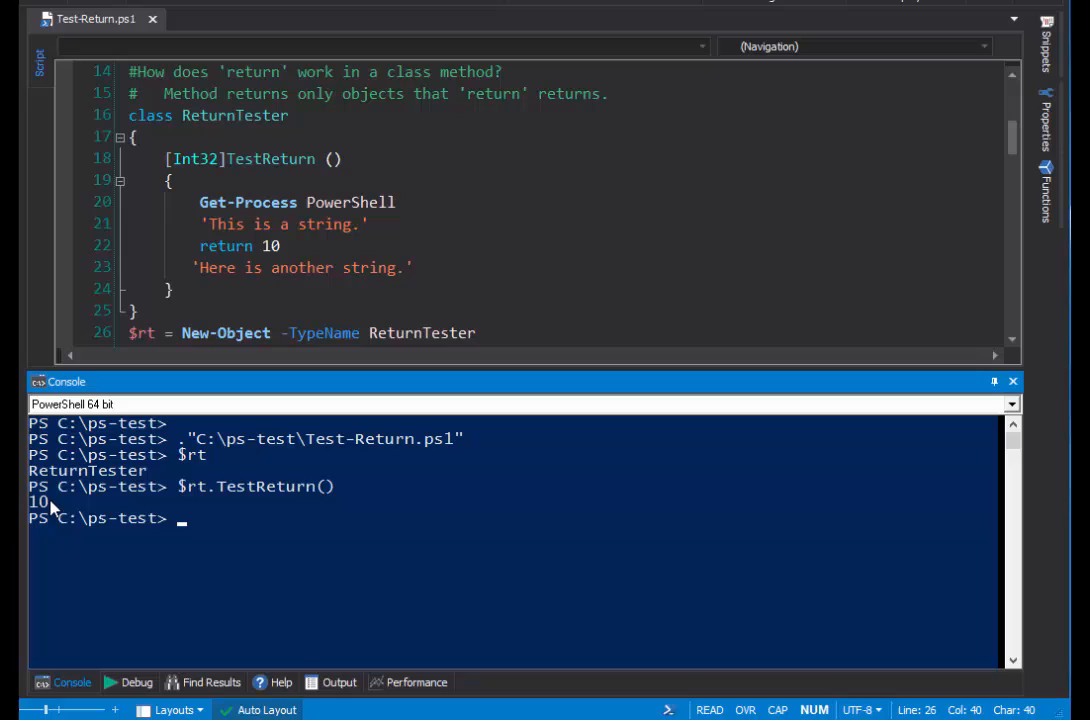
mouse_move(728, 376)
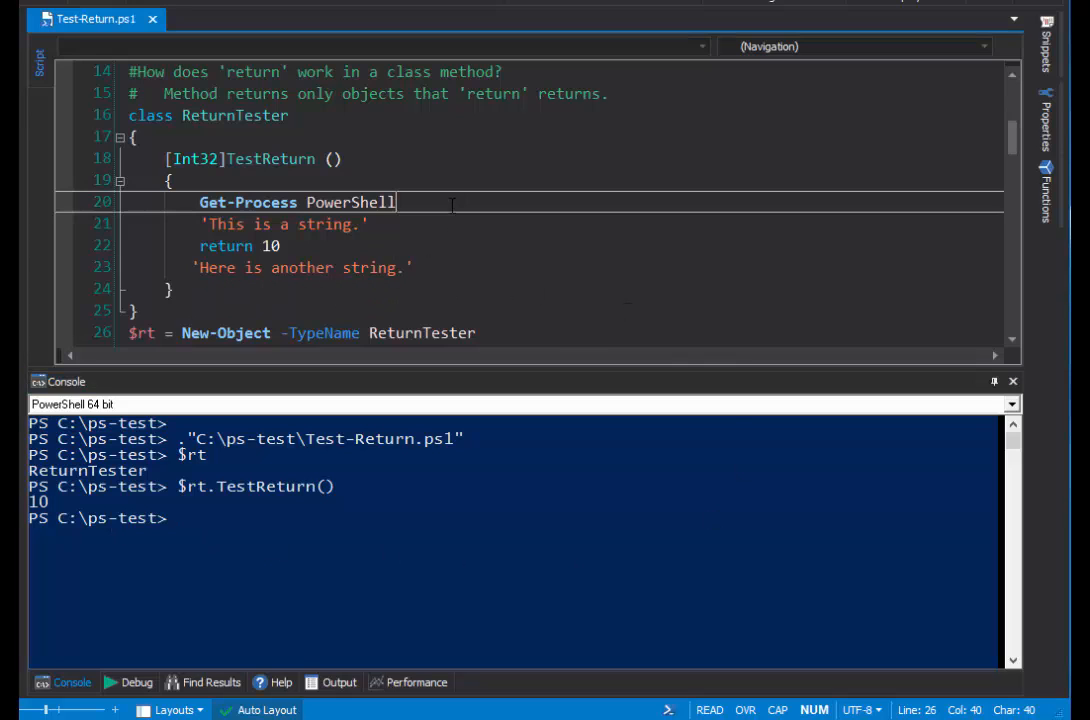
Review the method's string and return 10 lines before changing the return type to [int].
click(284, 224)
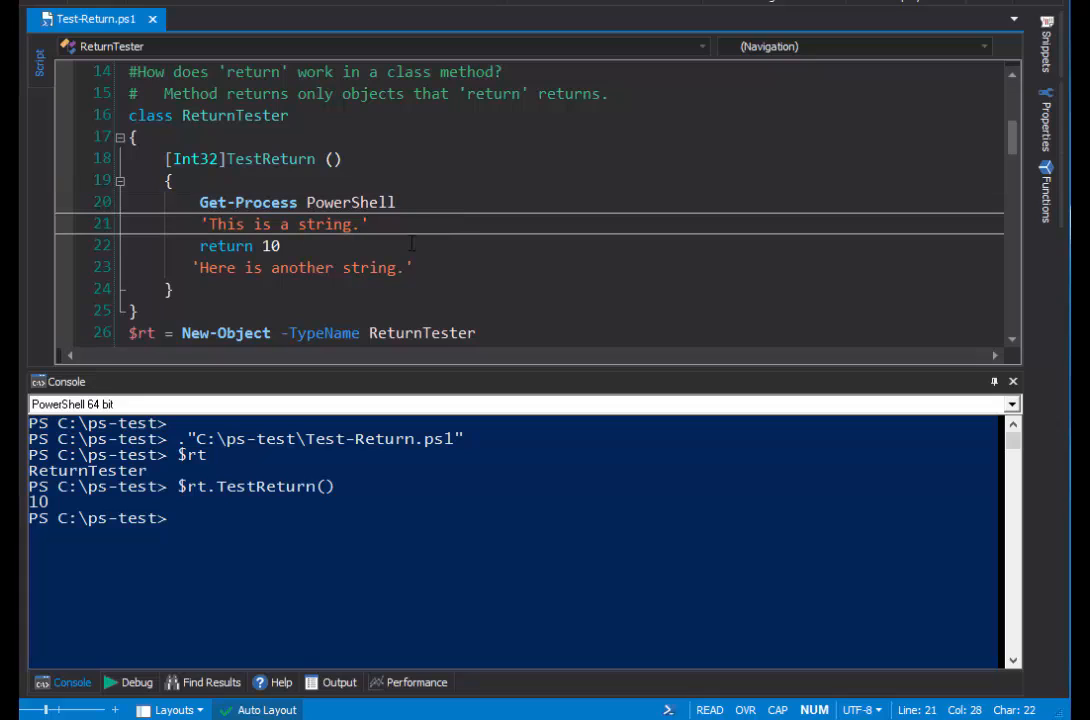
click(284, 244)
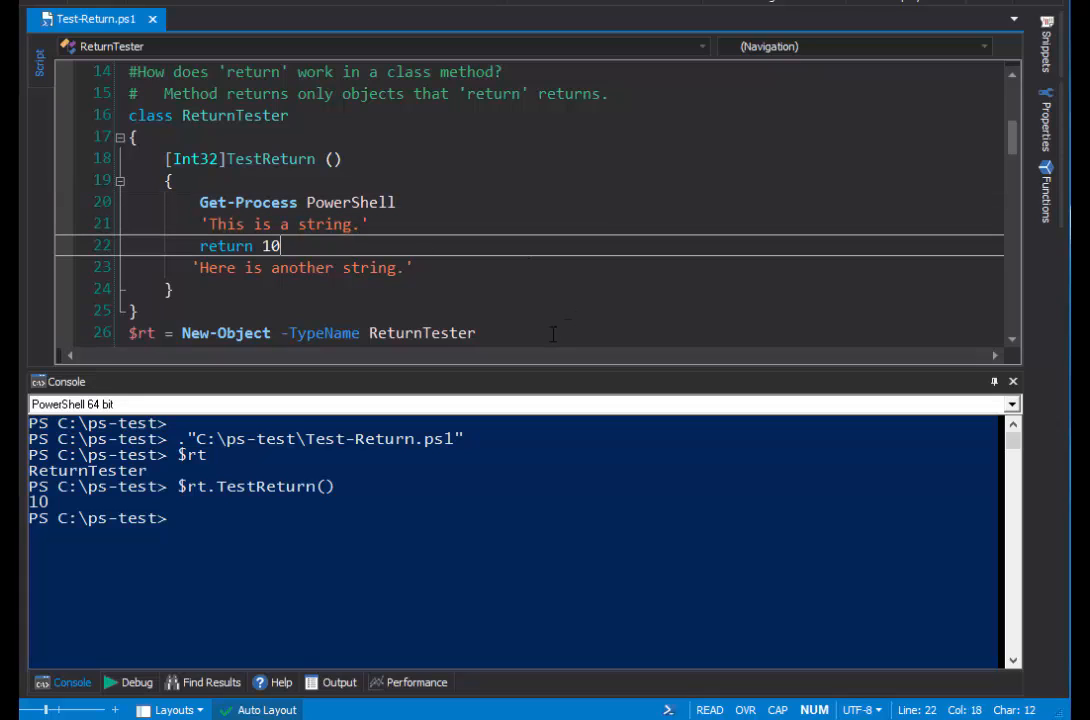
click(490, 332)
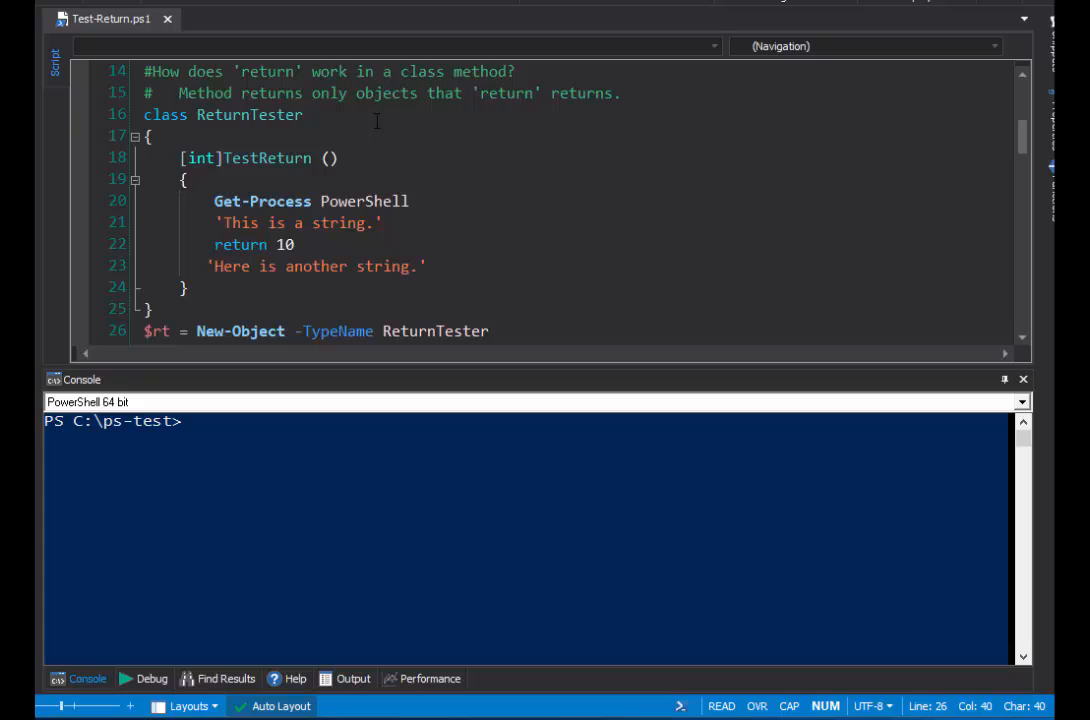
Select the [int] return type in TestReturn's declaration for removal.
click(250, 114)
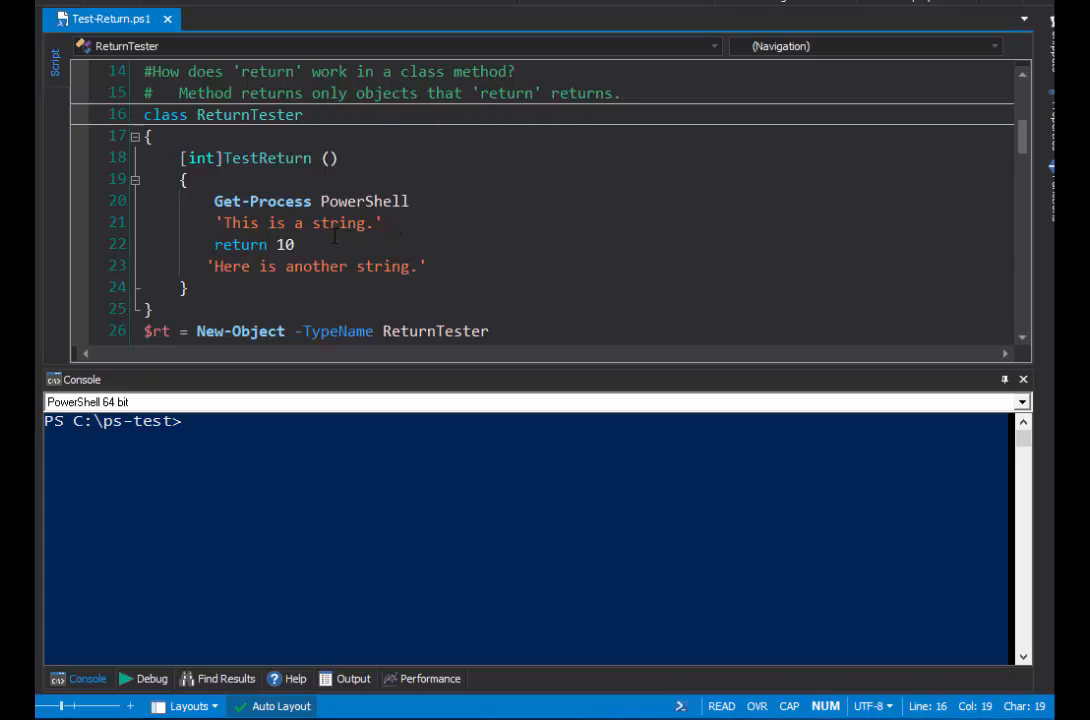
click(296, 244)
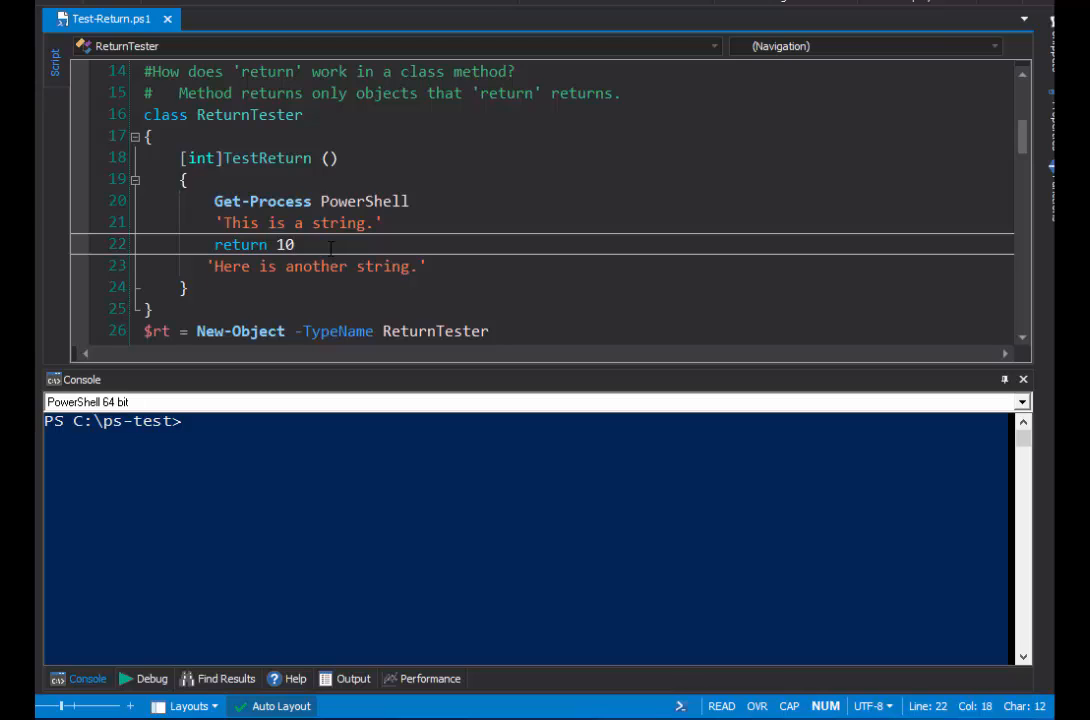
double_click(200, 158)
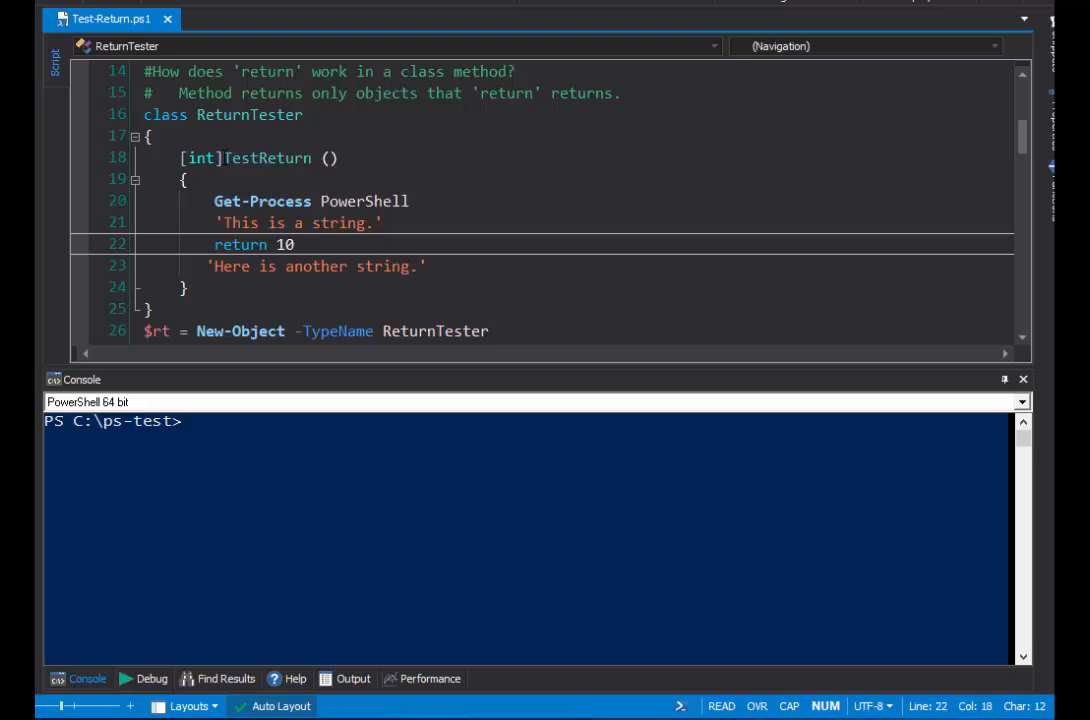
double_click(200, 158)
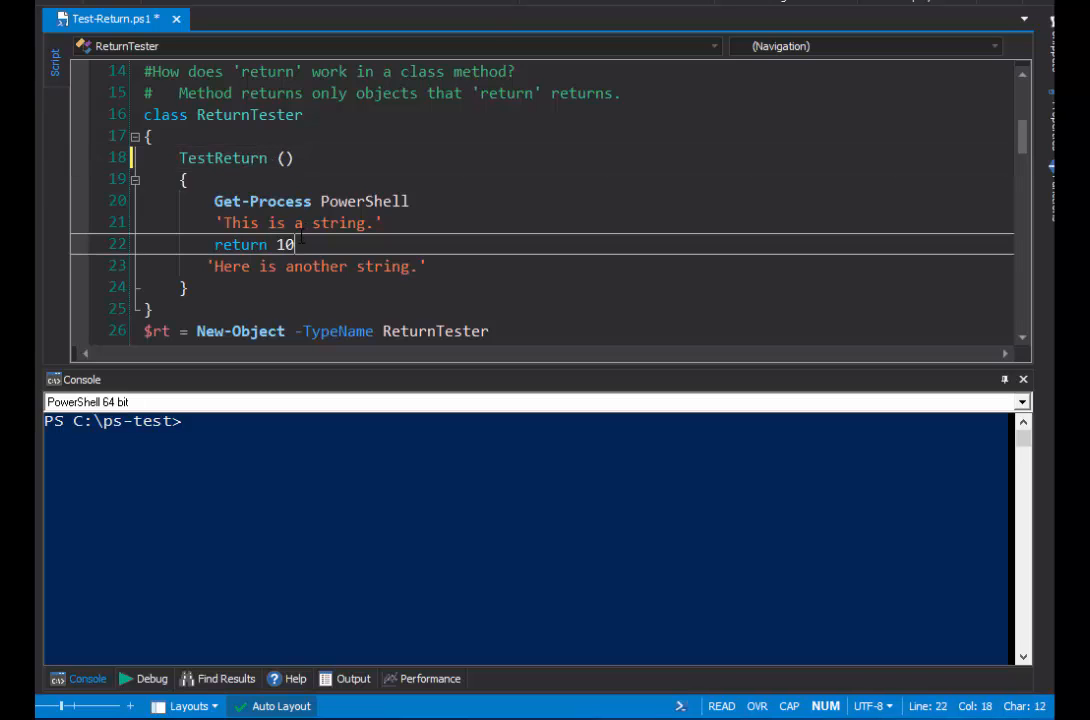
Try a [void] return type on TestReturn, remove it again, and read the invalid-return error on line 22.
click(76, 244)
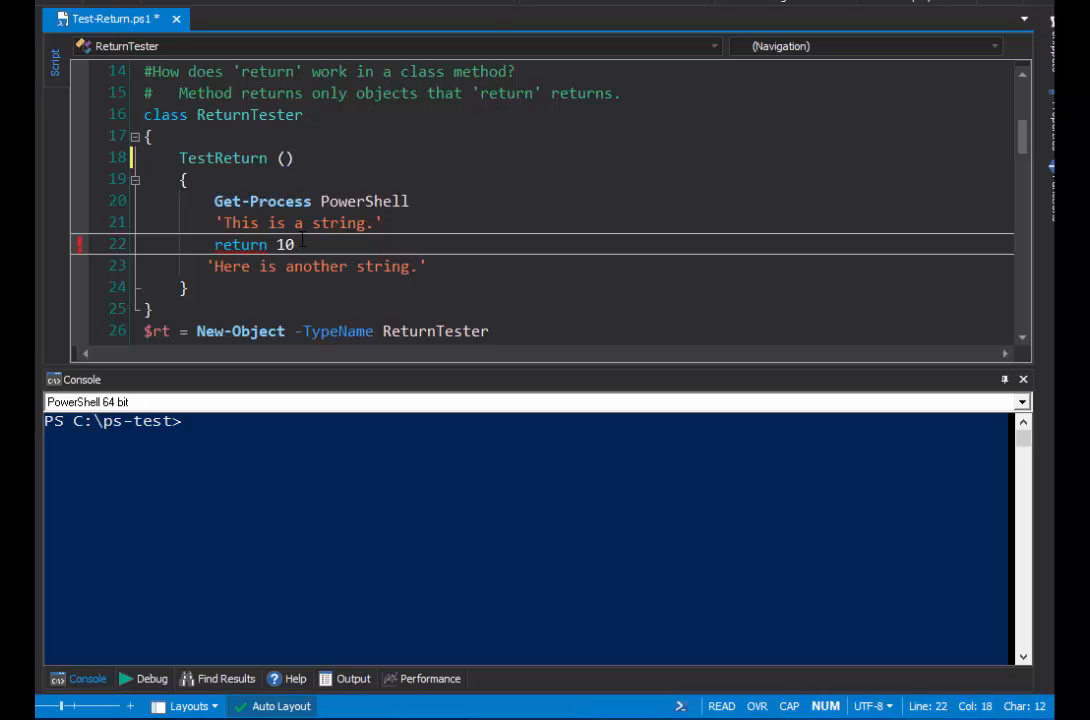
click(178, 158)
text([)
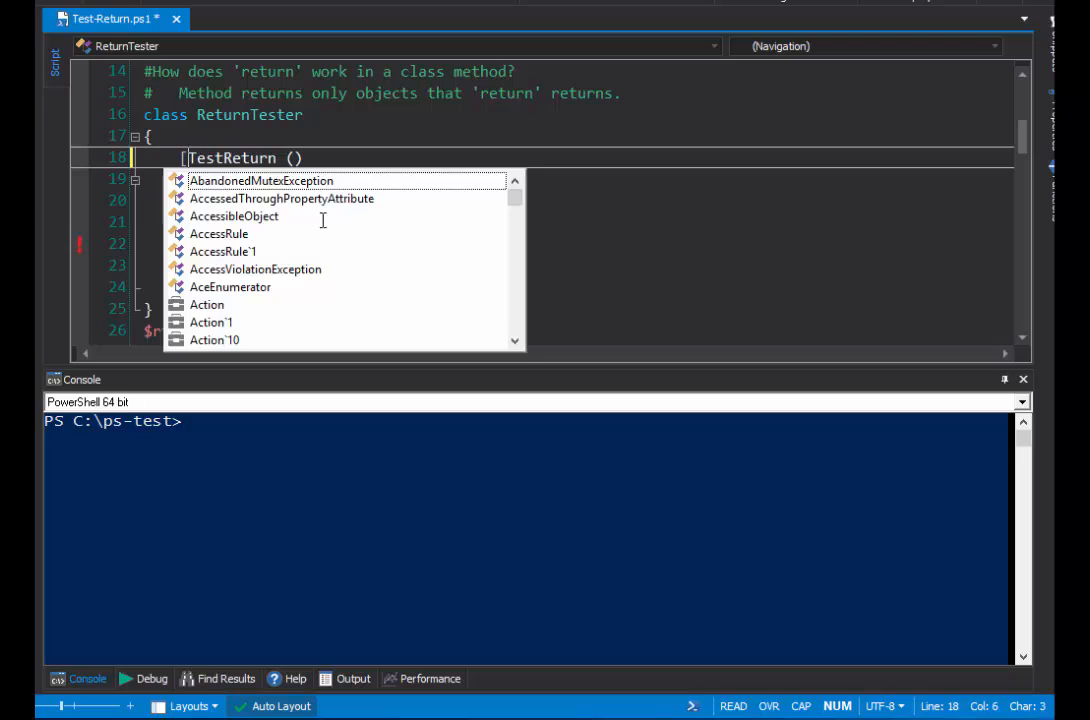
text(void])
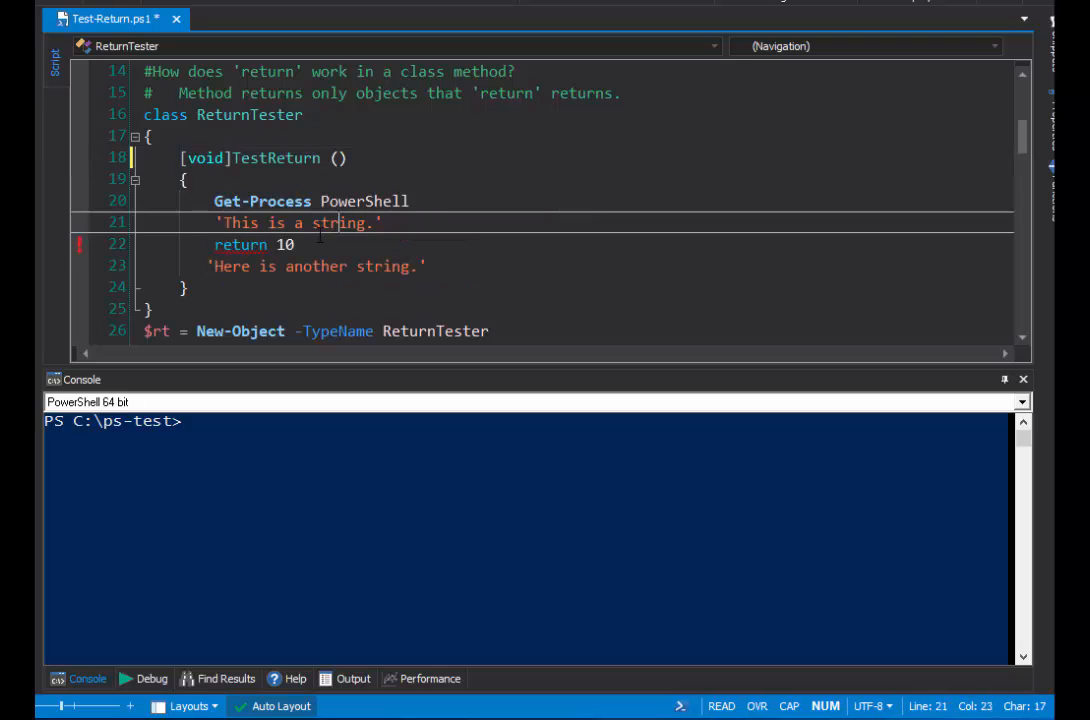
click(424, 266)
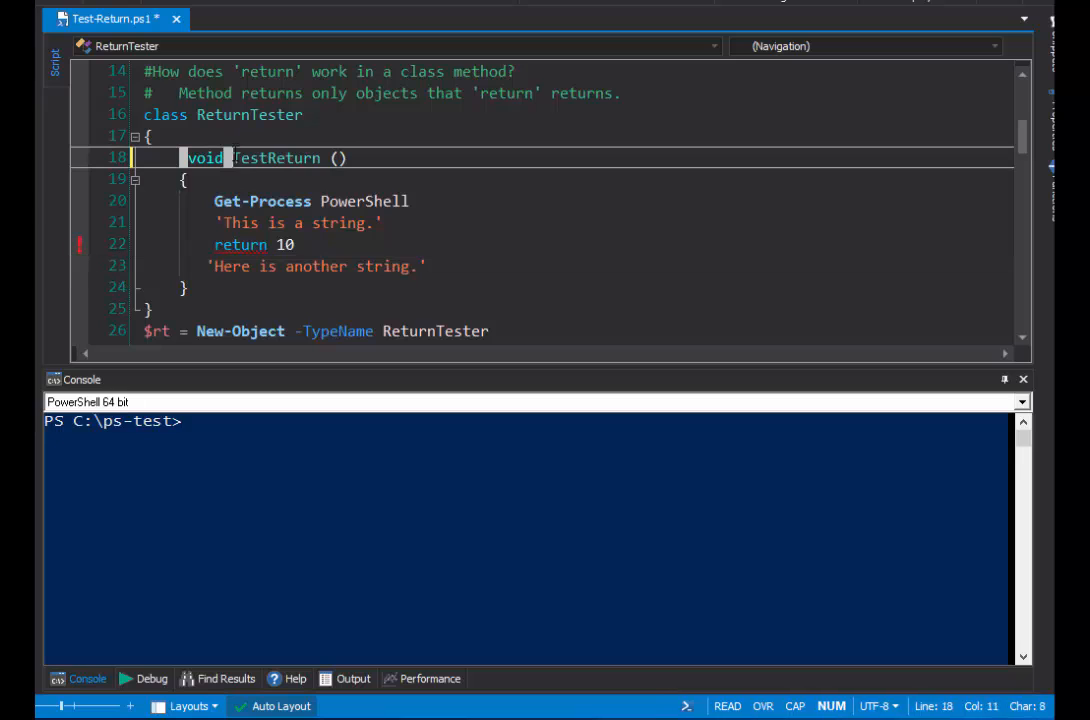
key(Backspace)
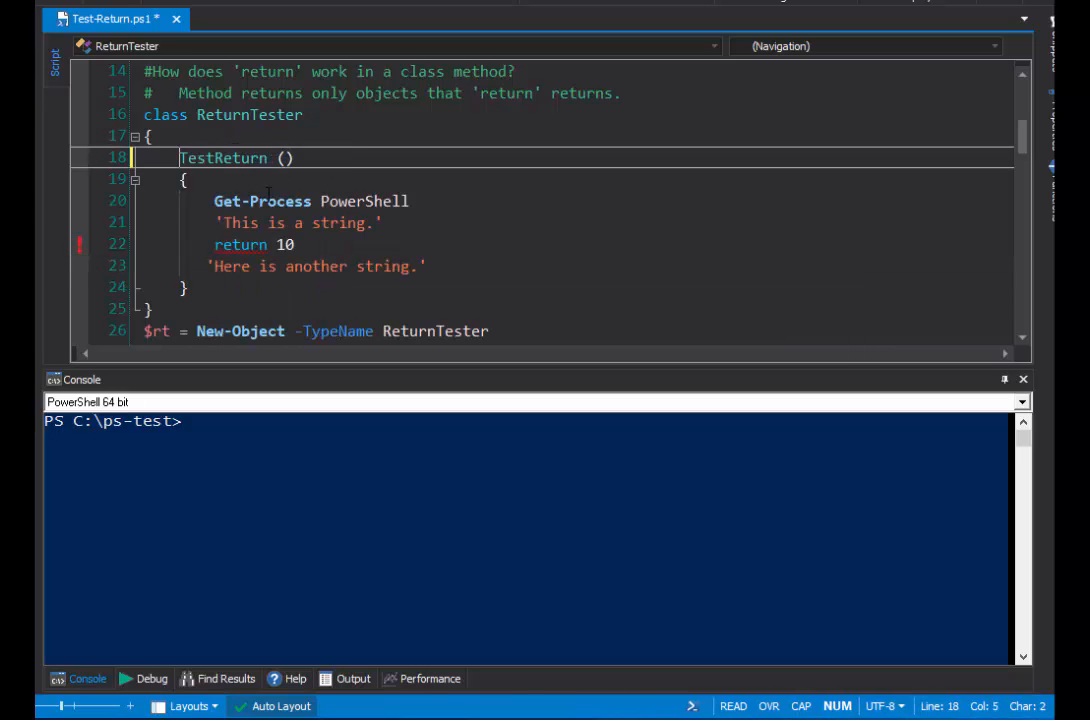
mouse_move(300, 266)
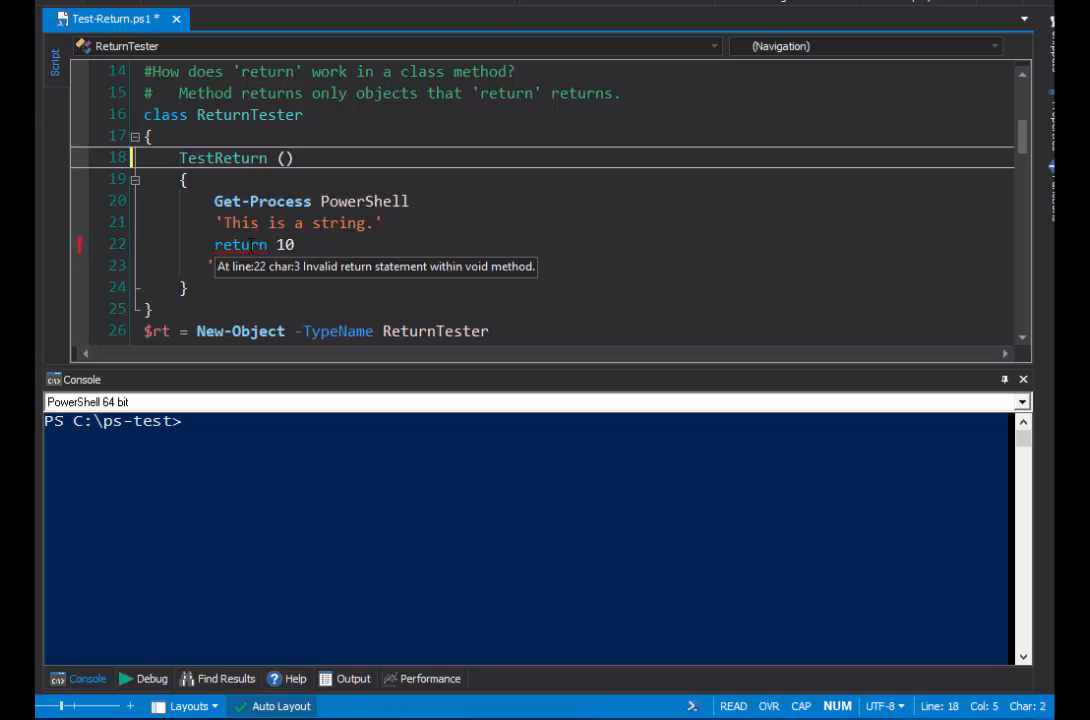
click(296, 244)
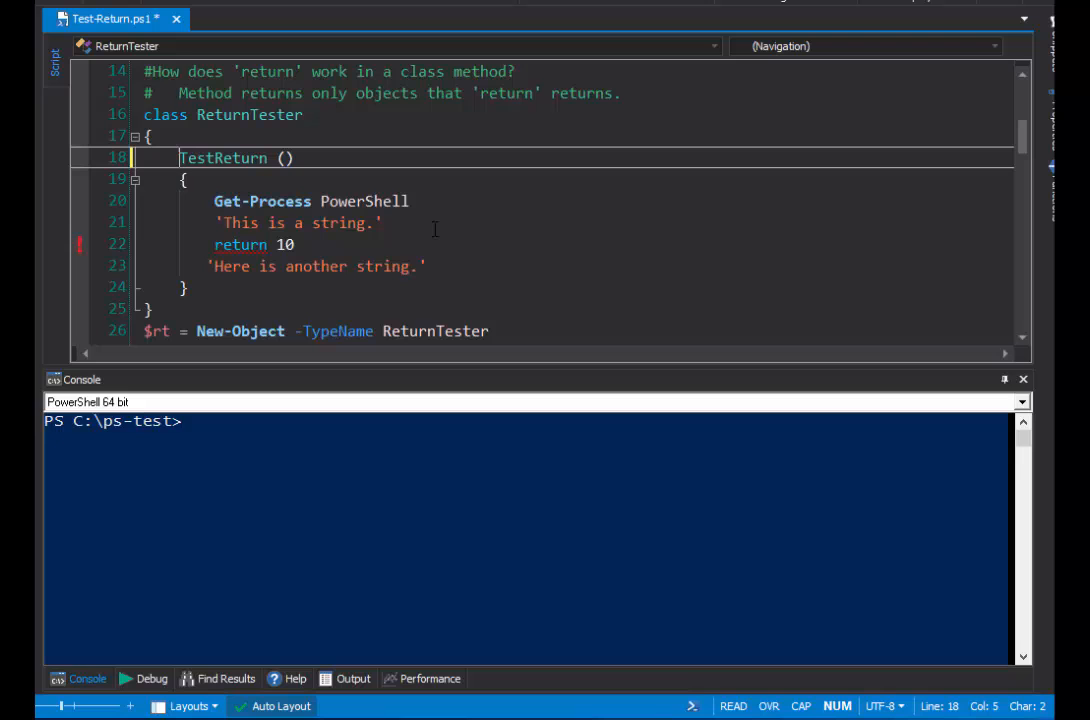
Restore the [int] return type before TestReturn, clearing the invalid-return flag on 'return 10'.
text(io)
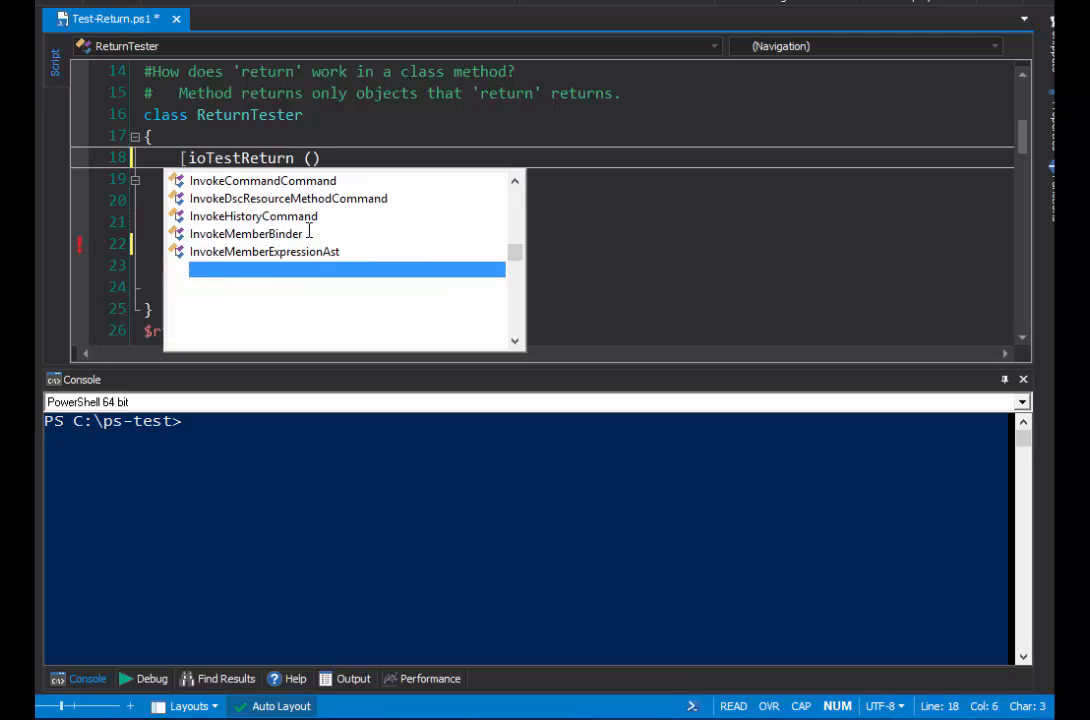
text(int])
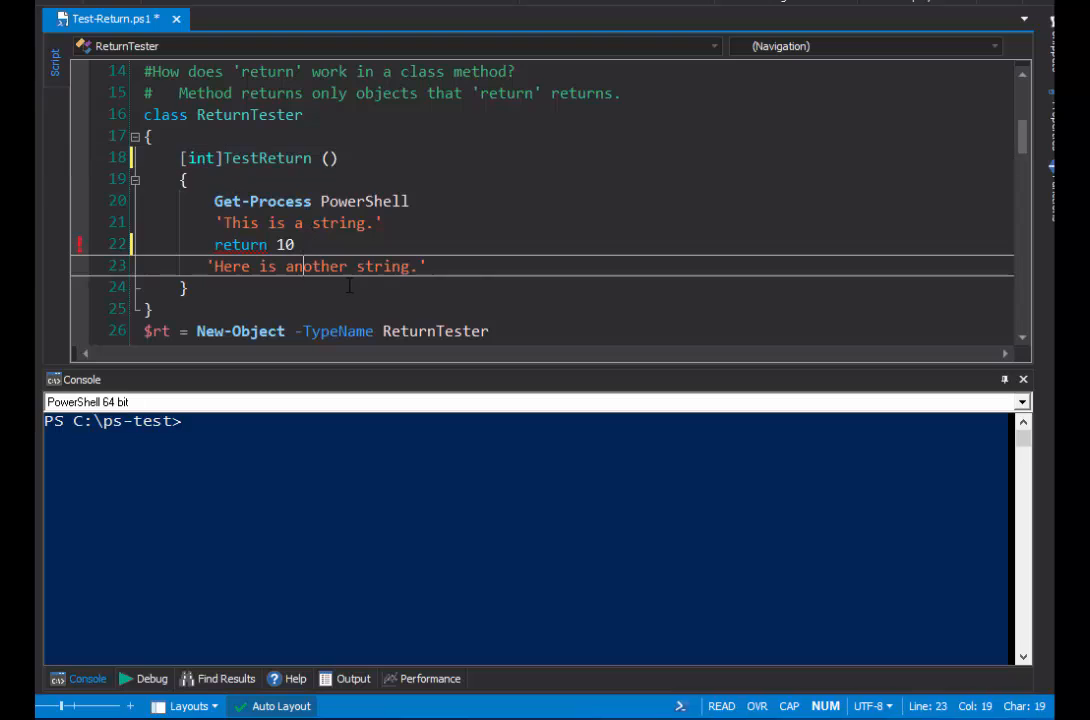
click(150, 308)
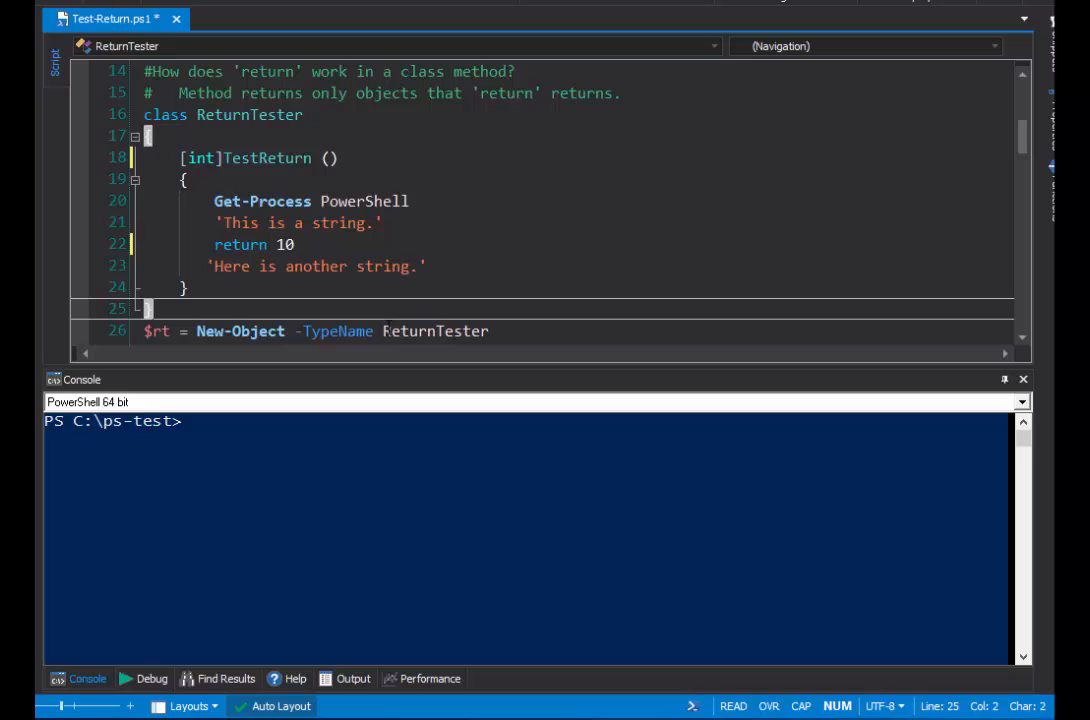
click(284, 244)
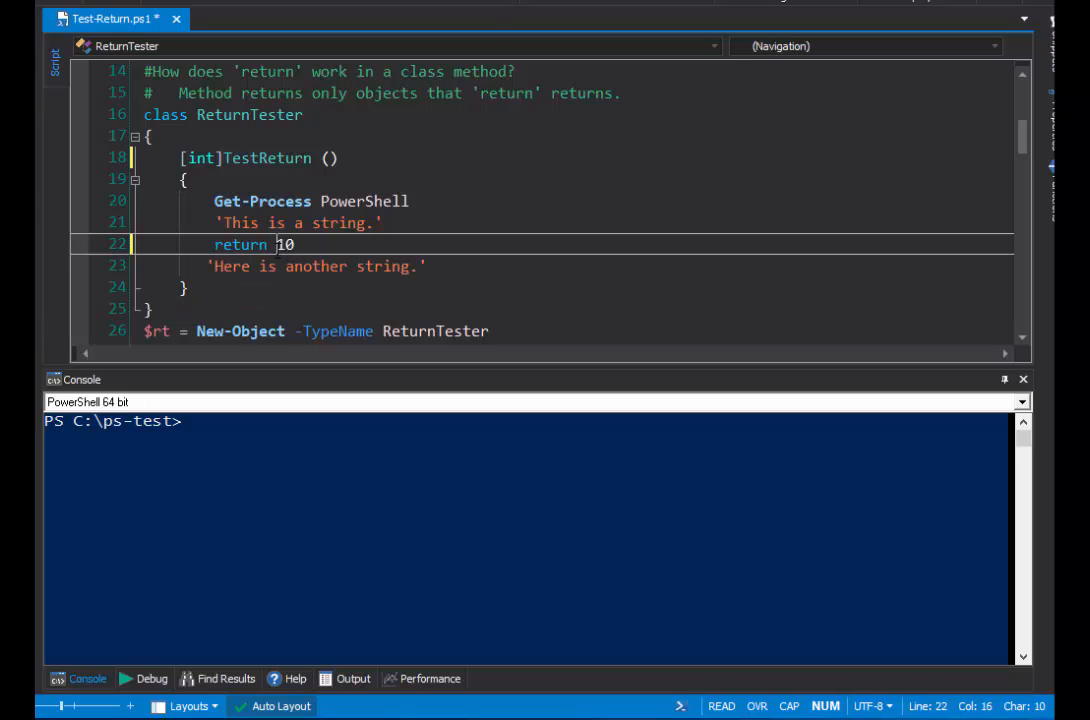
Delete 'return' from line 22 and read the code-path syntax error that appears.
double_click(240, 244)
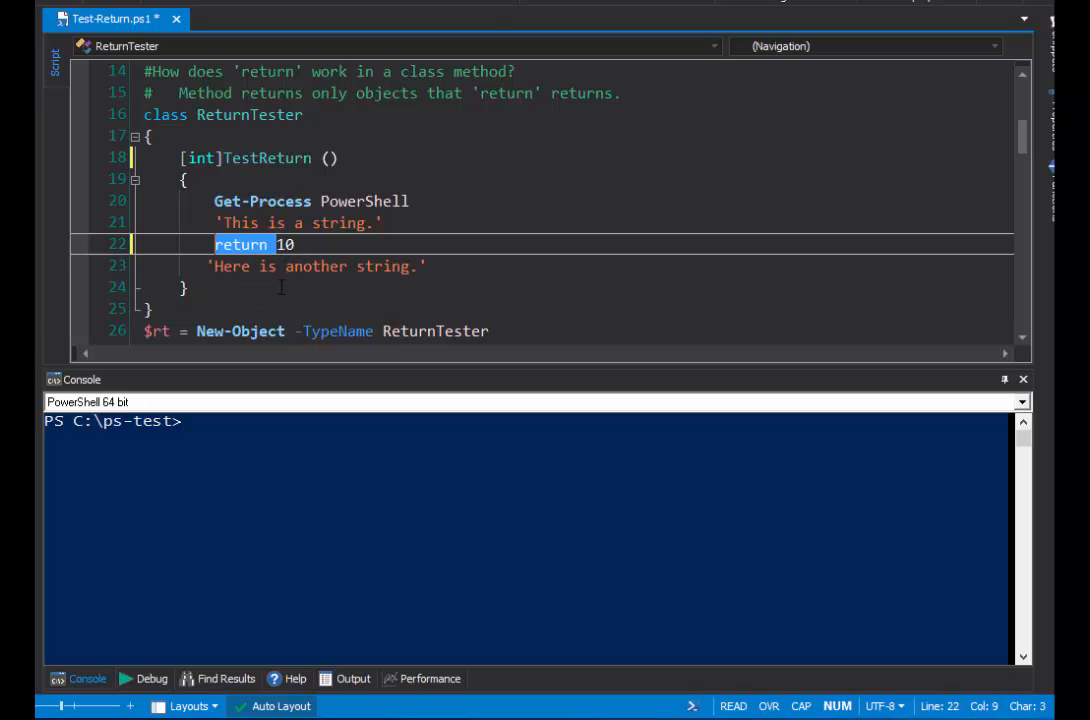
key(Delete)
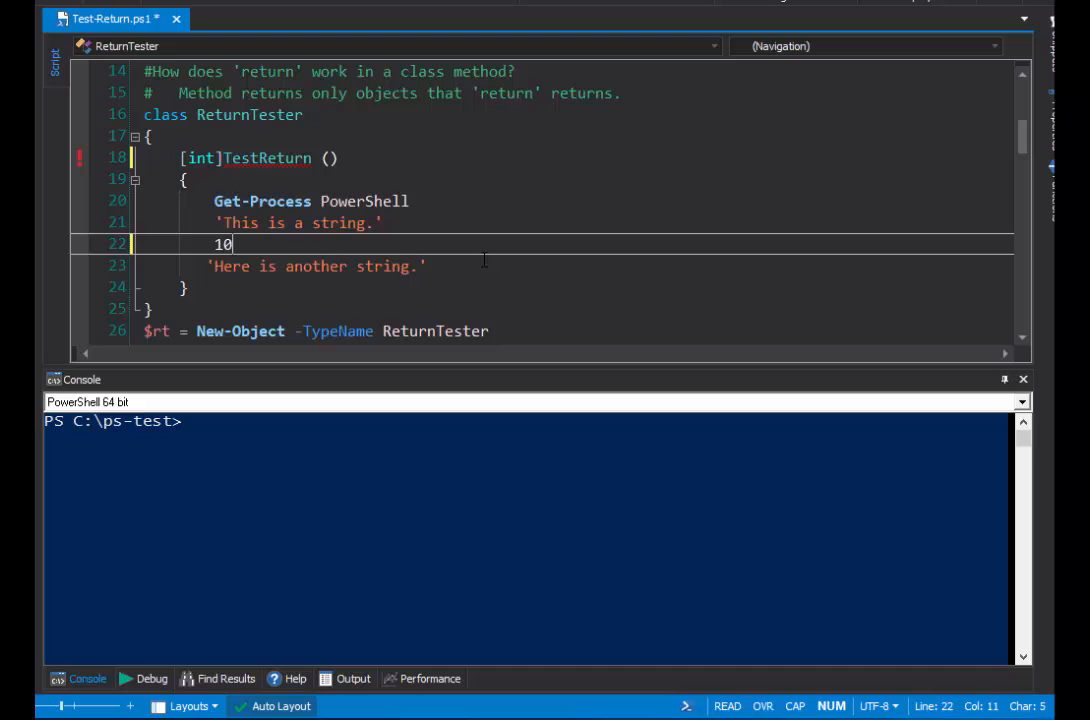
click(426, 266)
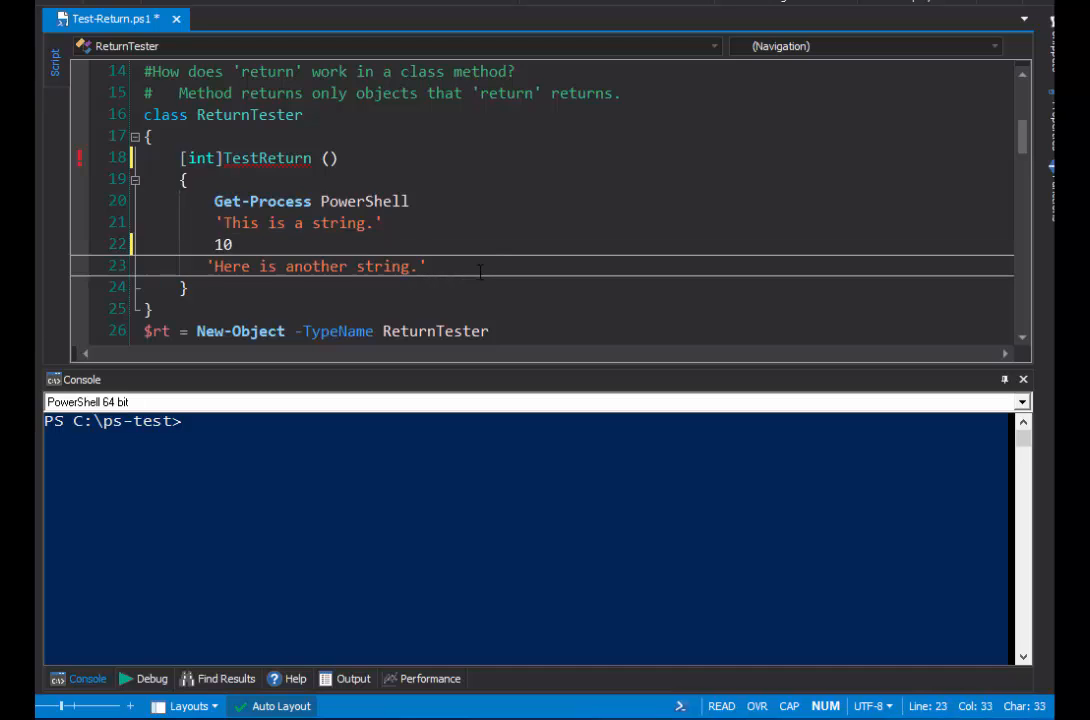
click(428, 266)
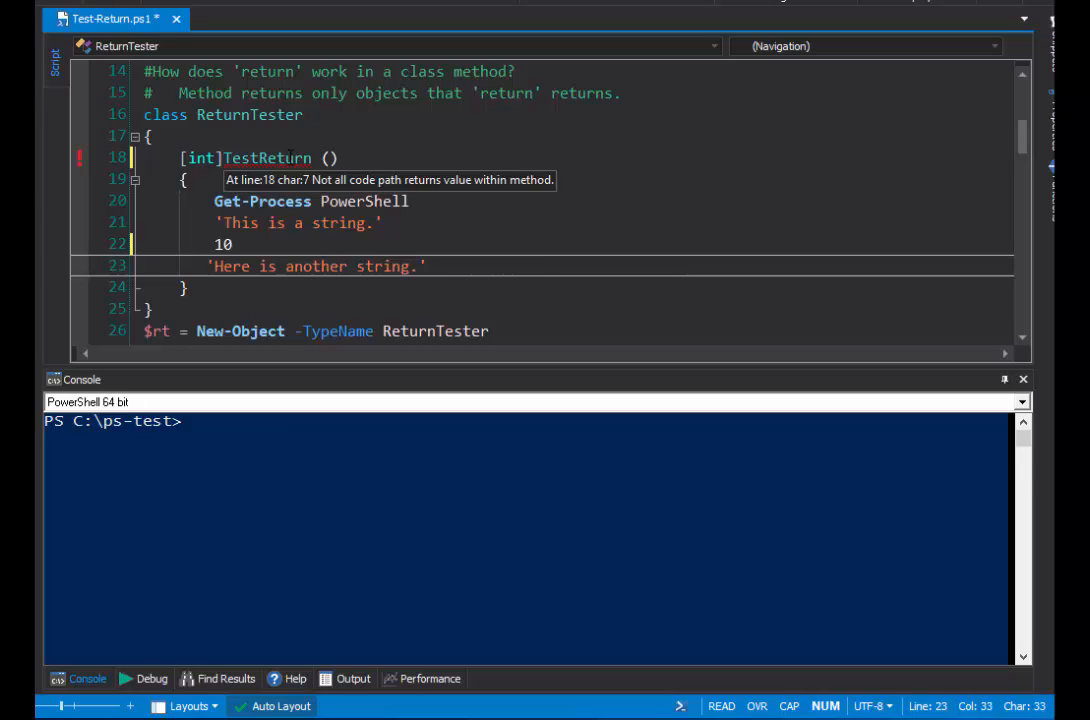
mouse_move(380, 160)
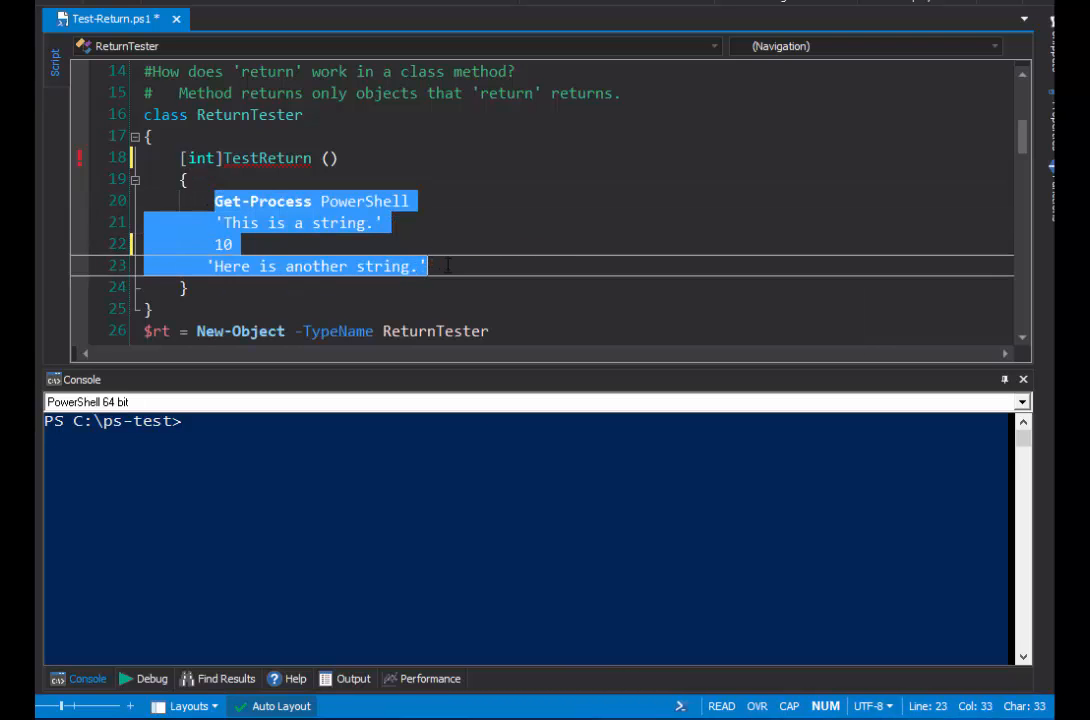
click(428, 264)
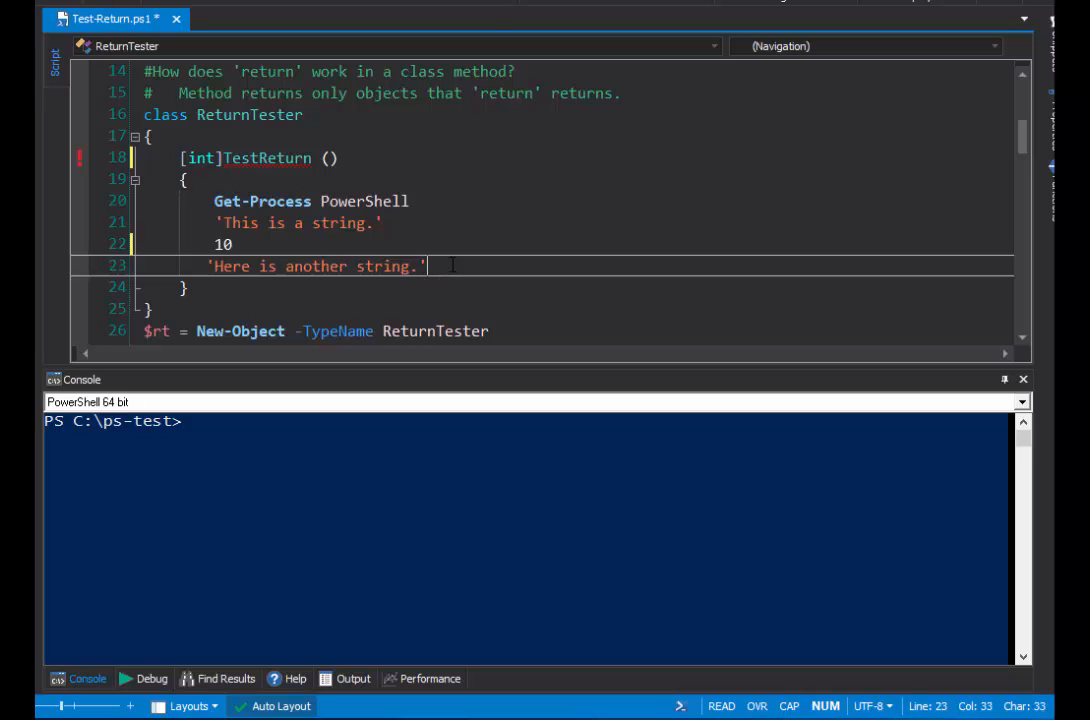
Move 'return' to the 'This is a string.' line, leaving 10 alone on line 22.
double_click(200, 158)
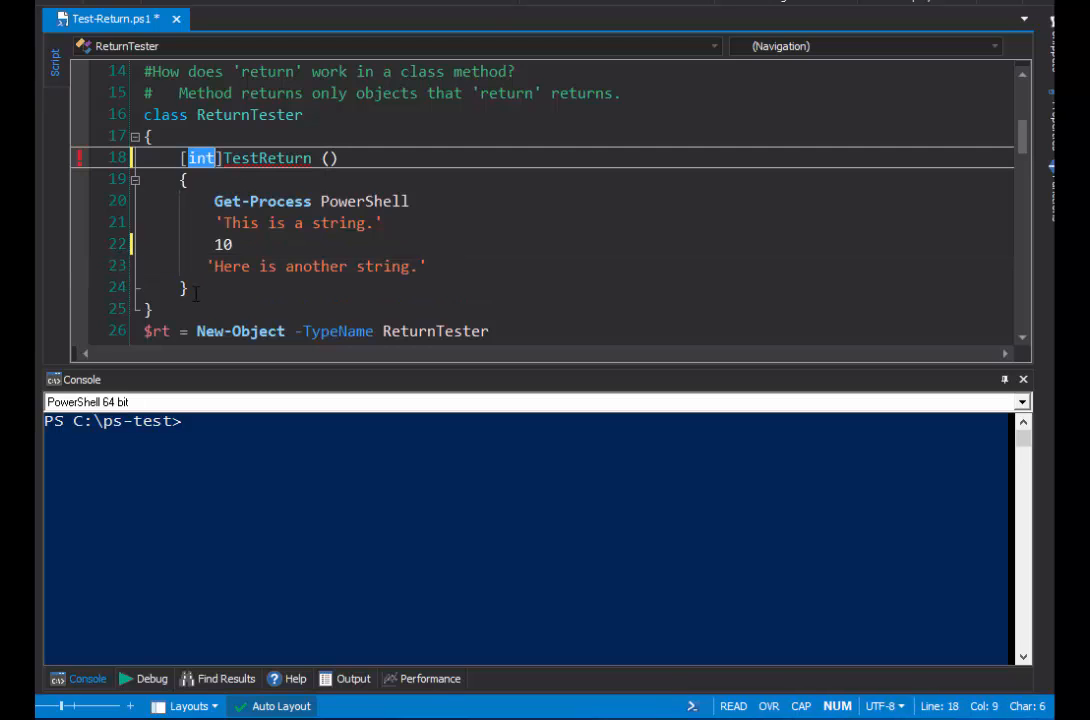
click(184, 288)
text(return )
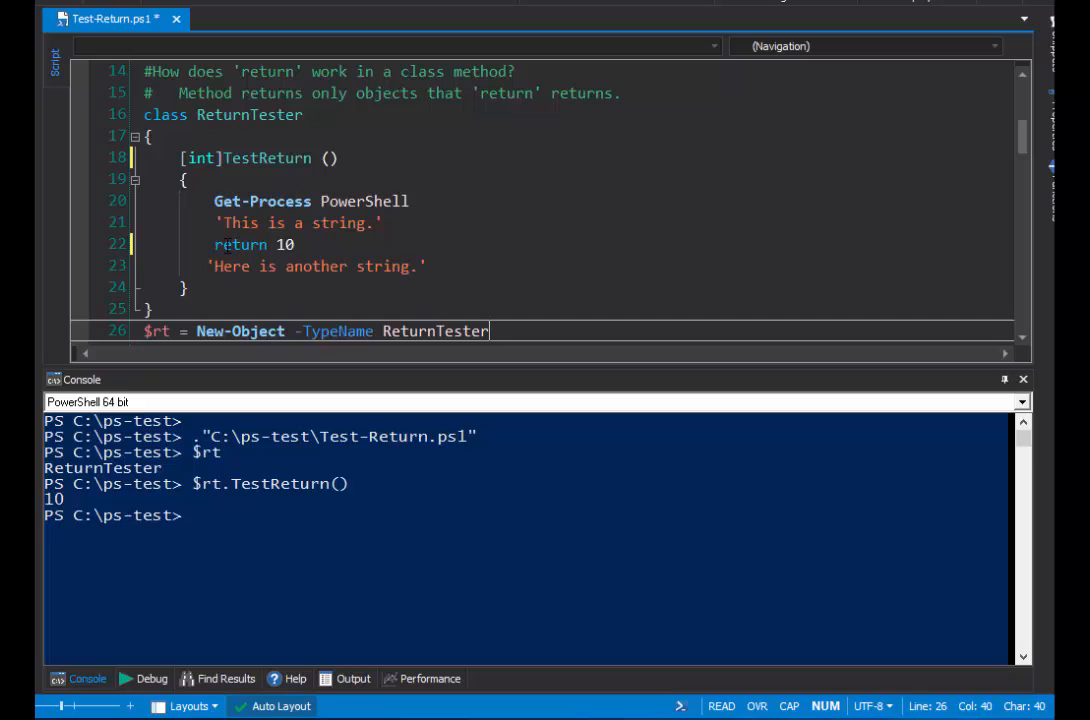
click(216, 244)
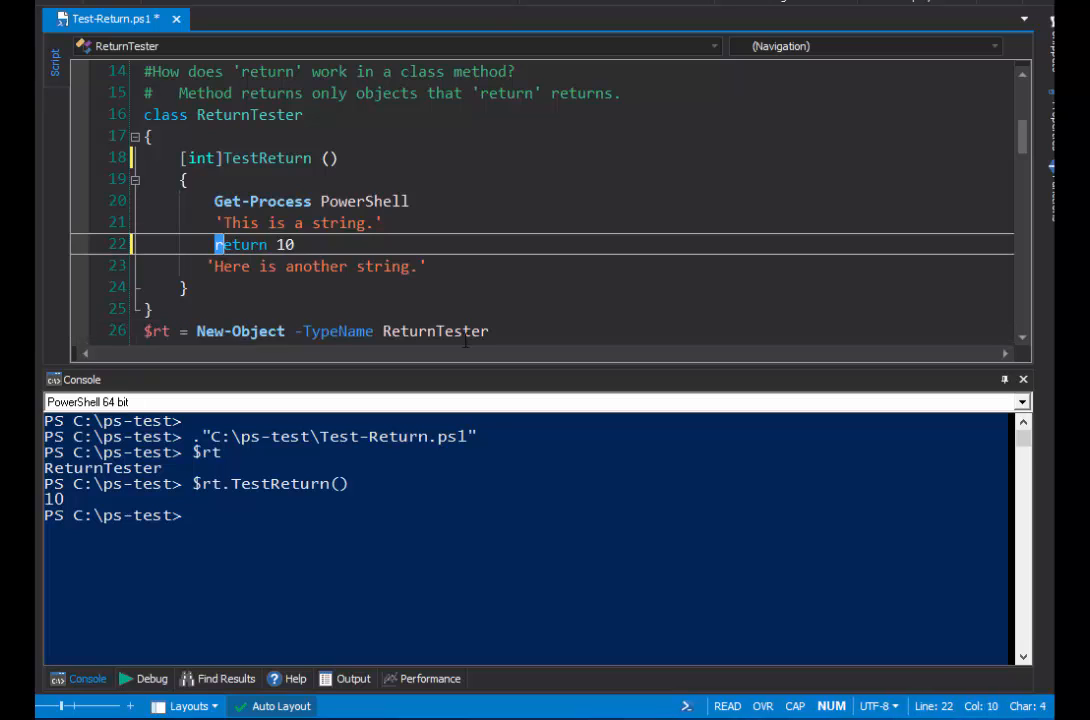
key(Delete)
text(return )
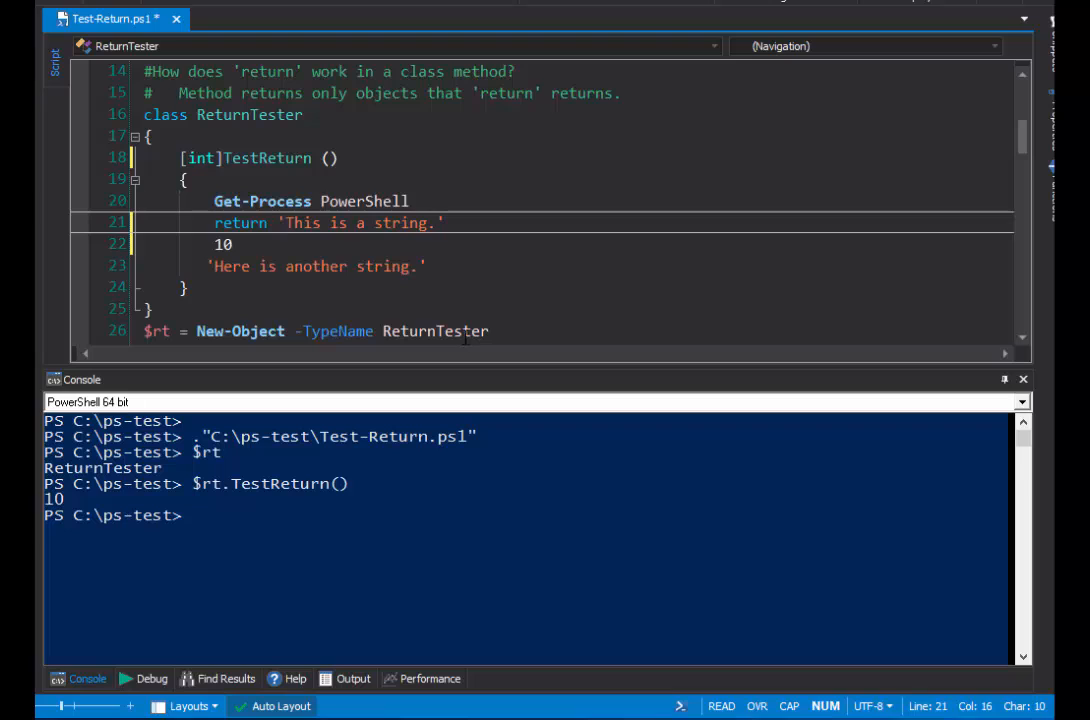
click(150, 308)
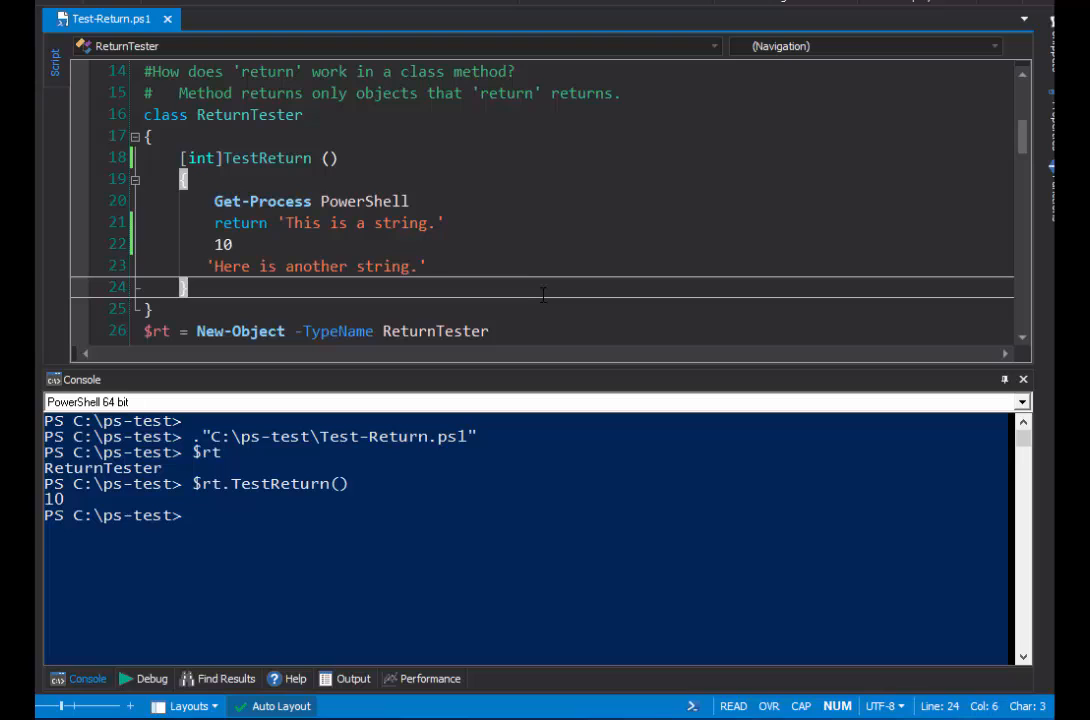
mouse_move(304, 464)
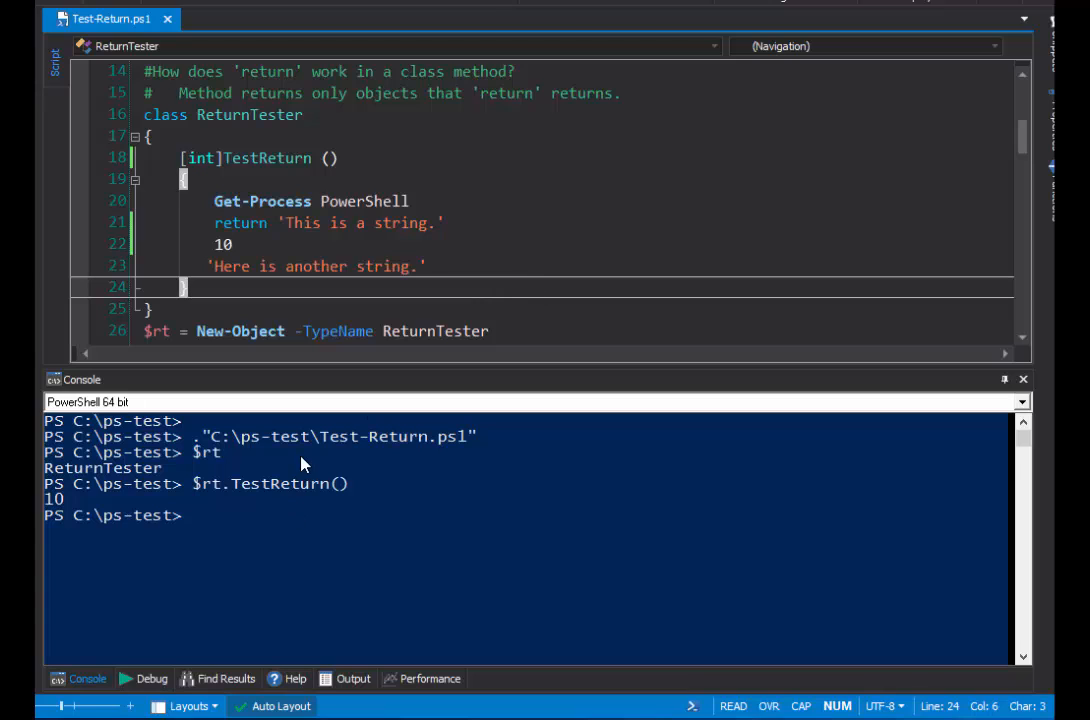
mouse_move(356, 512)
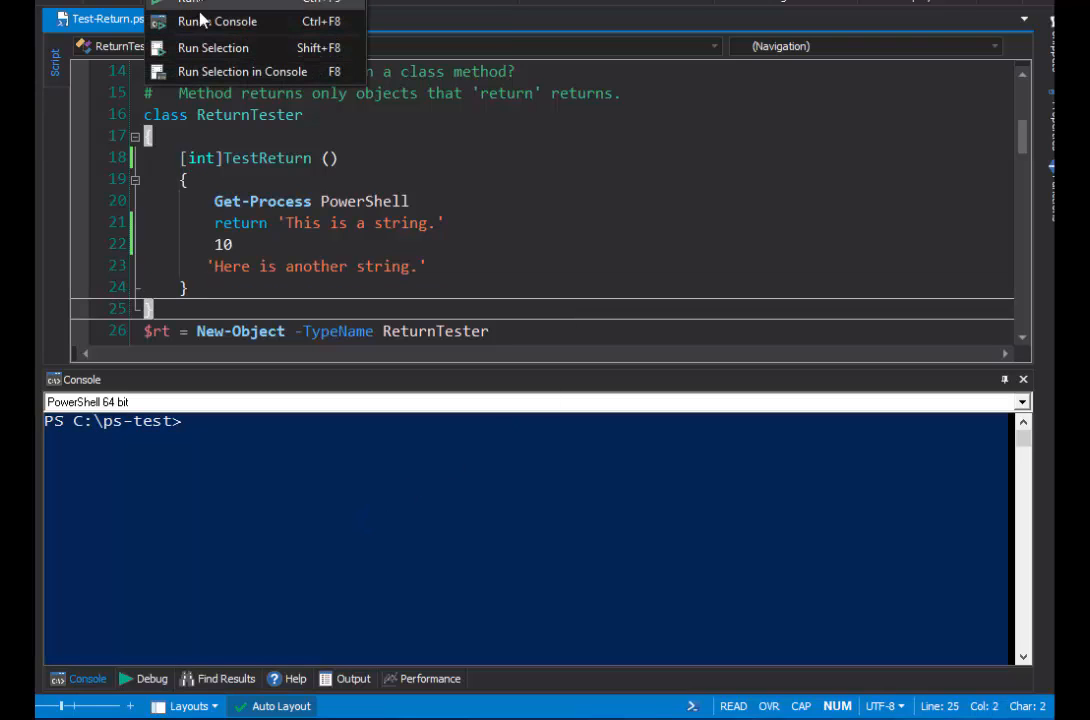
Rerun the edited Test-Return.ps1 in the console so $rt shows ReturnTester again.
click(216, 20)
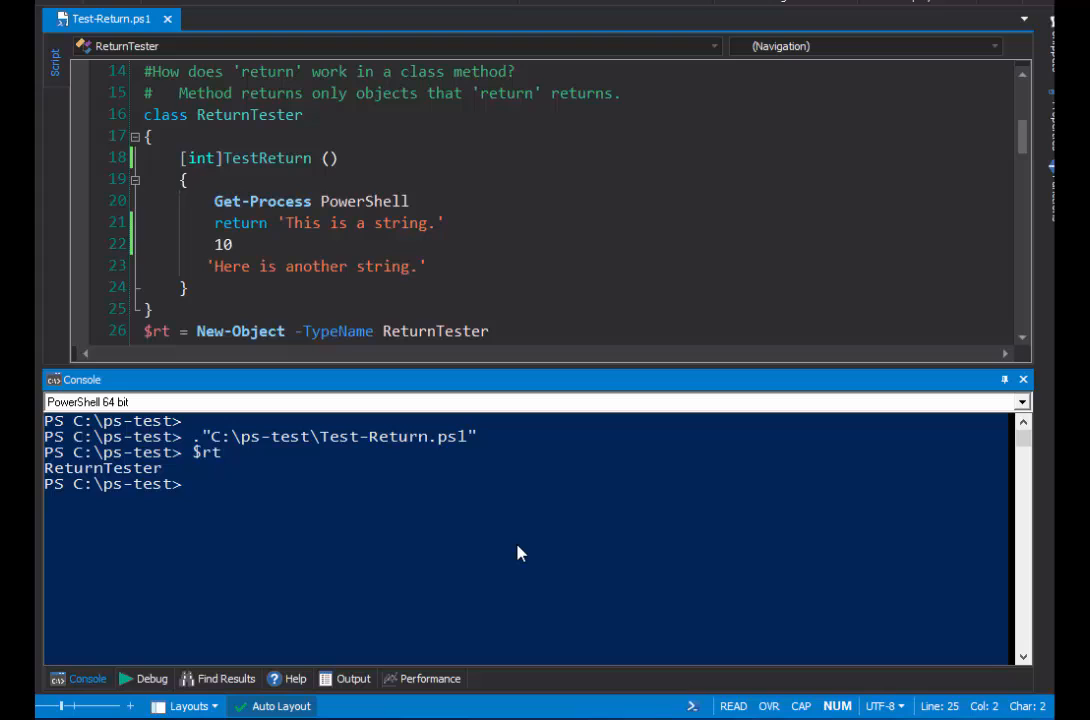
text($rt.TestReturn()
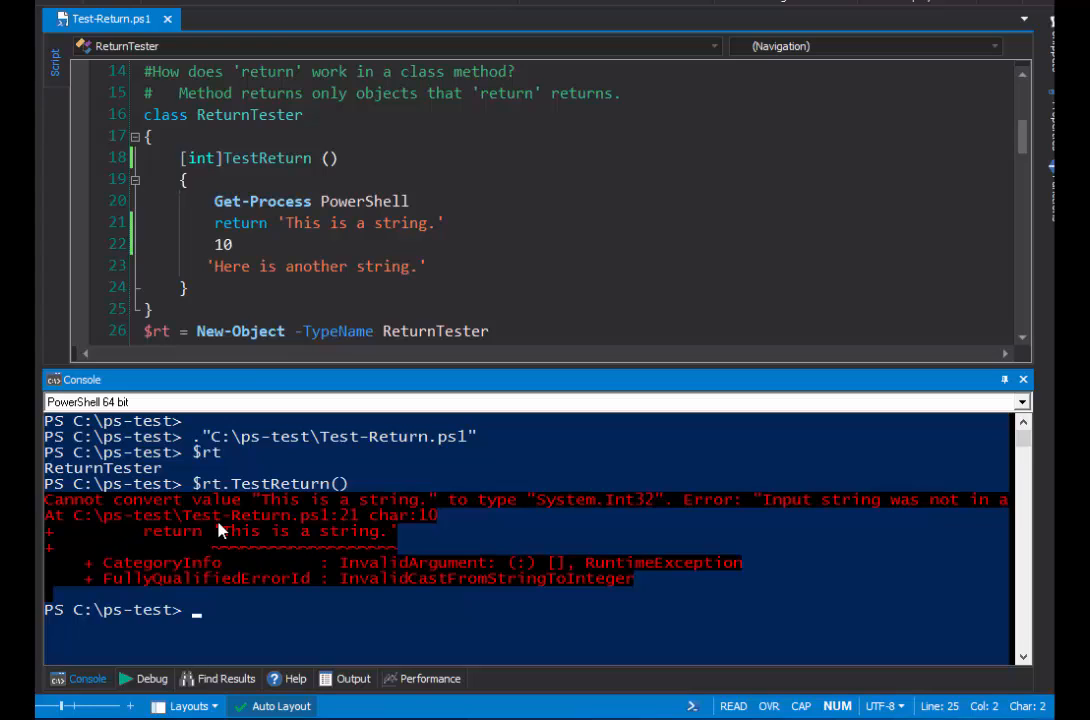
mouse_move(432, 512)
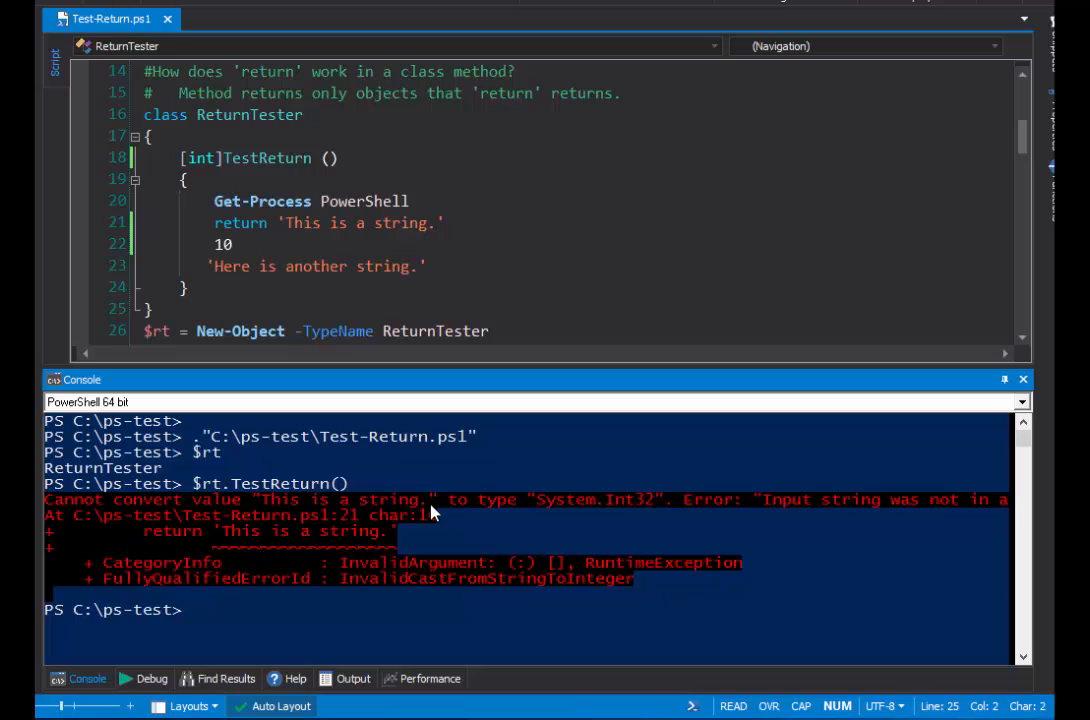
mouse_move(566, 520)
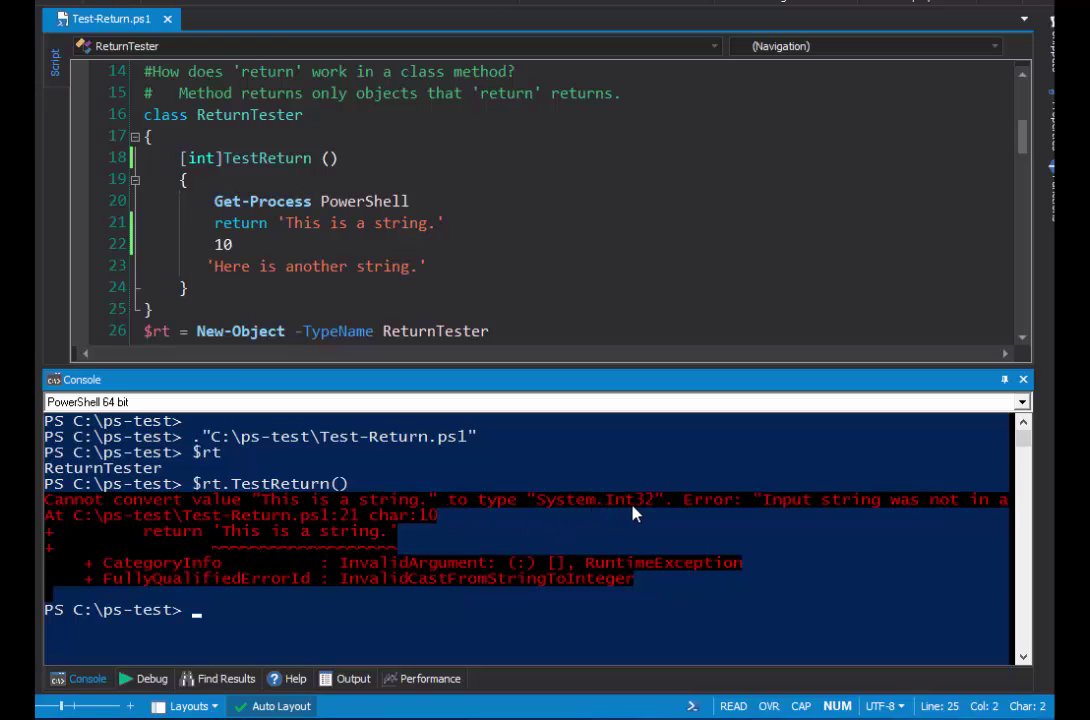
click(488, 332)
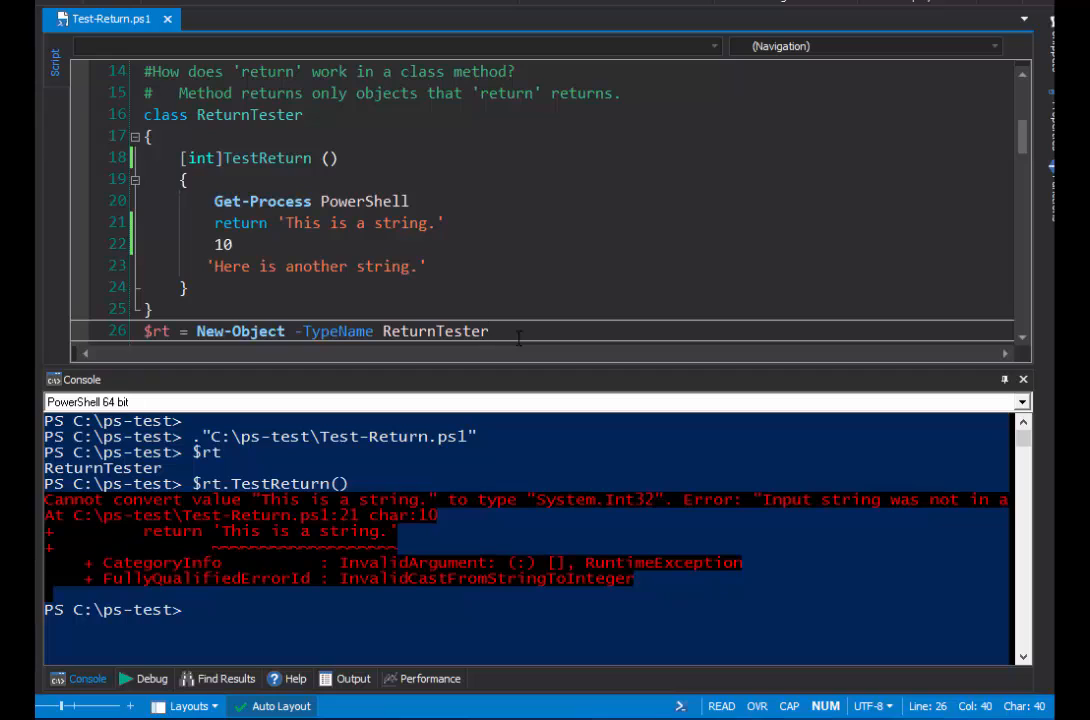
mouse_move(520, 400)
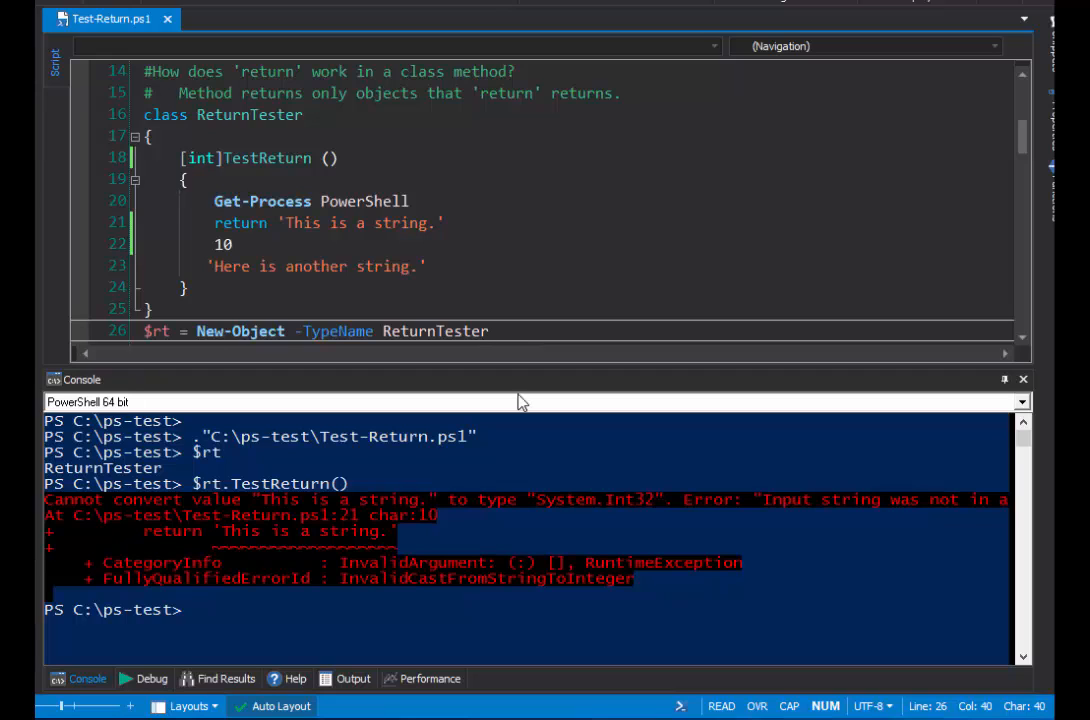
click(330, 156)
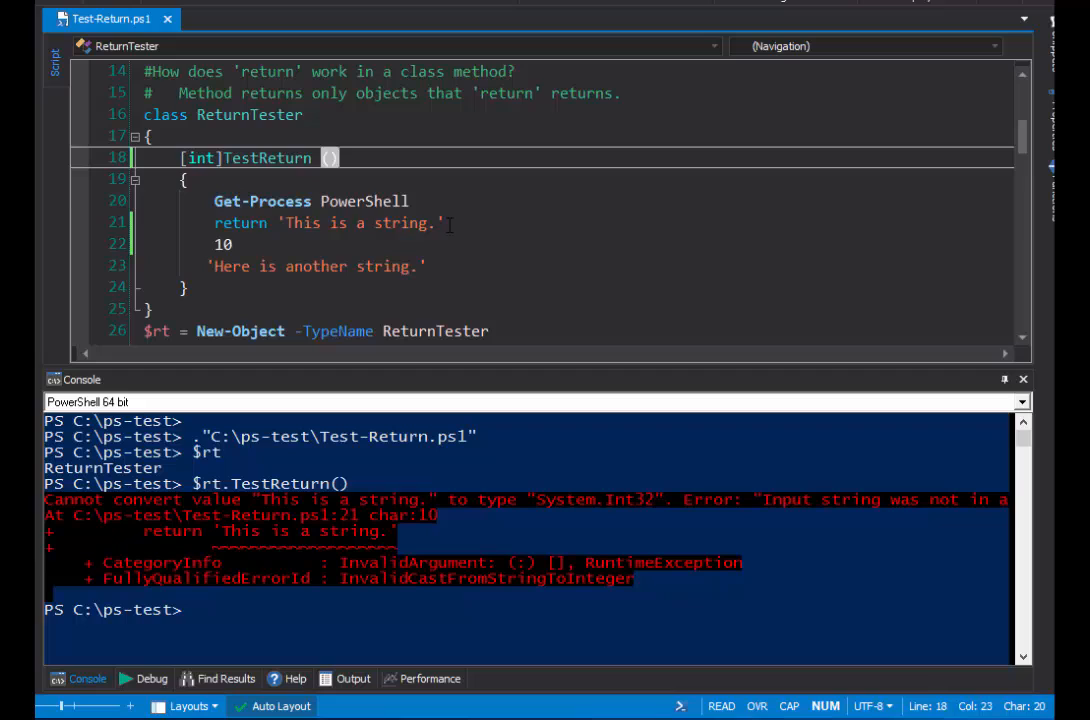
click(516, 222)
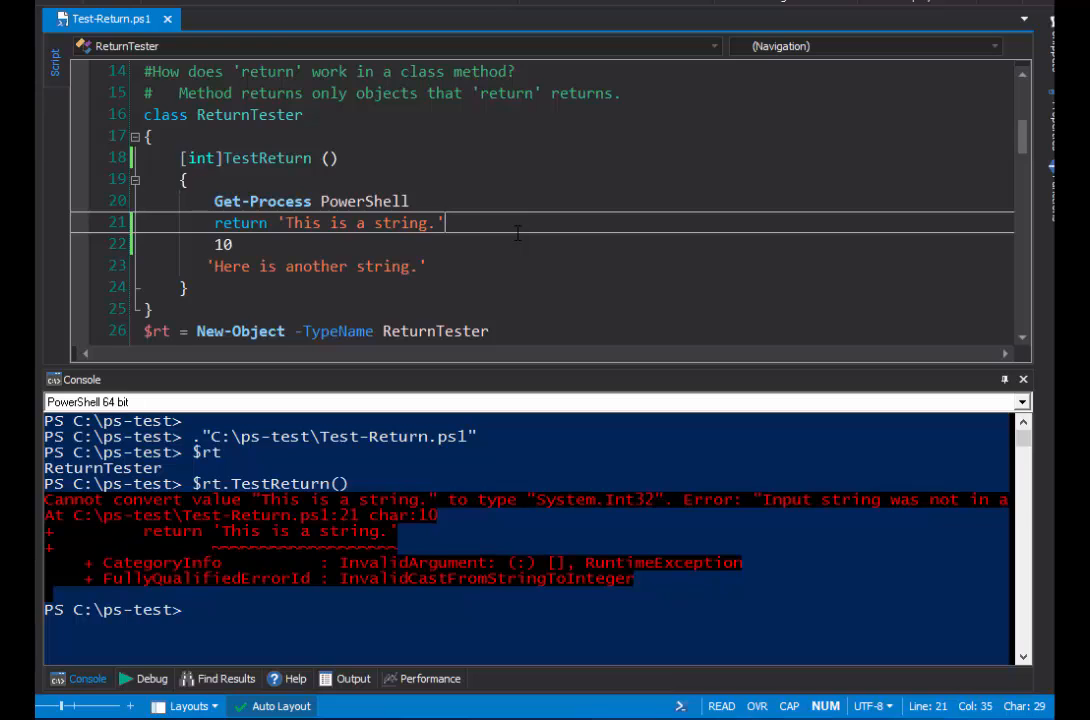
click(488, 332)
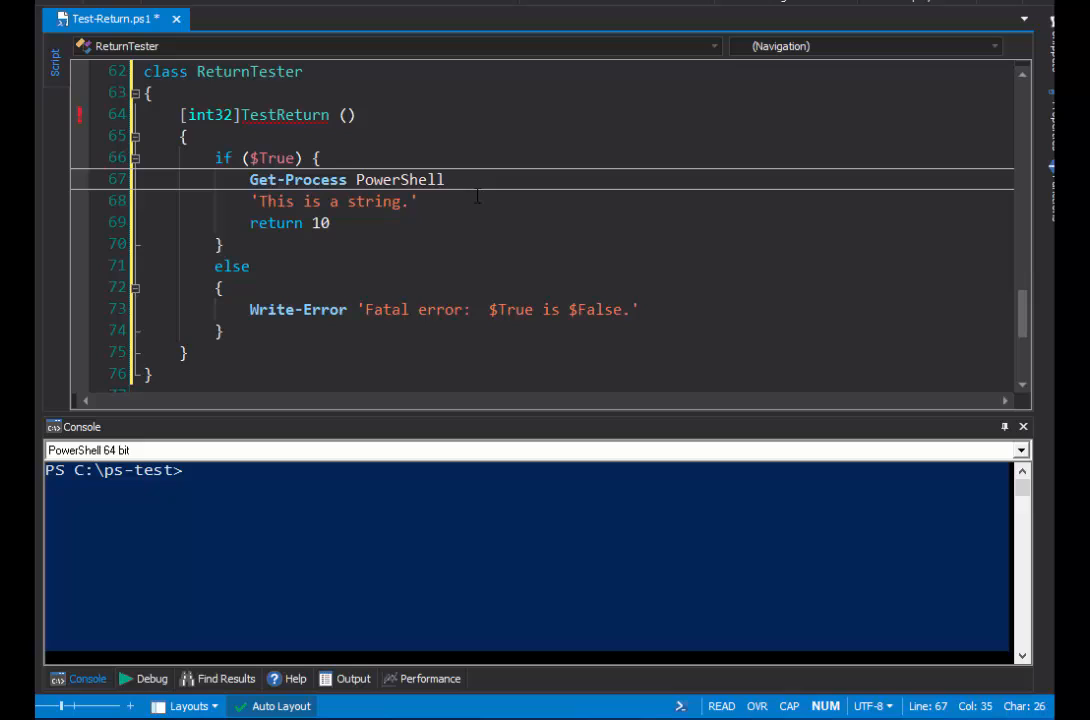
Inspect the [int32] TestReturn method whose if ($True) branch returns 10 in the editor.
click(416, 200)
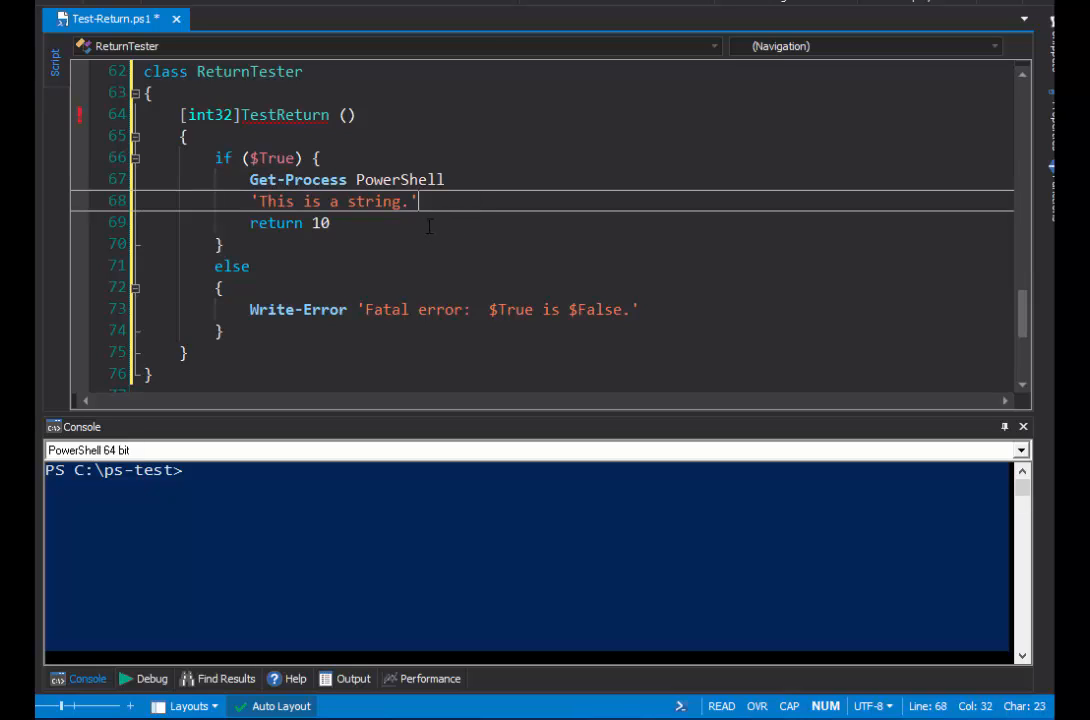
click(328, 224)
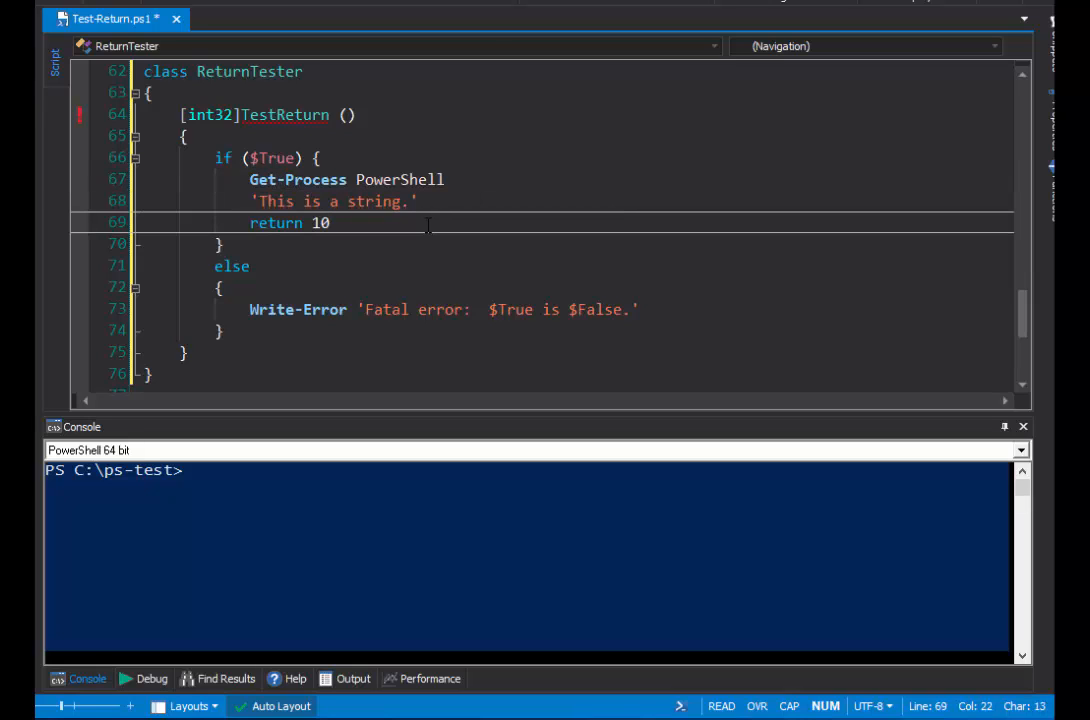
mouse_move(680, 324)
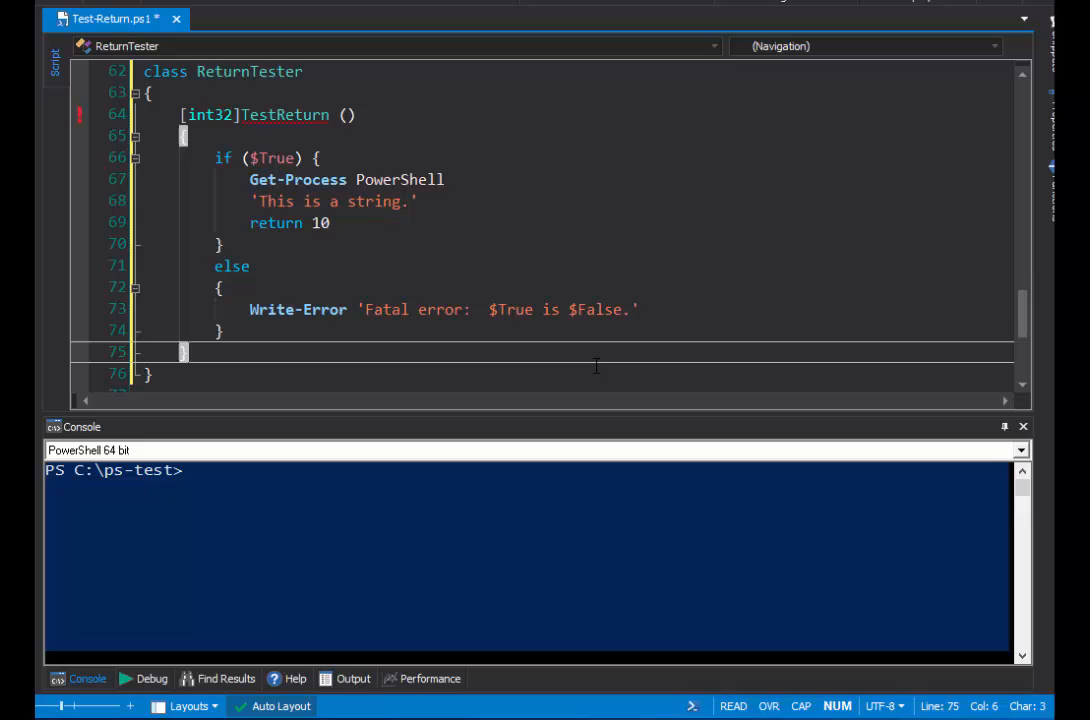
mouse_move(56, 122)
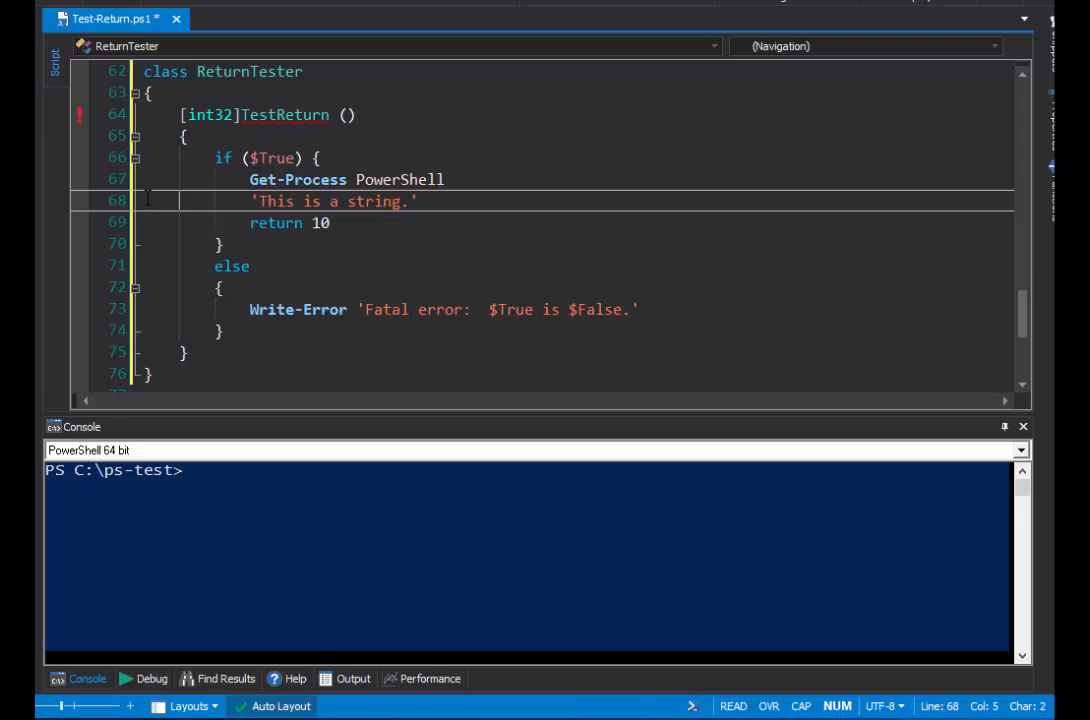
mouse_move(188, 156)
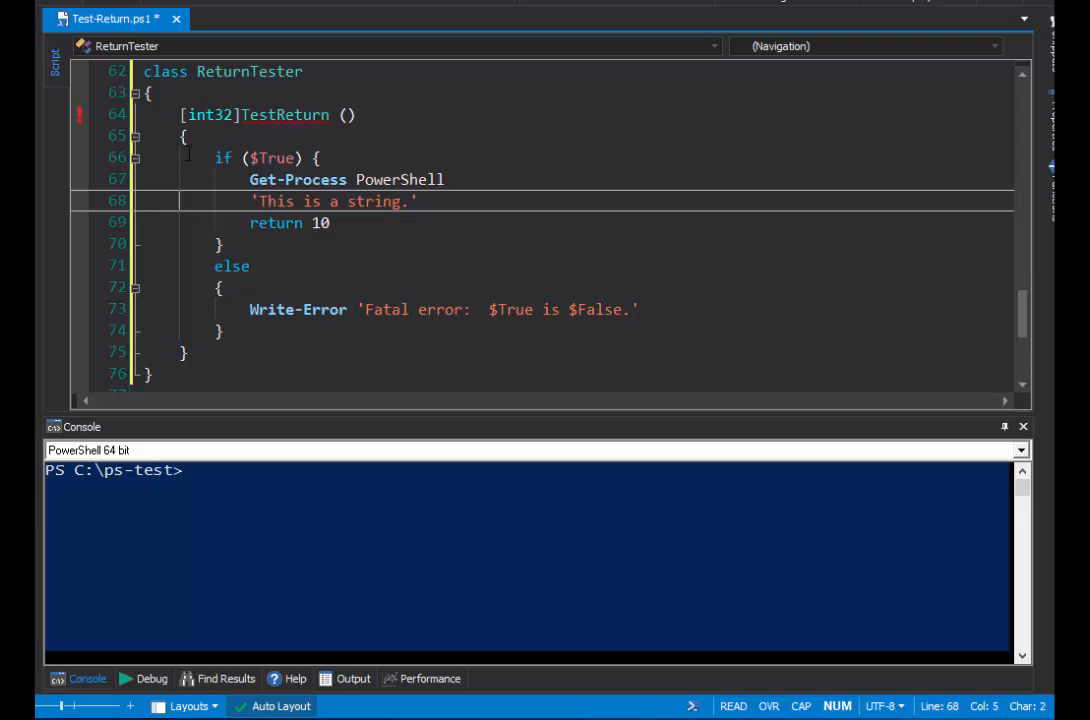
drag(216, 156, 220, 244)
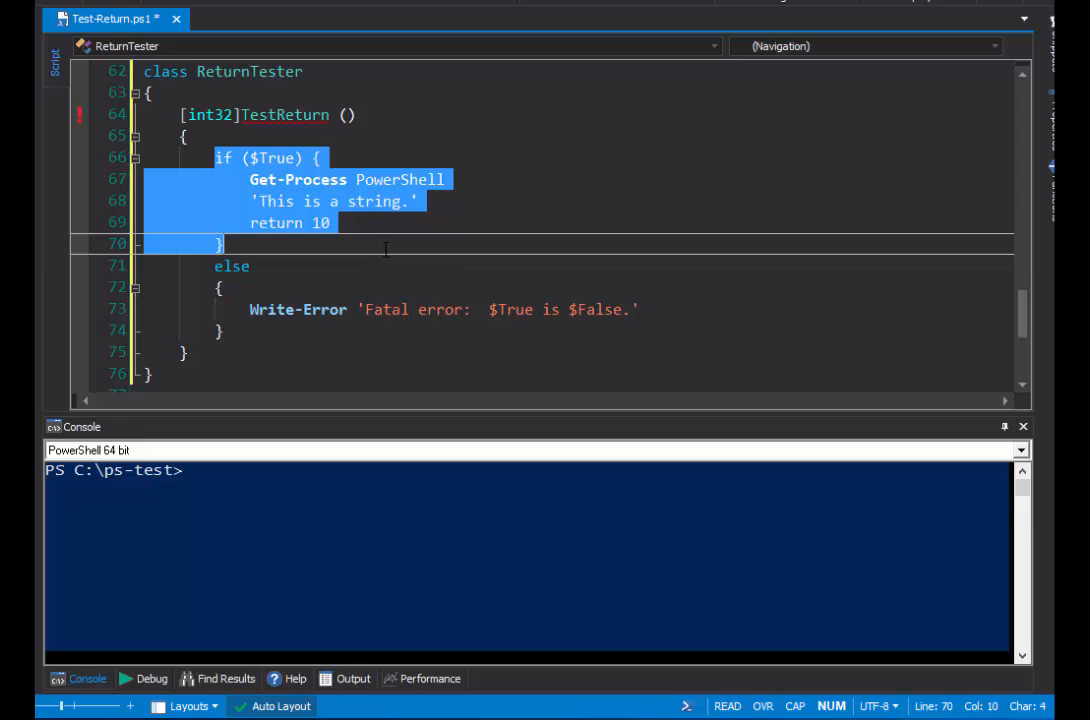
double_click(276, 158)
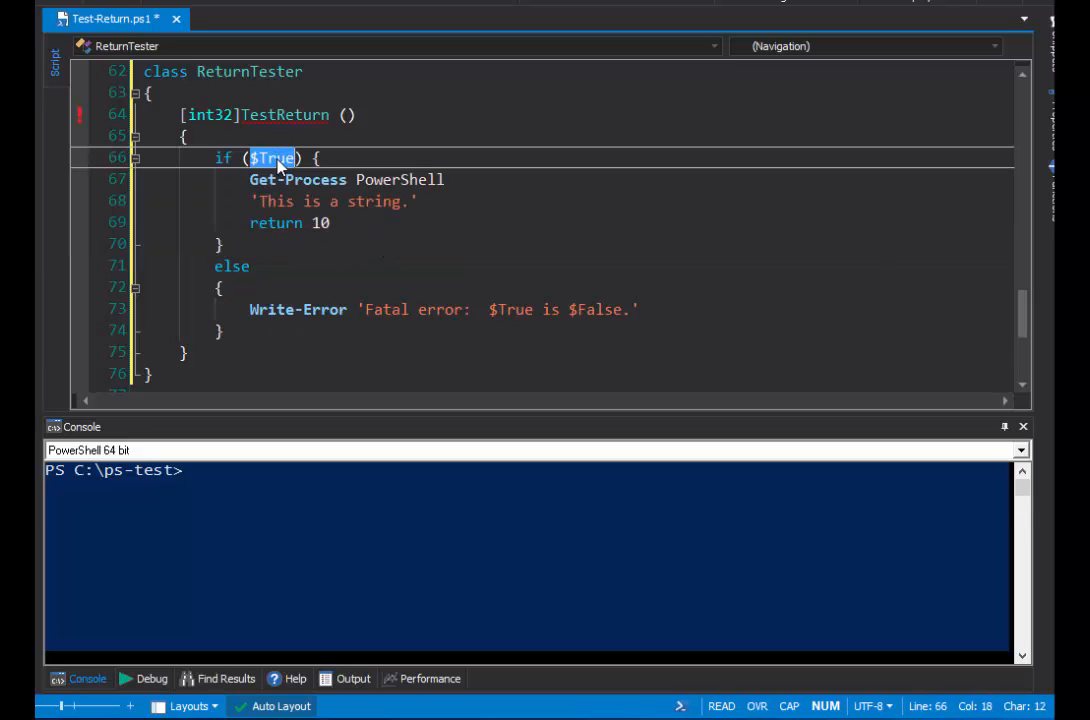
mouse_move(350, 200)
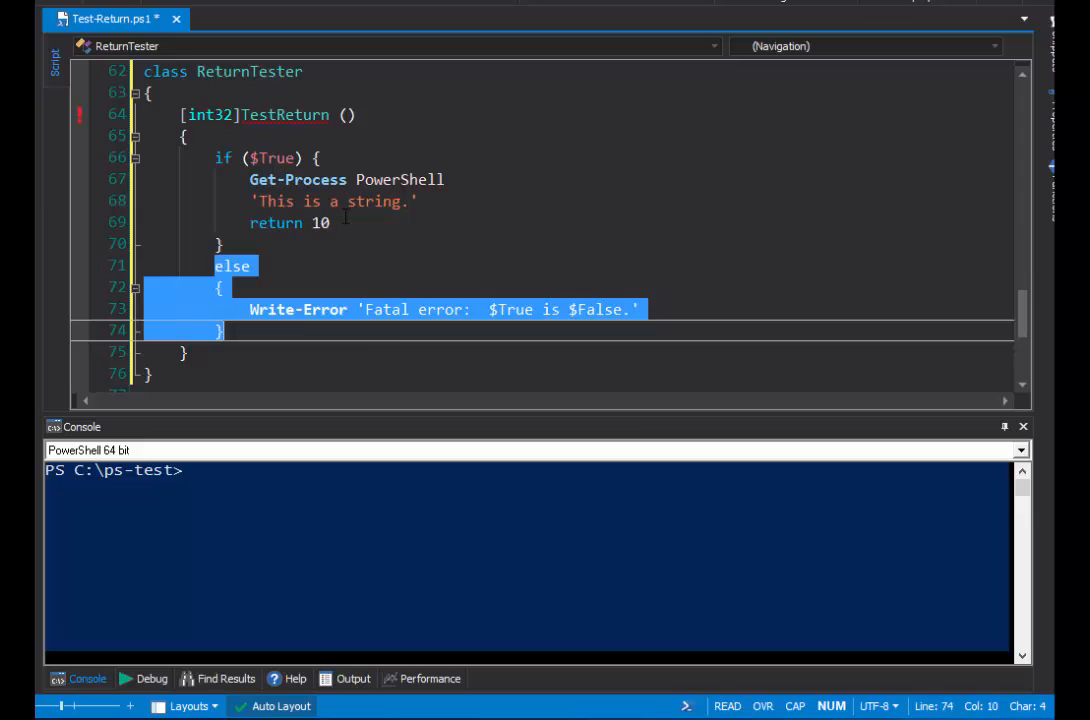
click(344, 222)
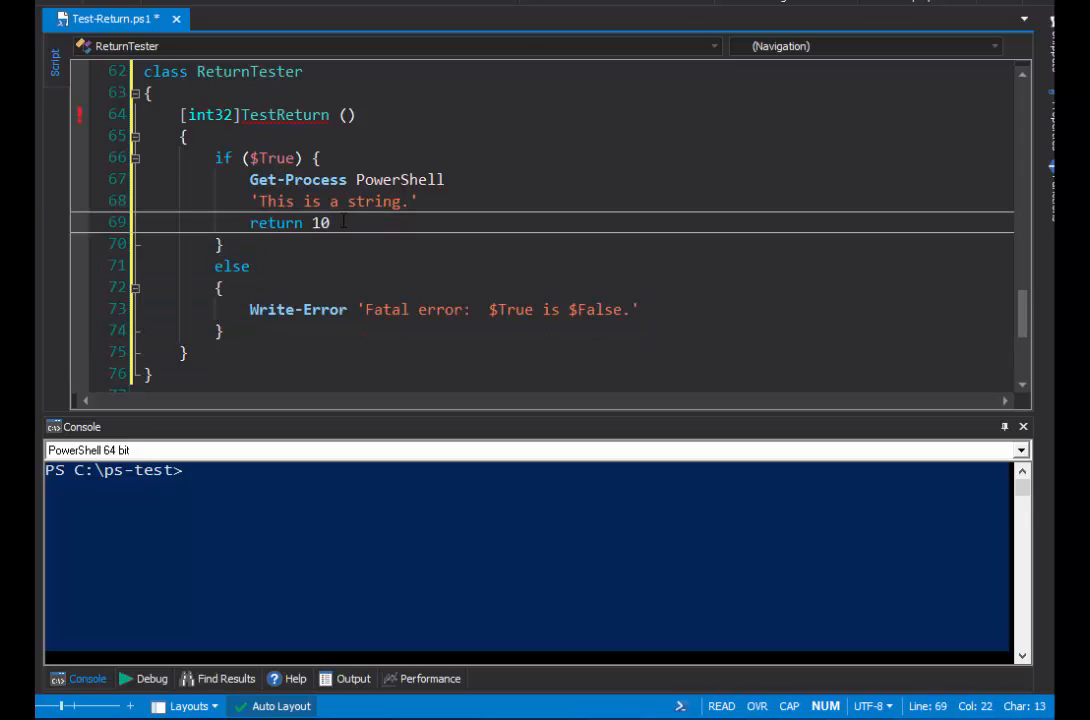
mouse_move(208, 112)
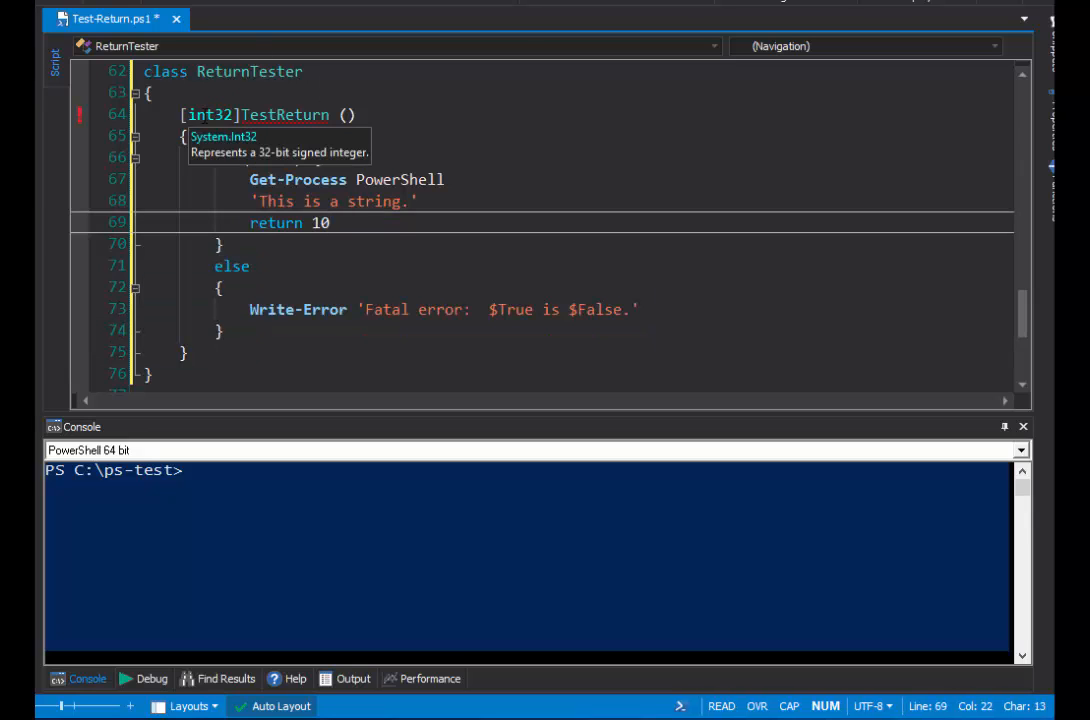
click(304, 308)
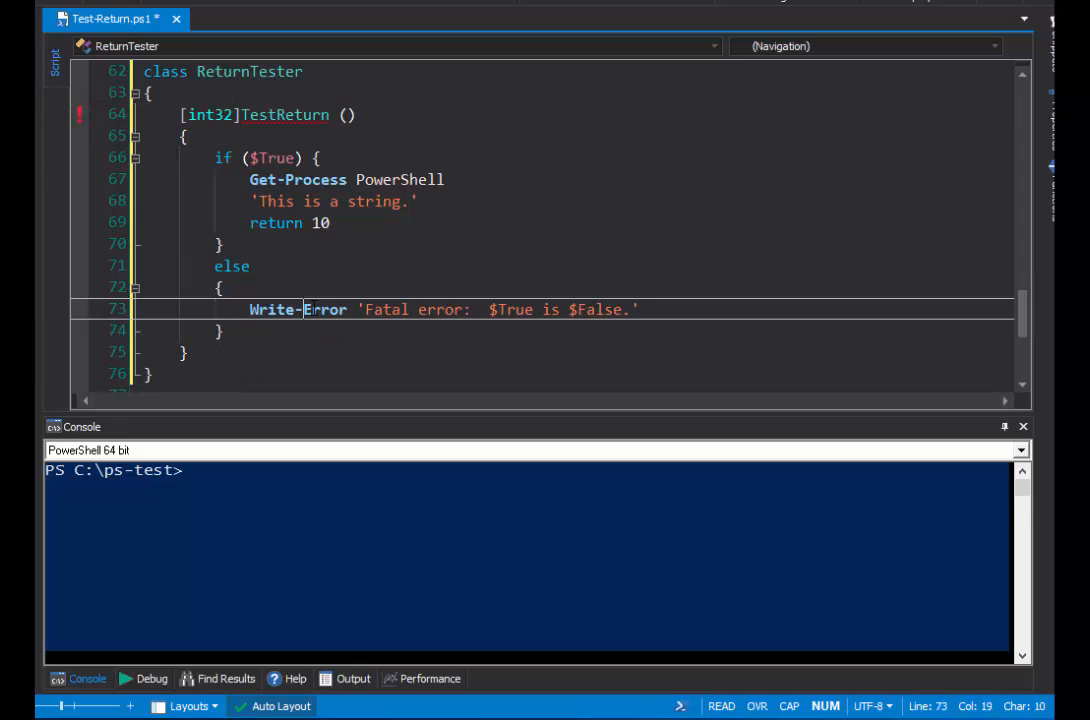
click(656, 308)
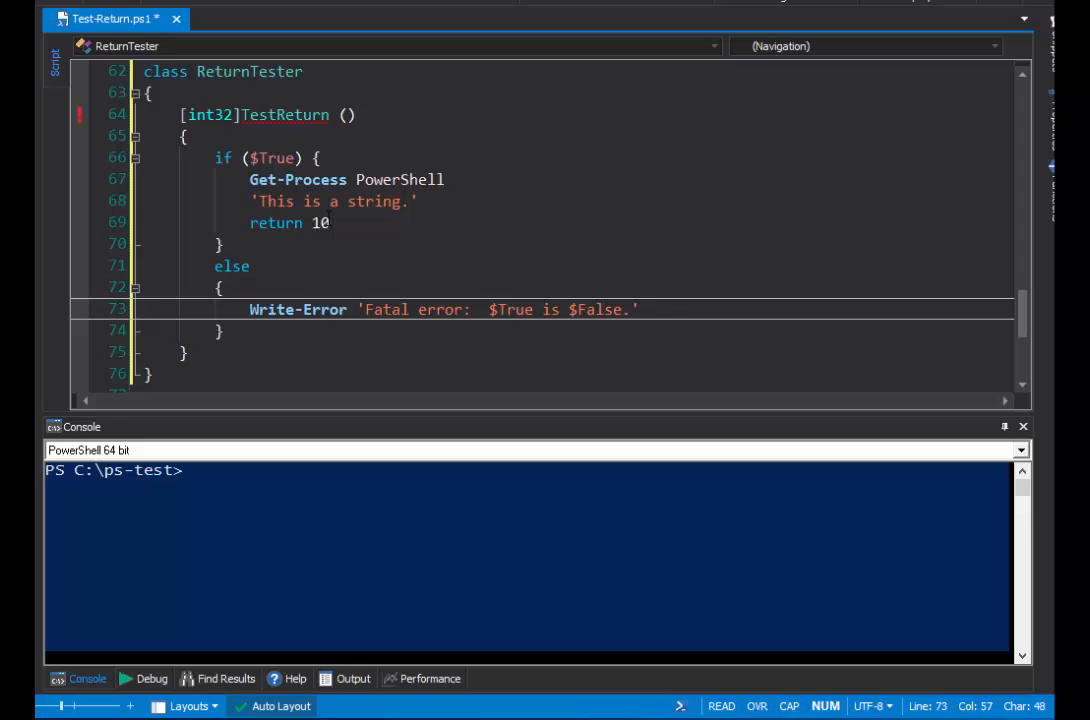
click(296, 158)
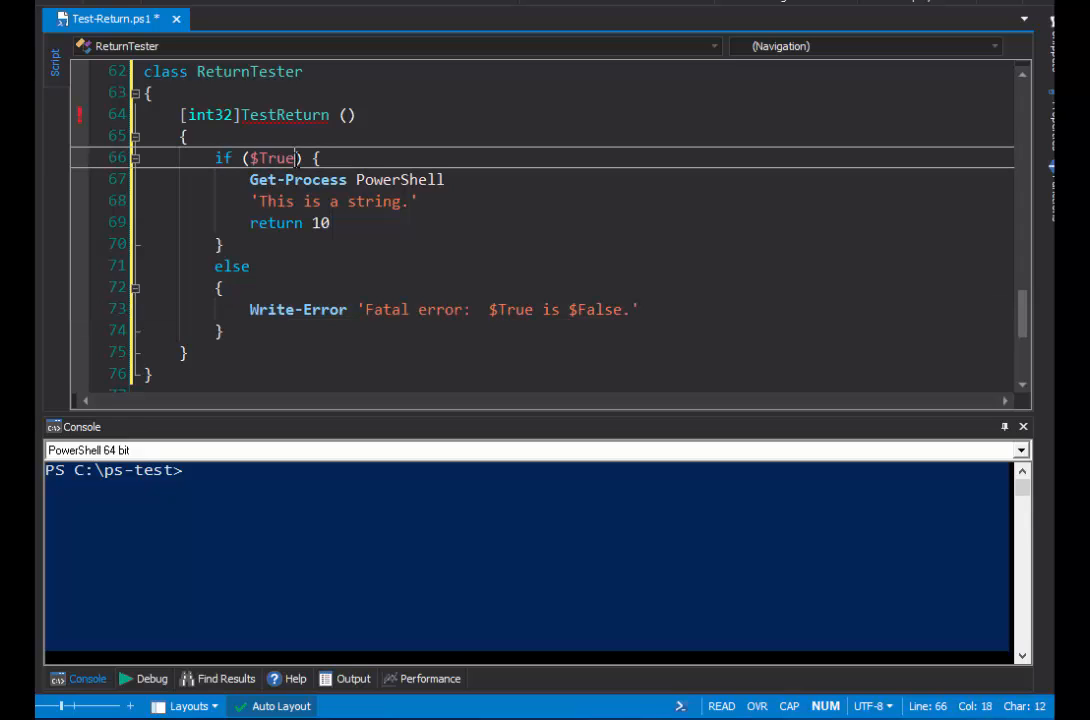
drag(216, 156, 328, 224)
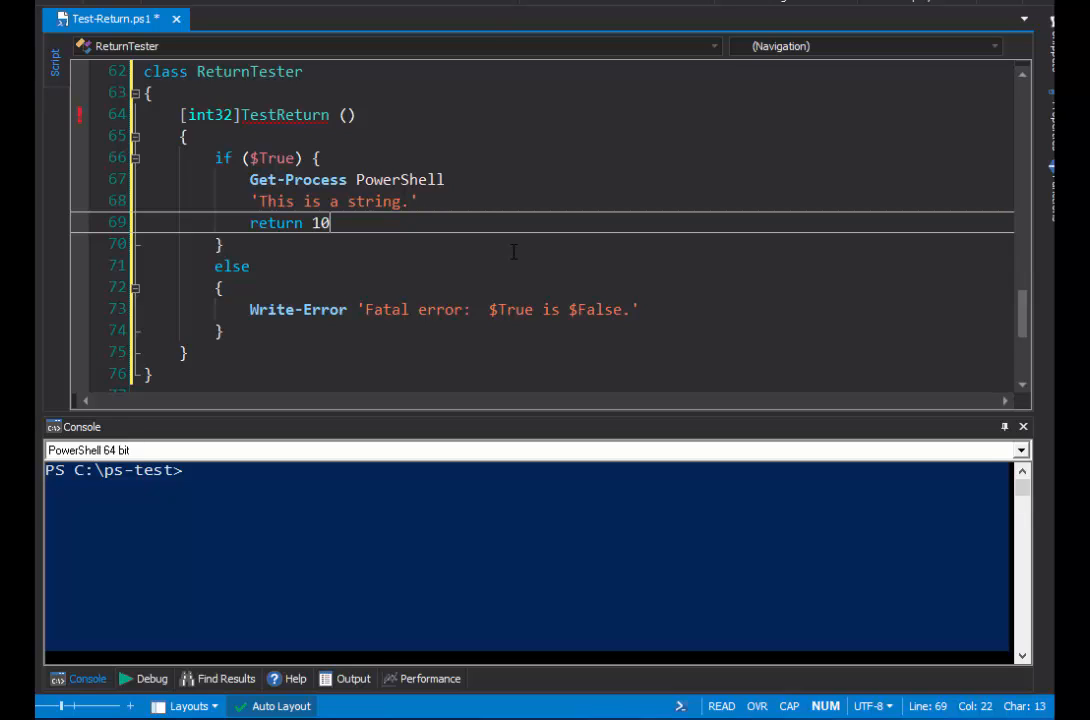
Add 'return -1' on a new line after the Write-Error in TestReturn's else branch.
click(636, 308)
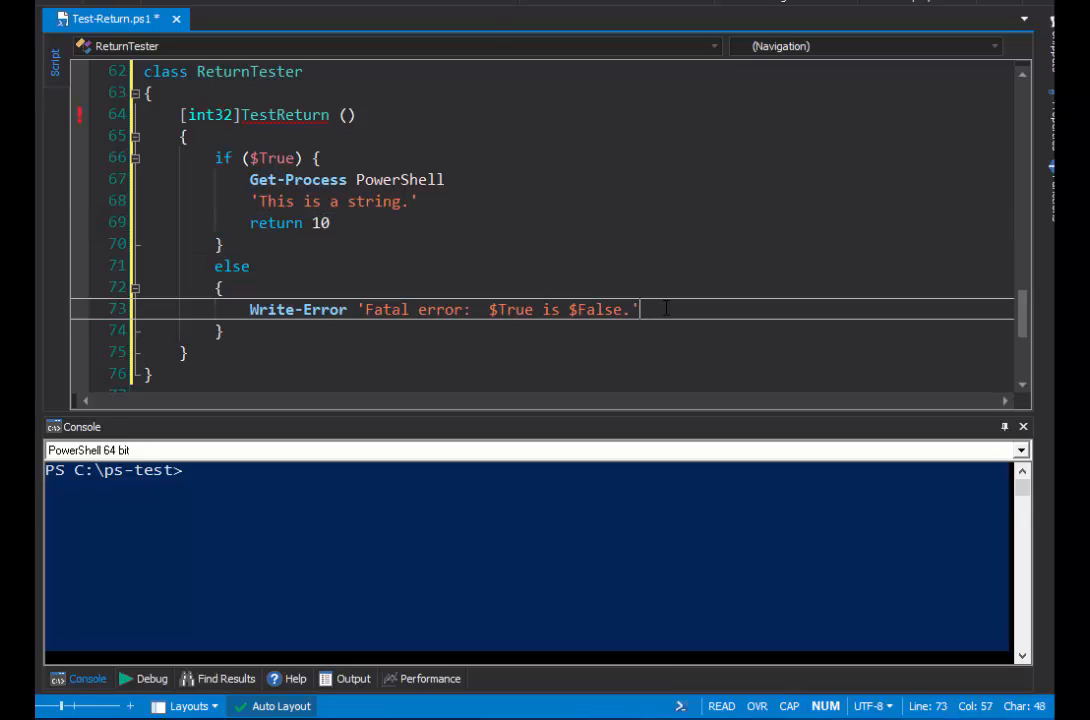
key(Return)
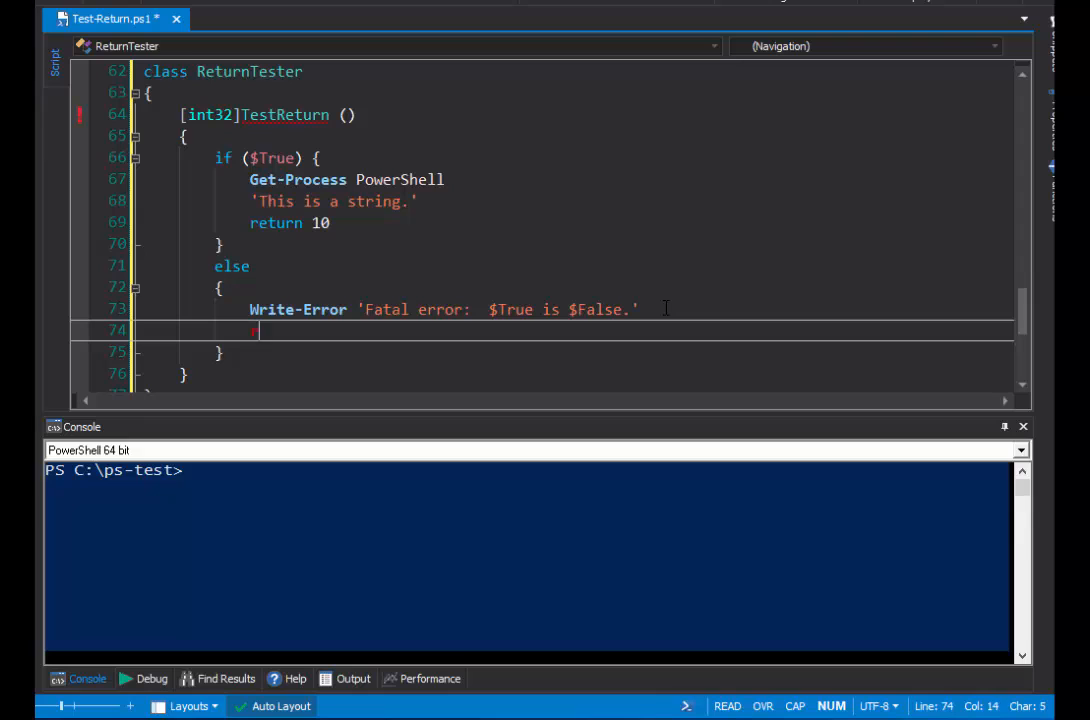
text(return)
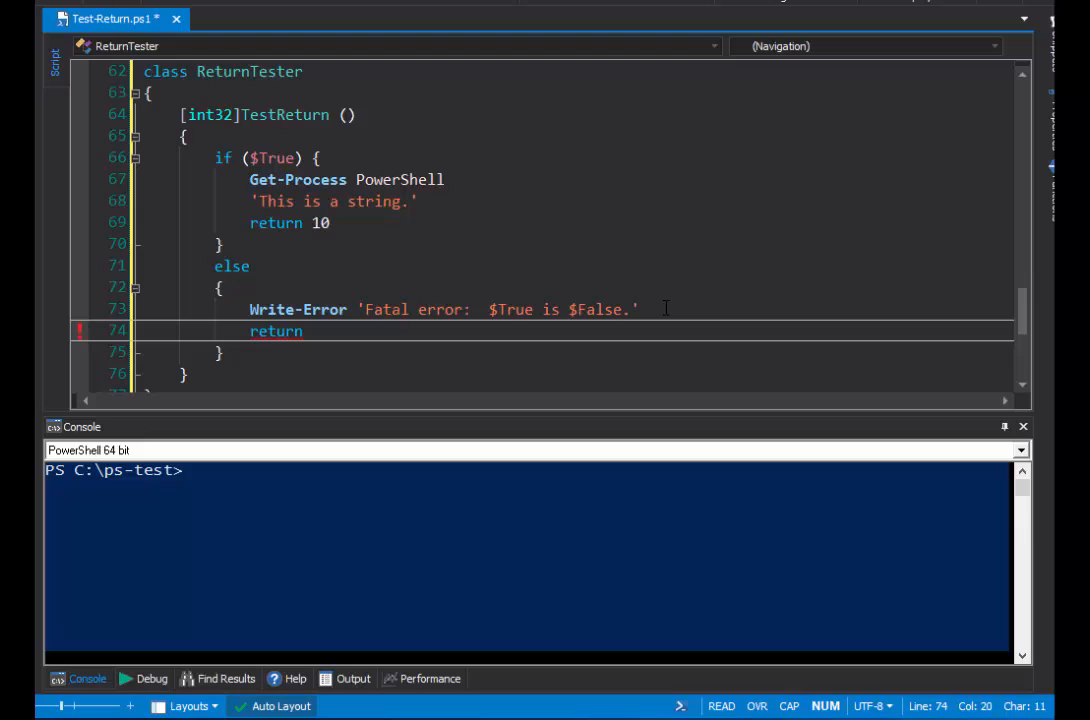
click(310, 332)
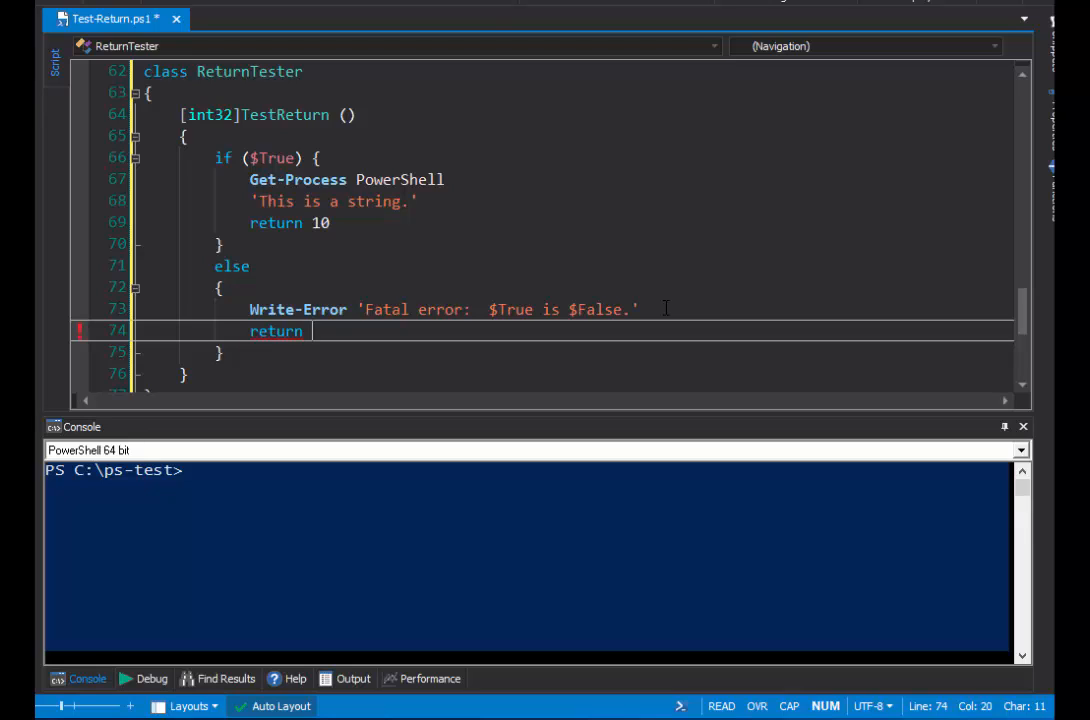
text(0)
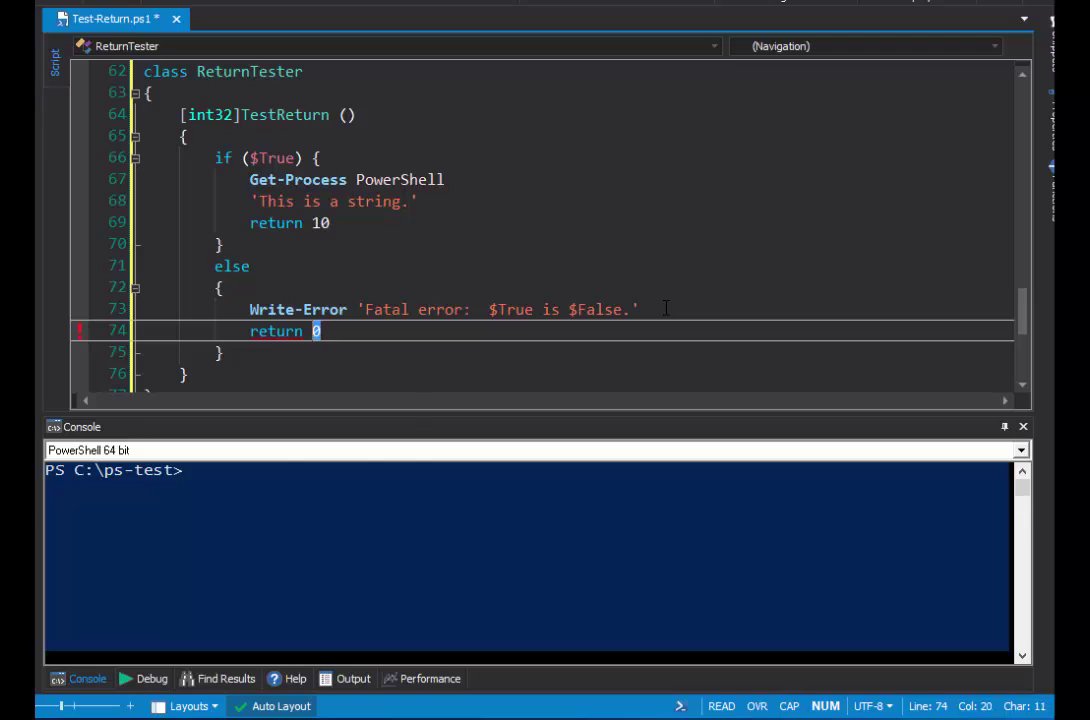
text(-1)
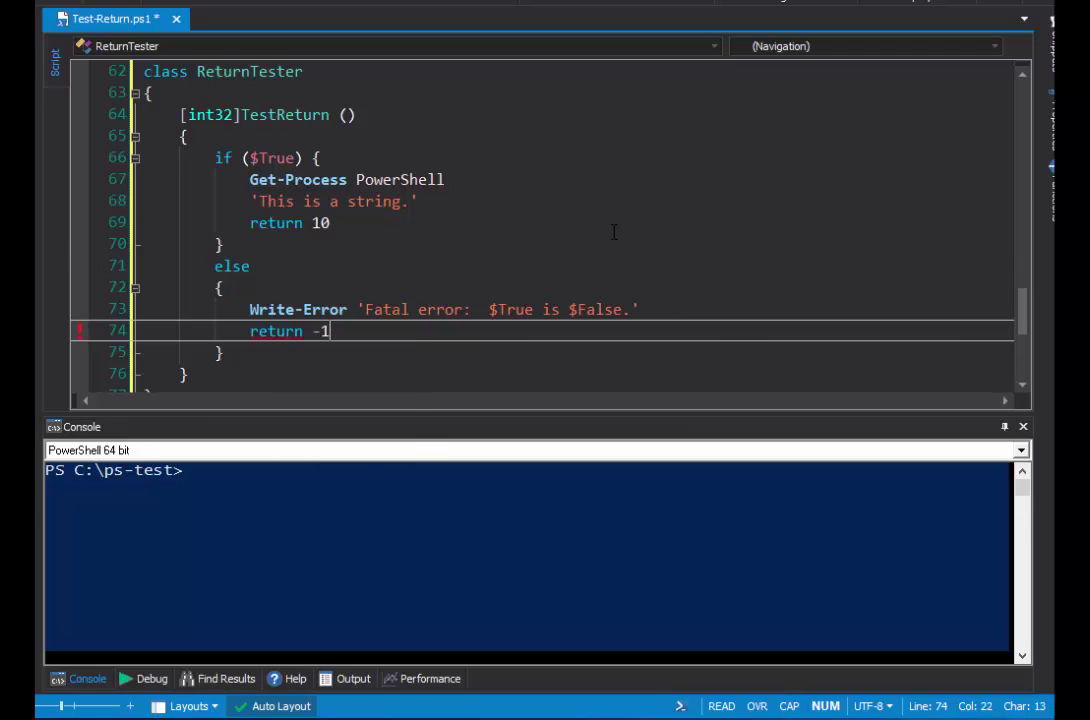
click(220, 244)
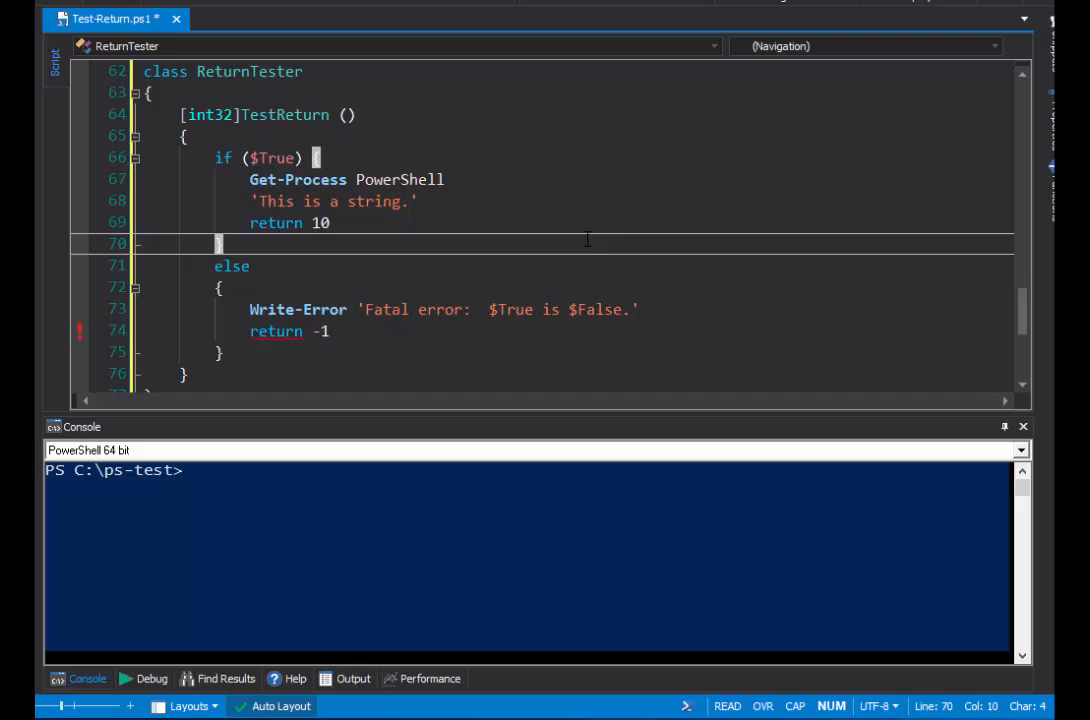